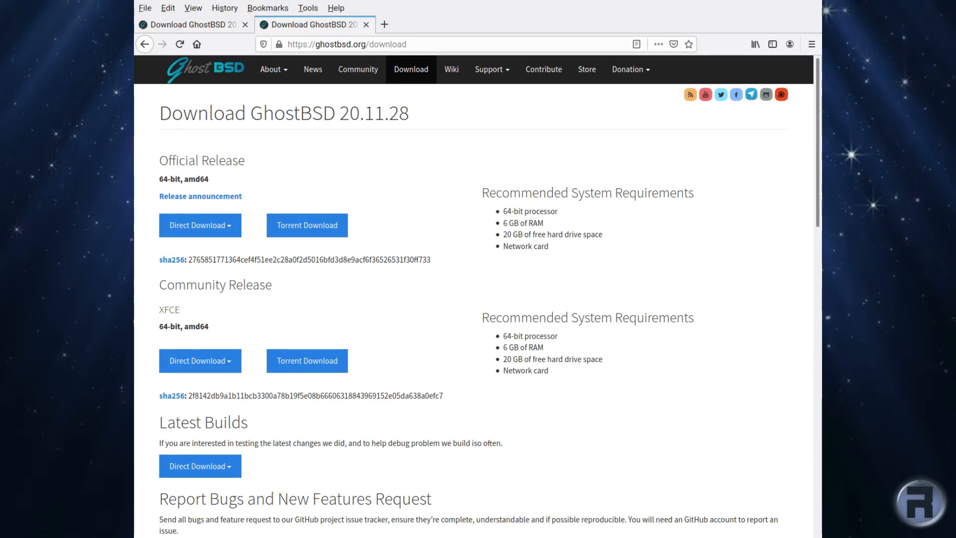
# Step: Close the download tab and open 'GhostBSD 20.11.28 Release Announcement' from Latest News
pyautogui.click(367, 25)
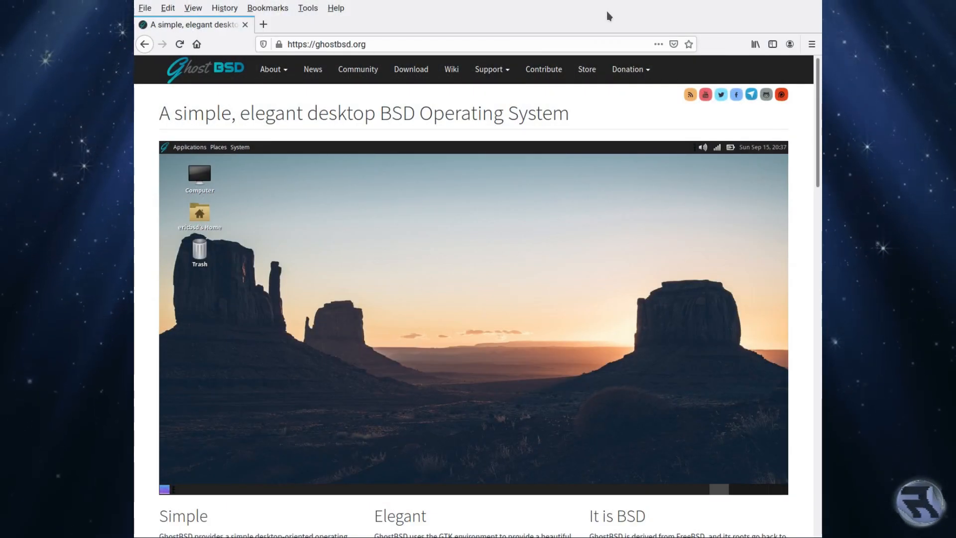
pyautogui.scroll(-3)
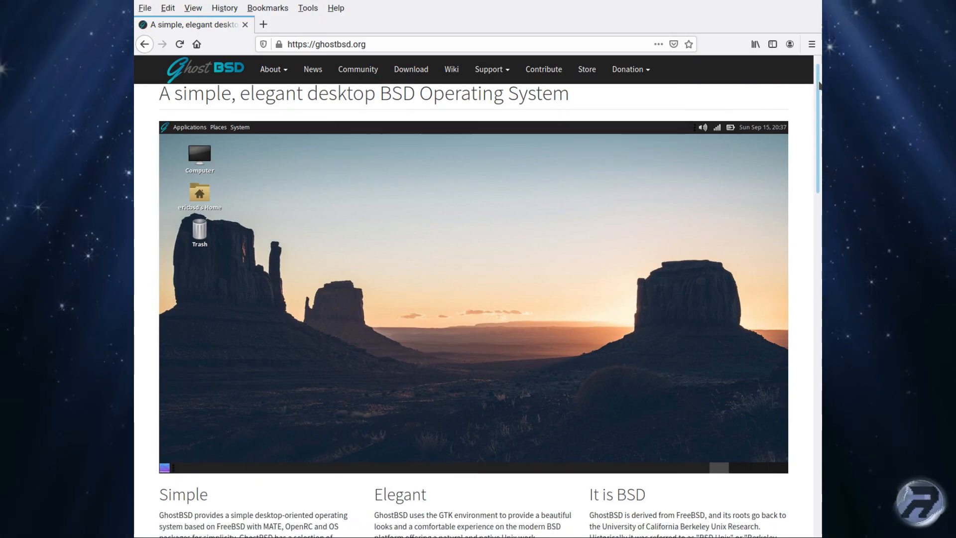
pyautogui.scroll(-3)
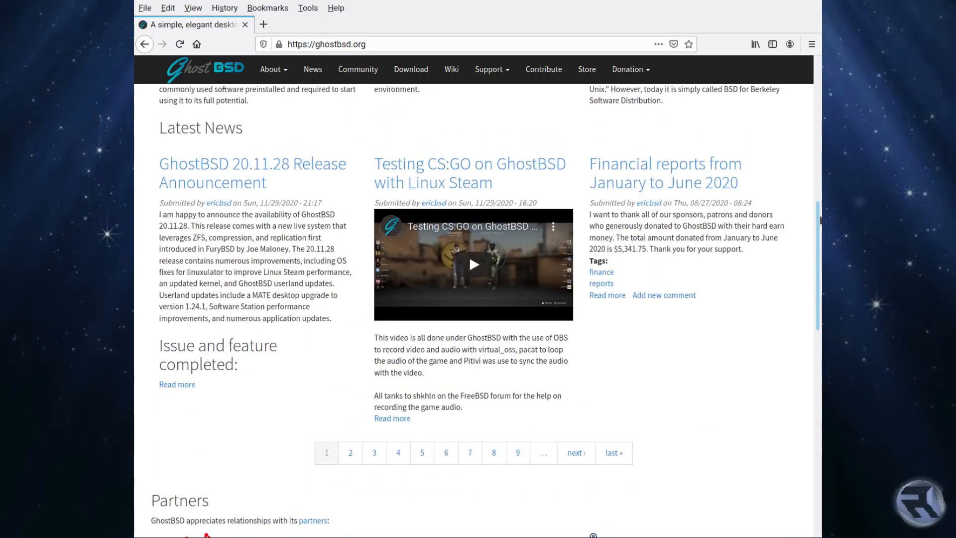
pyautogui.moveTo(212, 182)
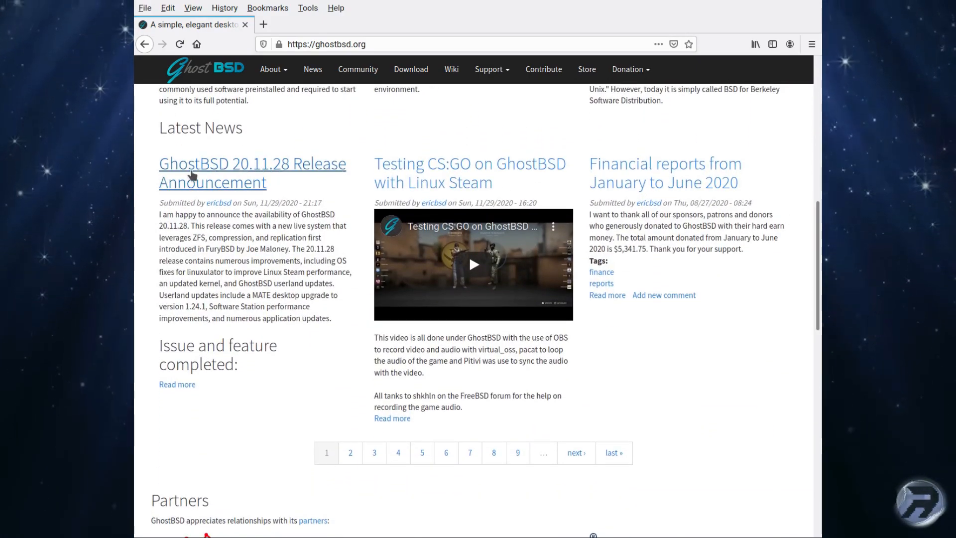
pyautogui.click(252, 163)
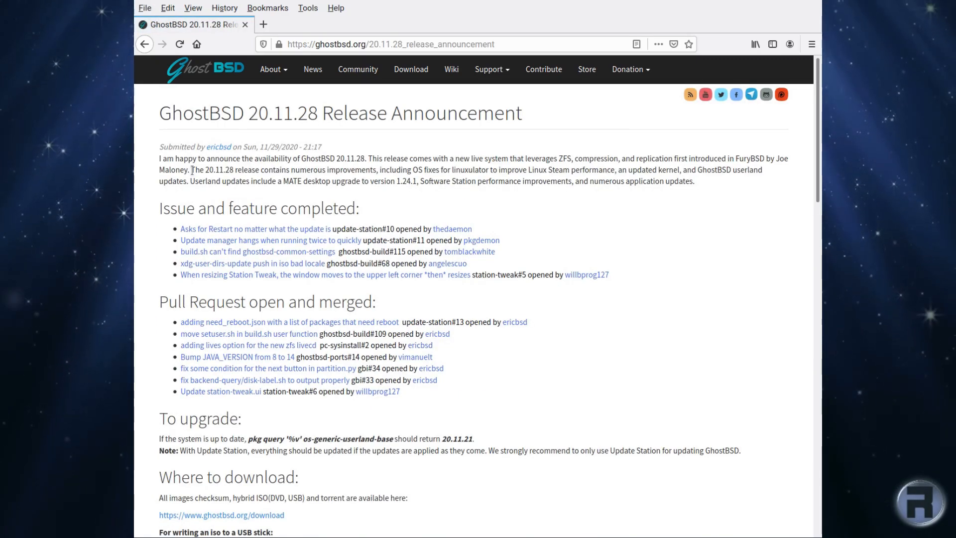
pyautogui.moveTo(779, 158)
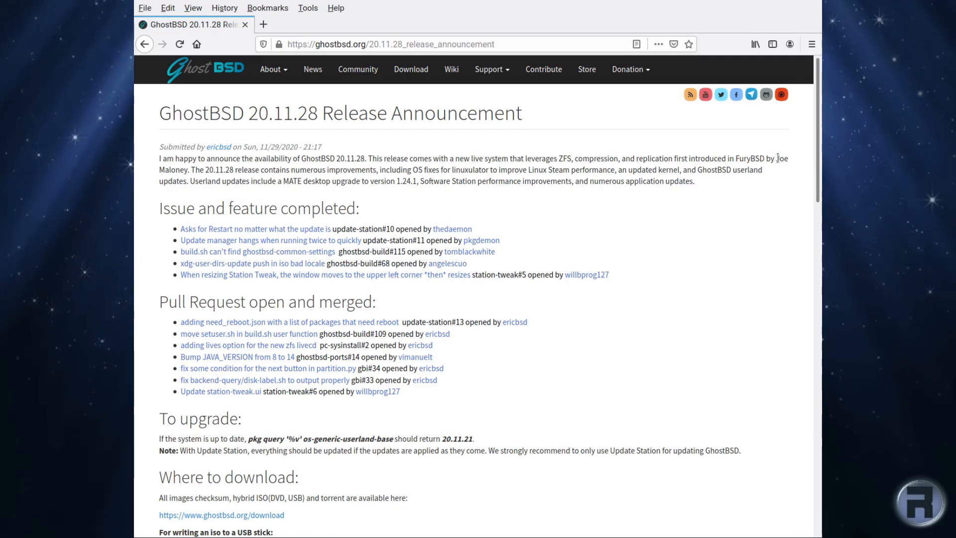
# Step: Scroll through the 20.11.28 release announcement article
pyautogui.scroll(-3)
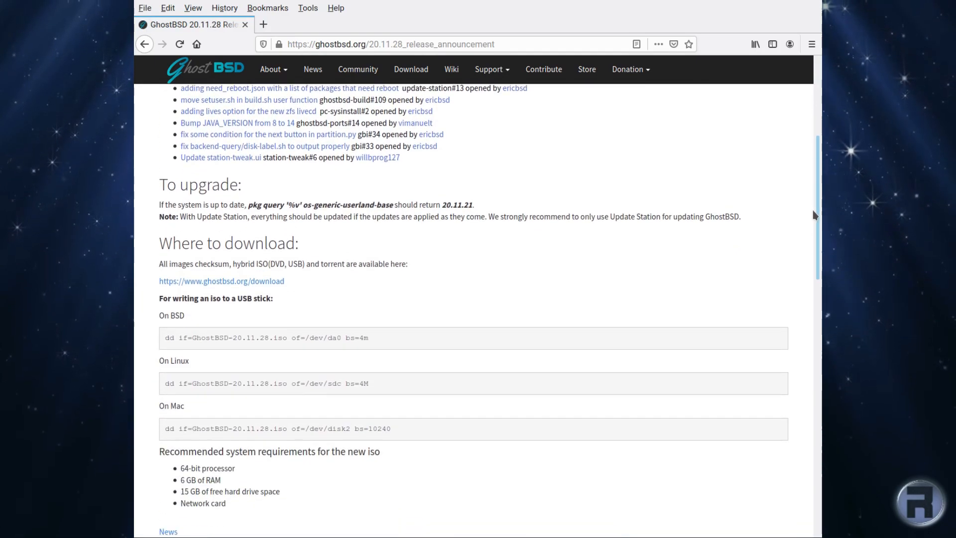
pyautogui.scroll(-3)
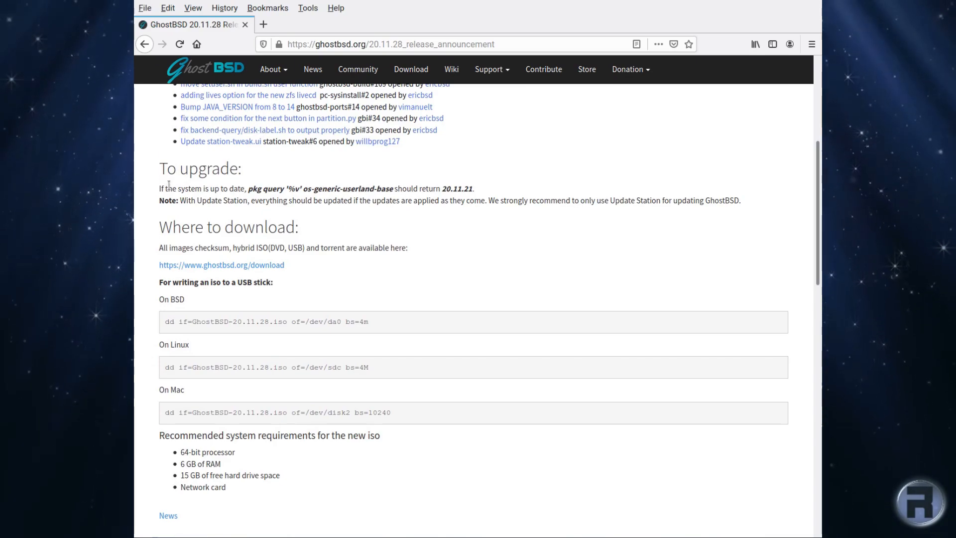
pyautogui.scroll(3)
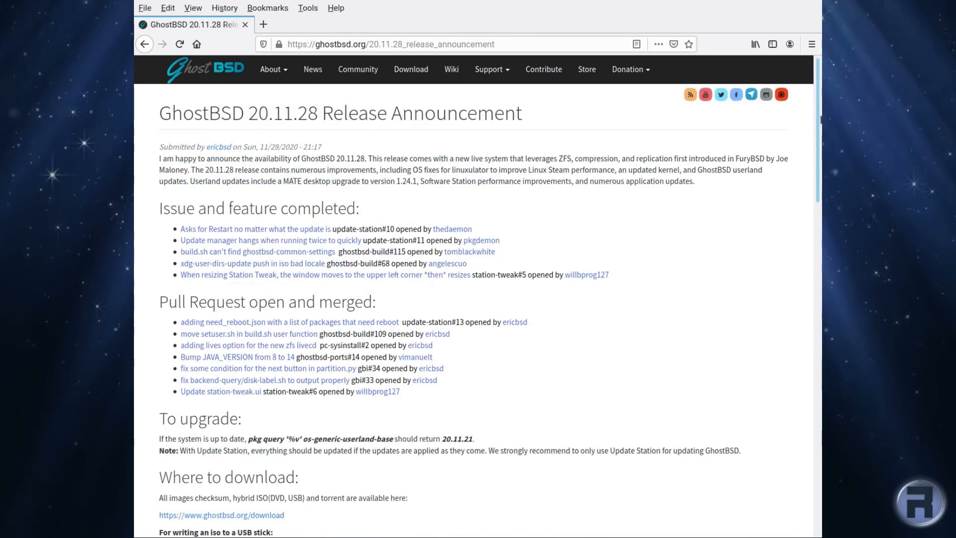
# Step: Save the official GhostBSD 20.11.28 ISO from the South Africa mirror into Downloads
pyautogui.click(411, 69)
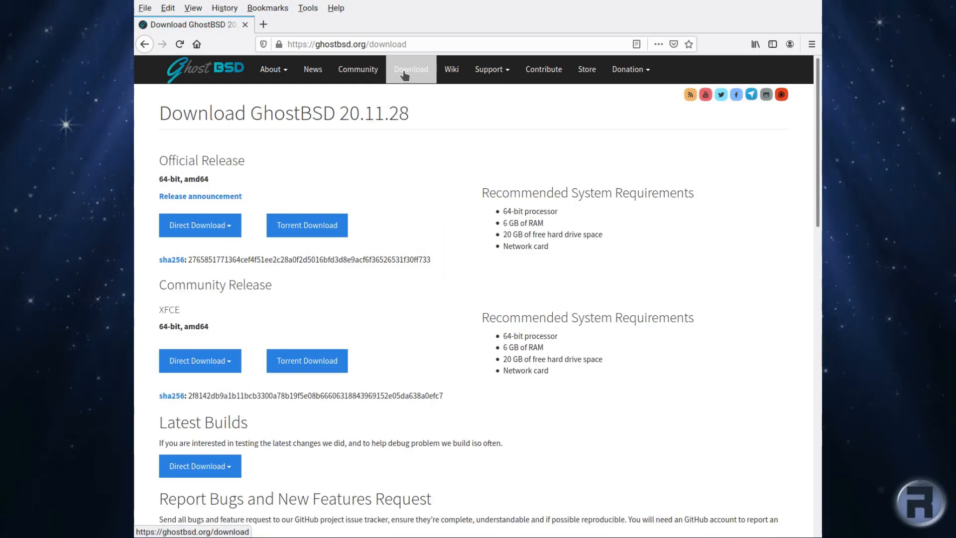
pyautogui.moveTo(197, 225)
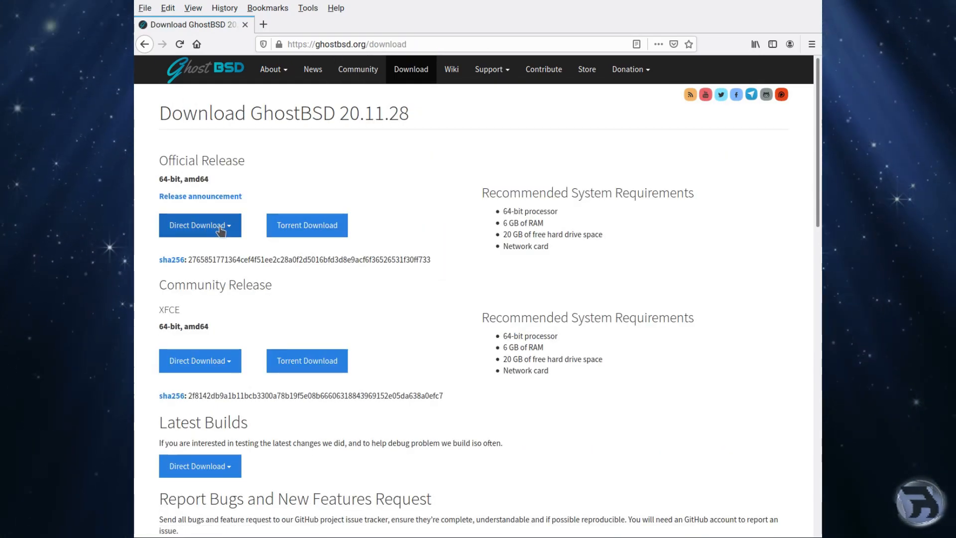
pyautogui.moveTo(180, 331)
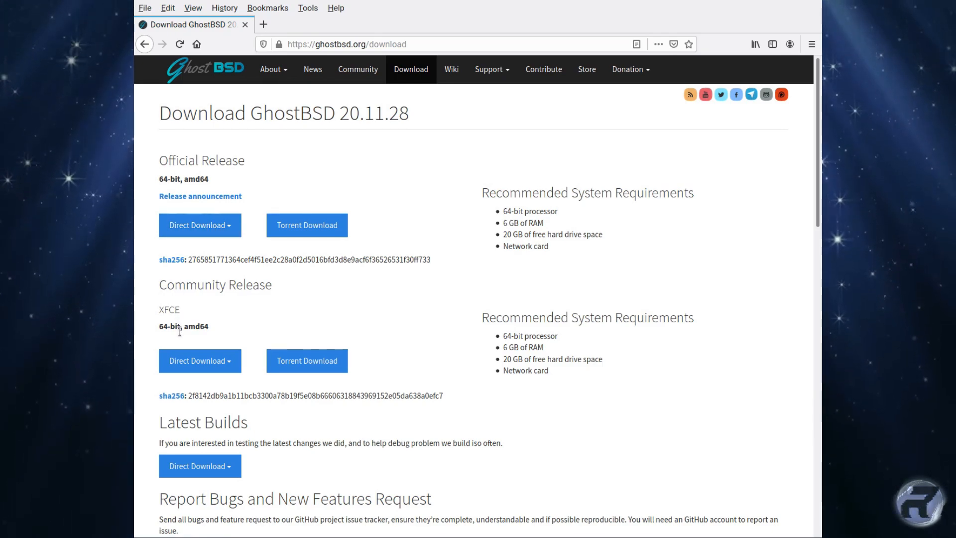
pyautogui.click(199, 225)
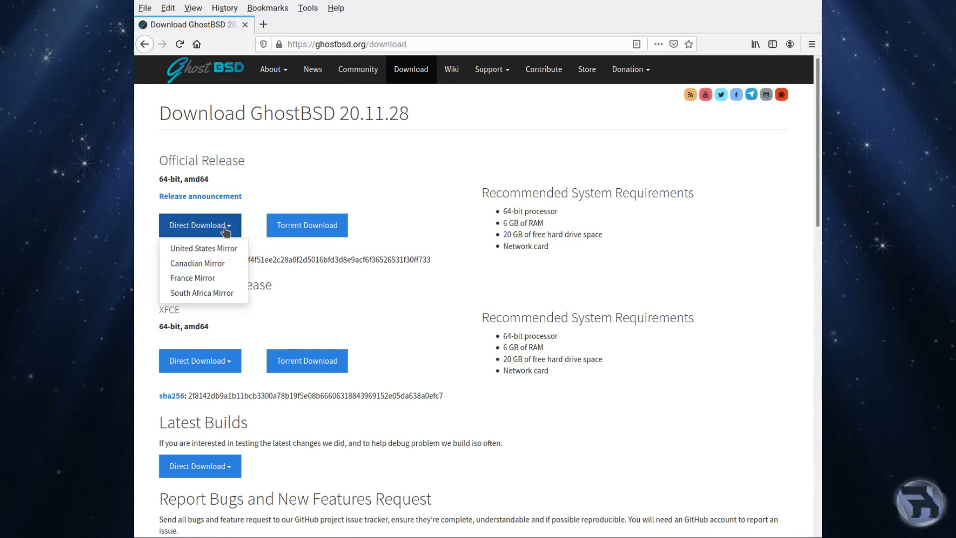
pyautogui.moveTo(201, 293)
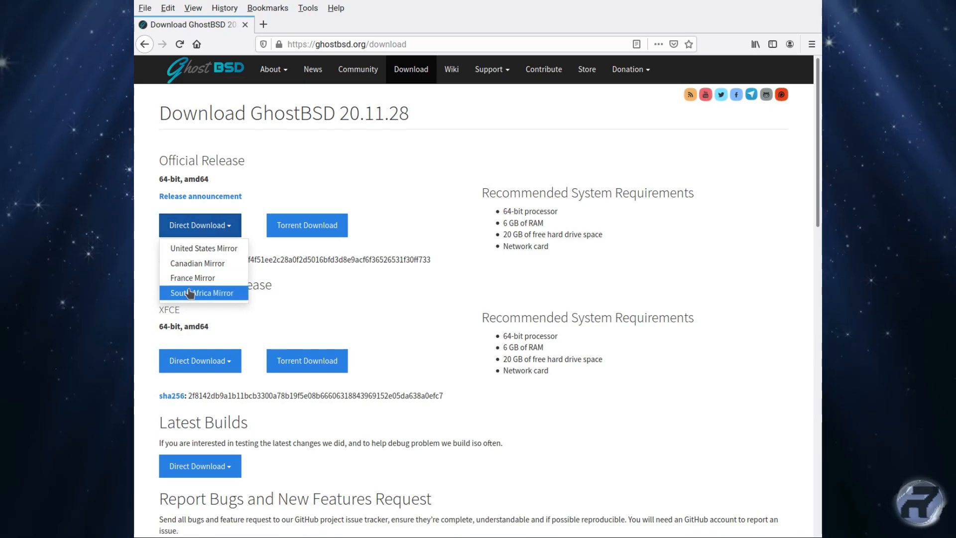
pyautogui.click(201, 293)
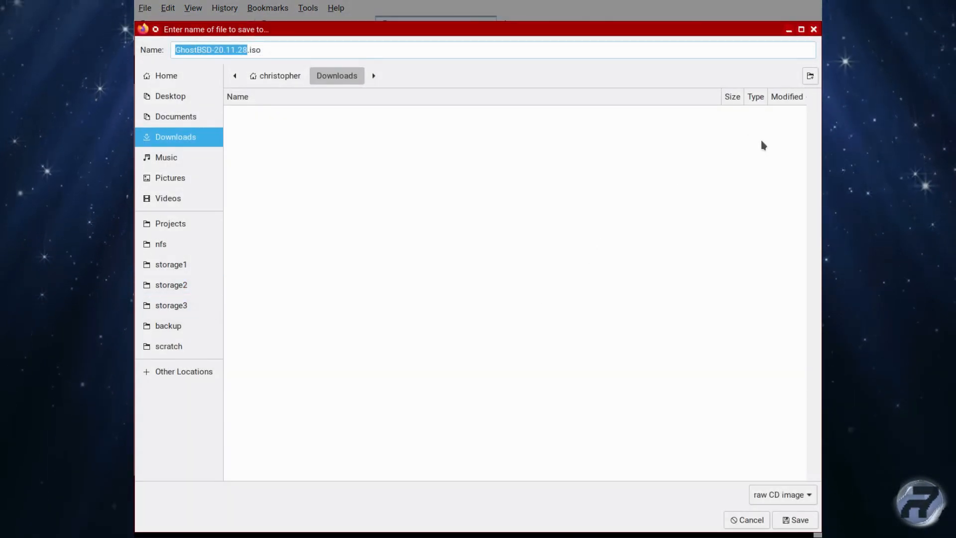
pyautogui.click(794, 519)
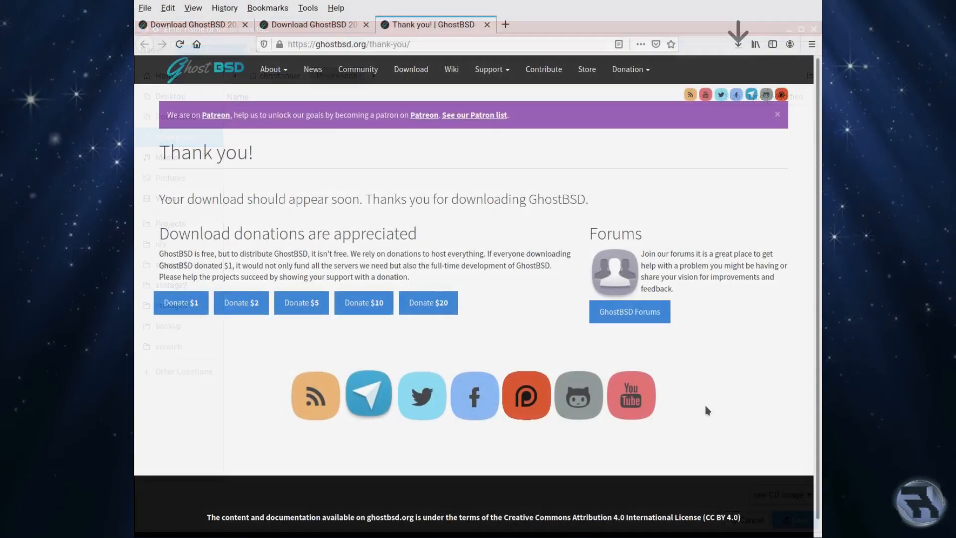
# Step: Show Firefox's downloads list to check GhostBSD-20.11.28.iso progress
pyautogui.click(737, 44)
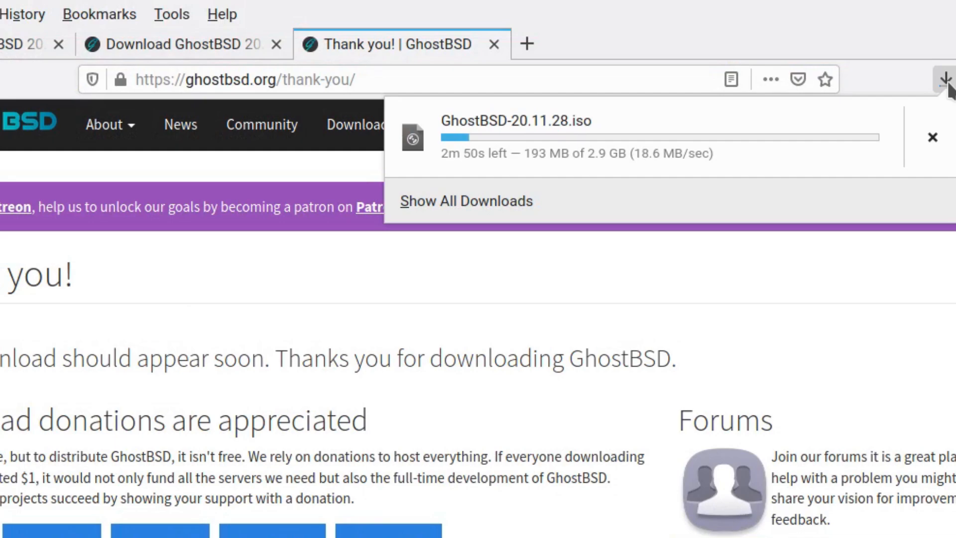
pyautogui.moveTo(825, 163)
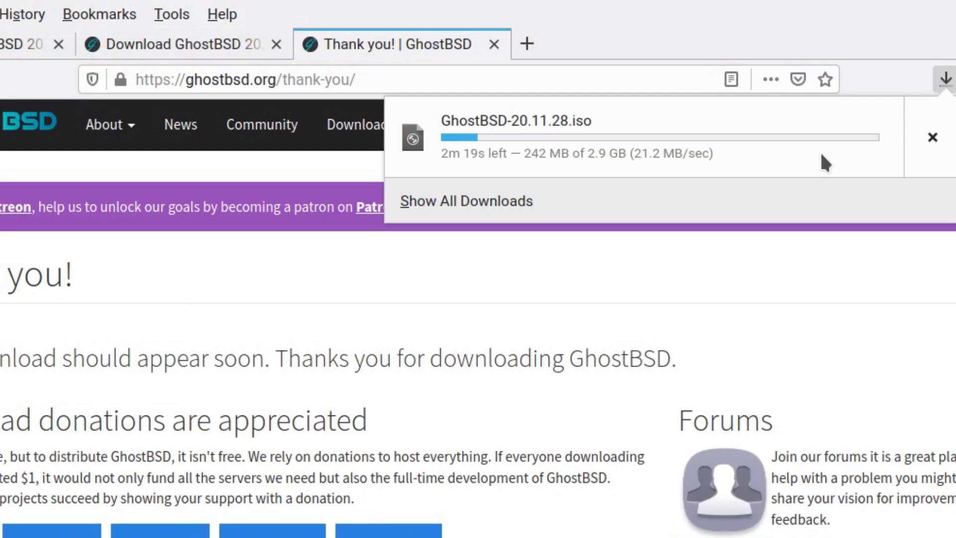
pyautogui.moveTo(657, 175)
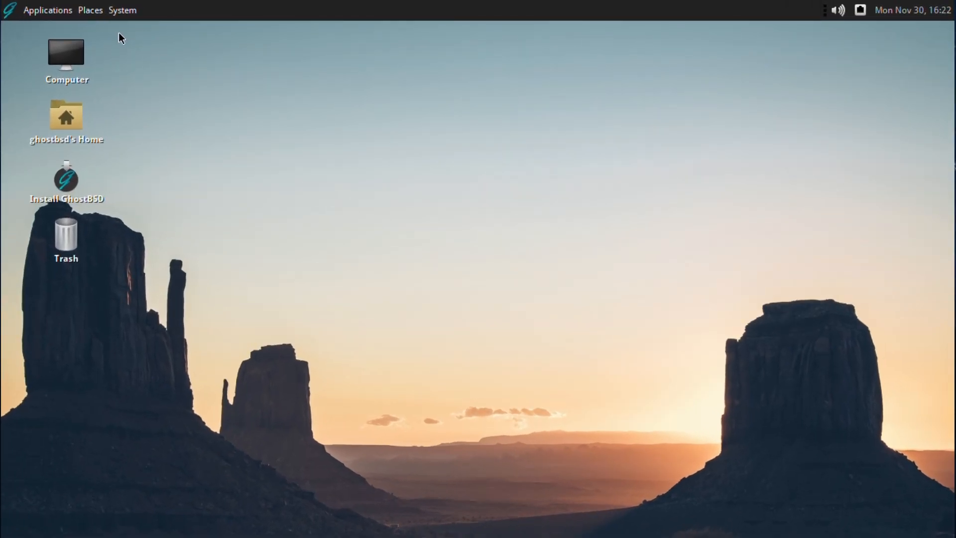
pyautogui.moveTo(66, 211)
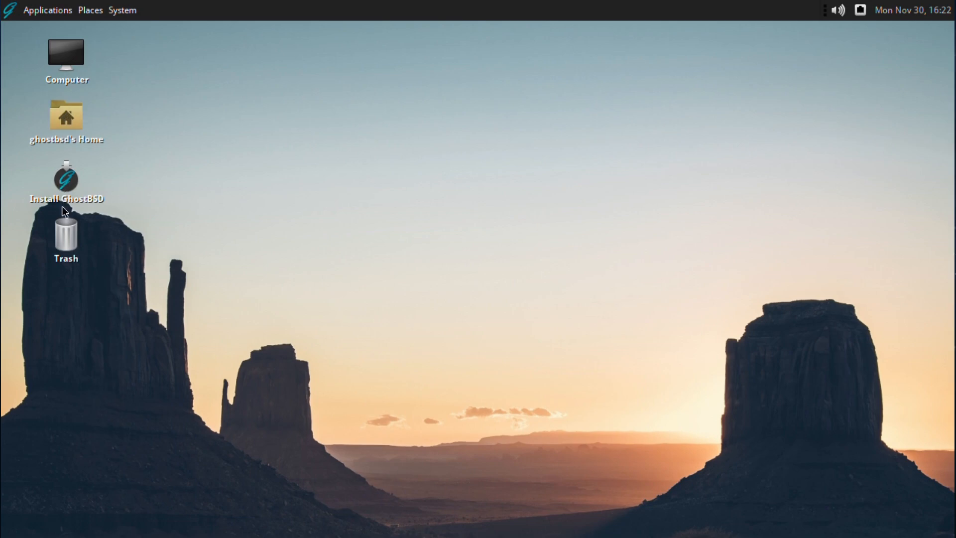
pyautogui.click(47, 10)
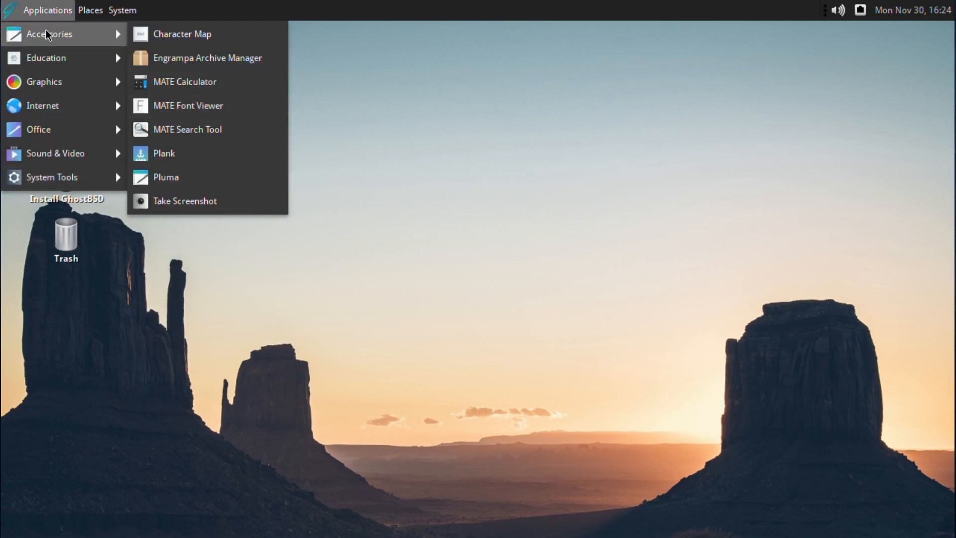
pyautogui.moveTo(46, 58)
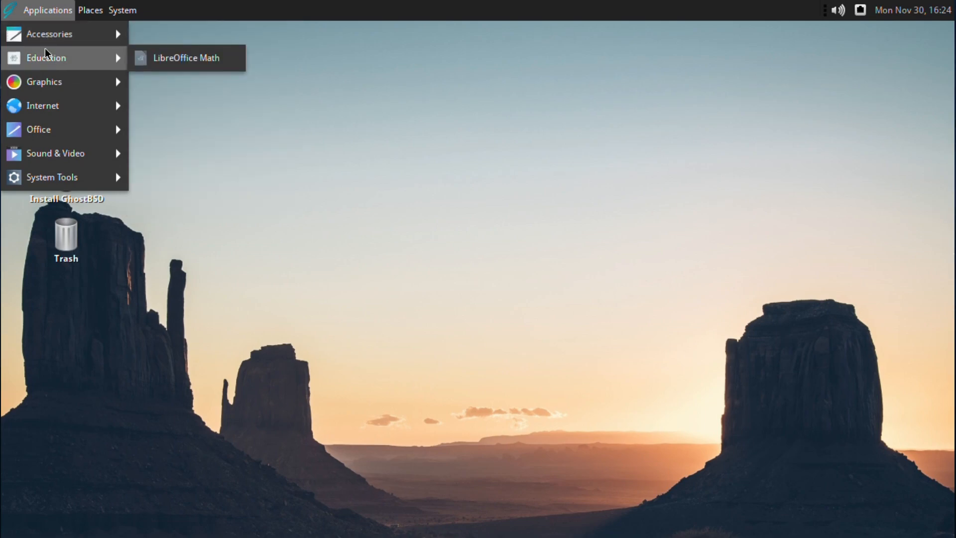
pyautogui.moveTo(44, 81)
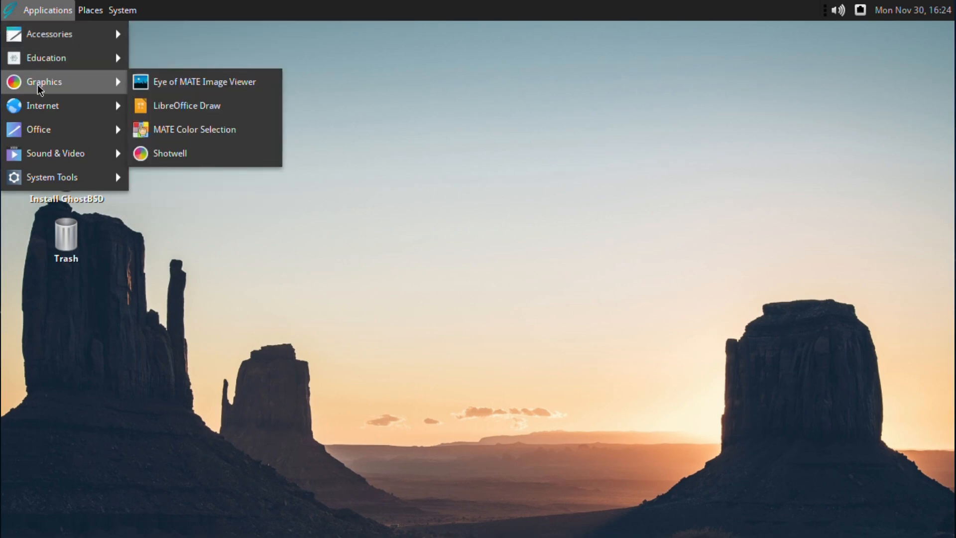
pyautogui.moveTo(43, 106)
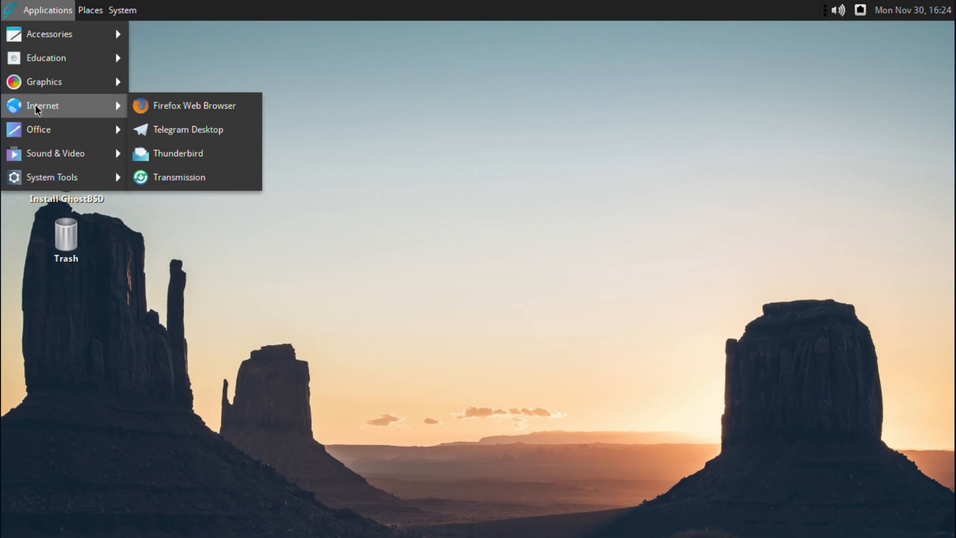
pyautogui.moveTo(54, 153)
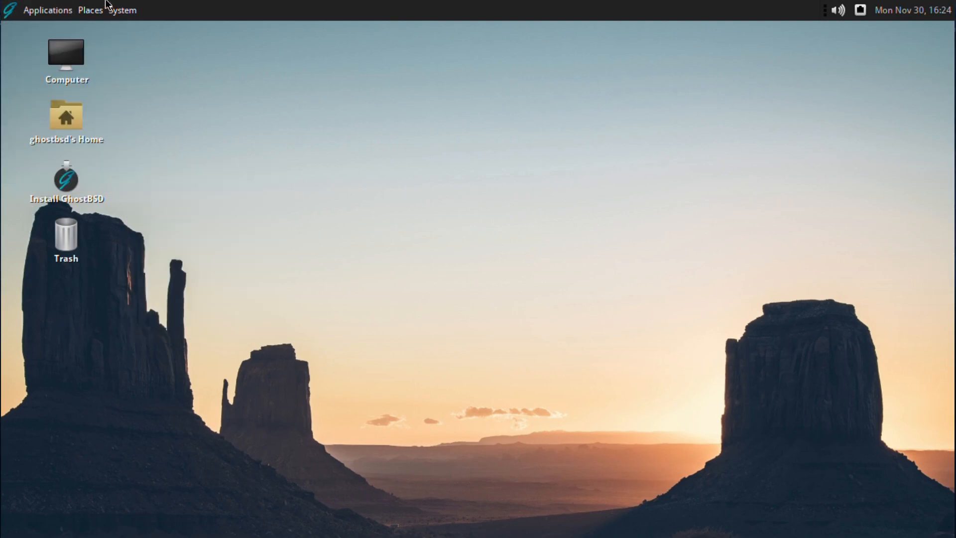
pyautogui.click(90, 10)
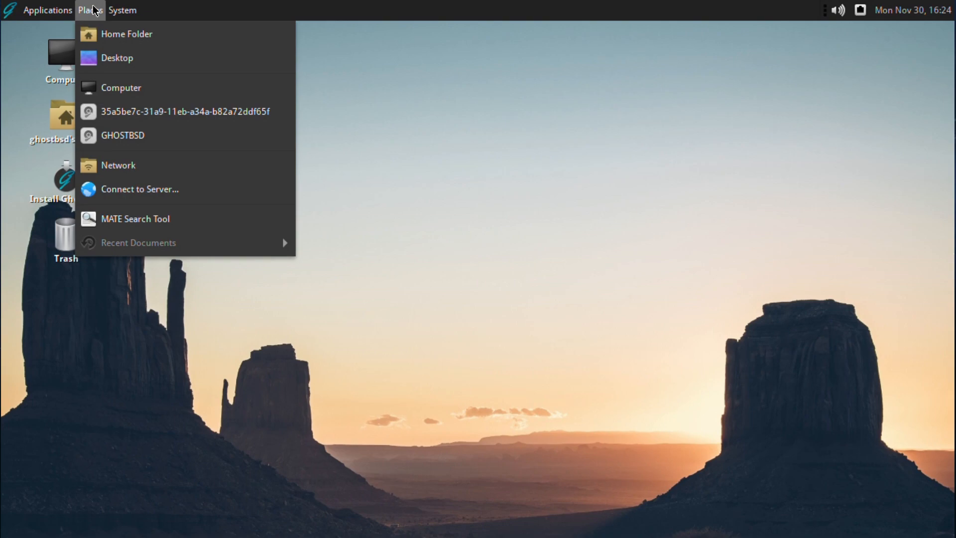
pyautogui.click(122, 10)
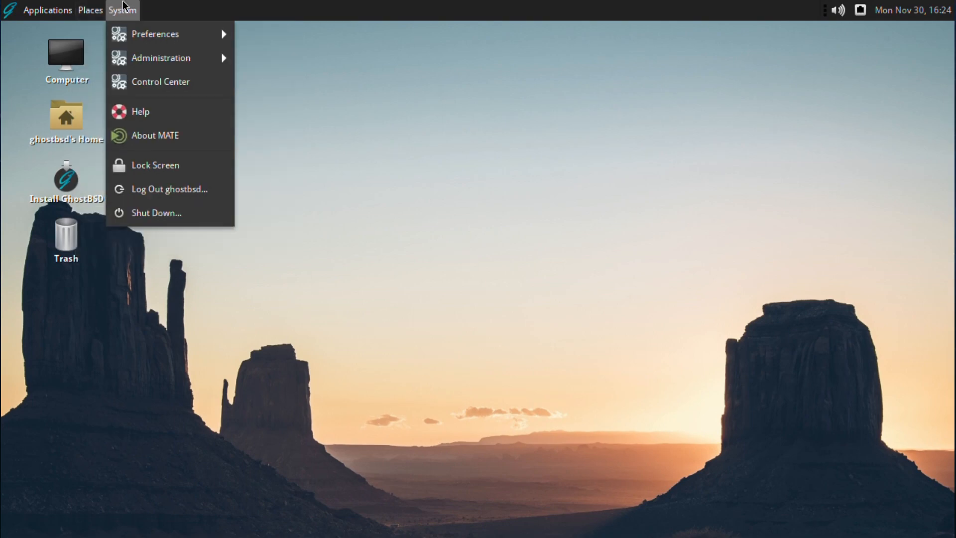
pyautogui.moveTo(154, 33)
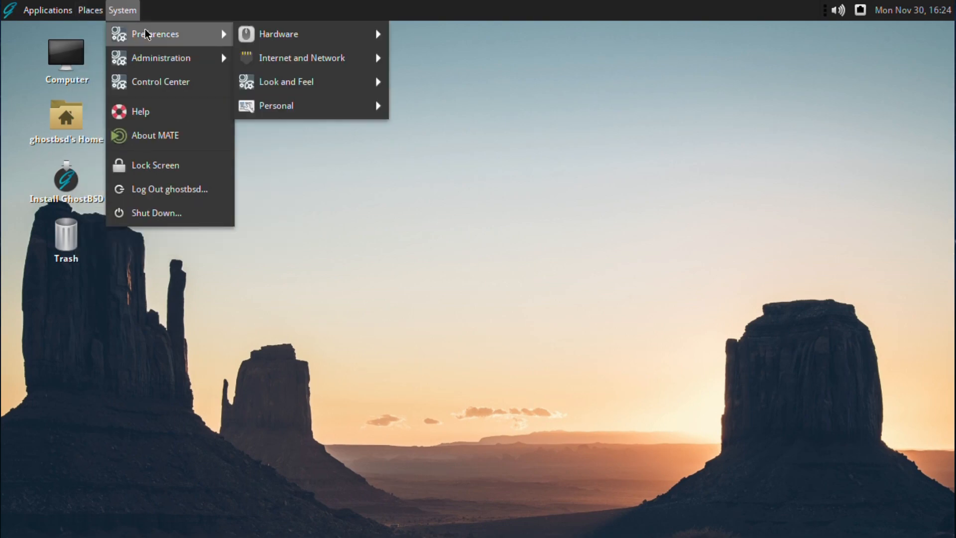
pyautogui.moveTo(278, 33)
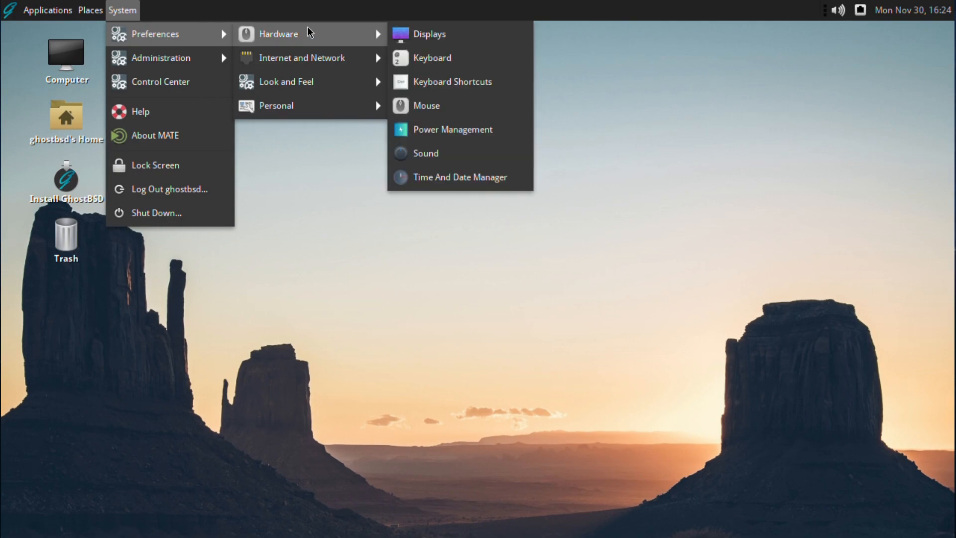
pyautogui.moveTo(286, 81)
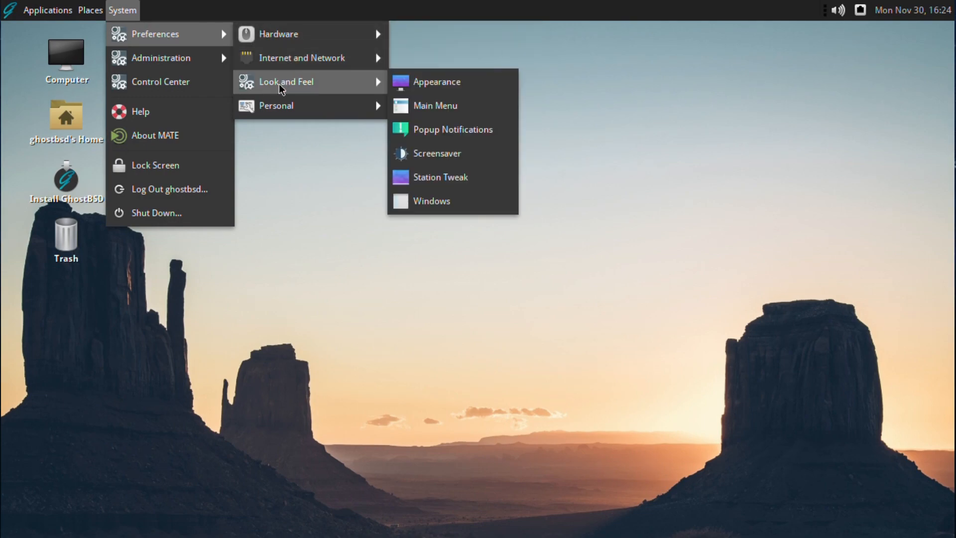
pyautogui.moveTo(161, 57)
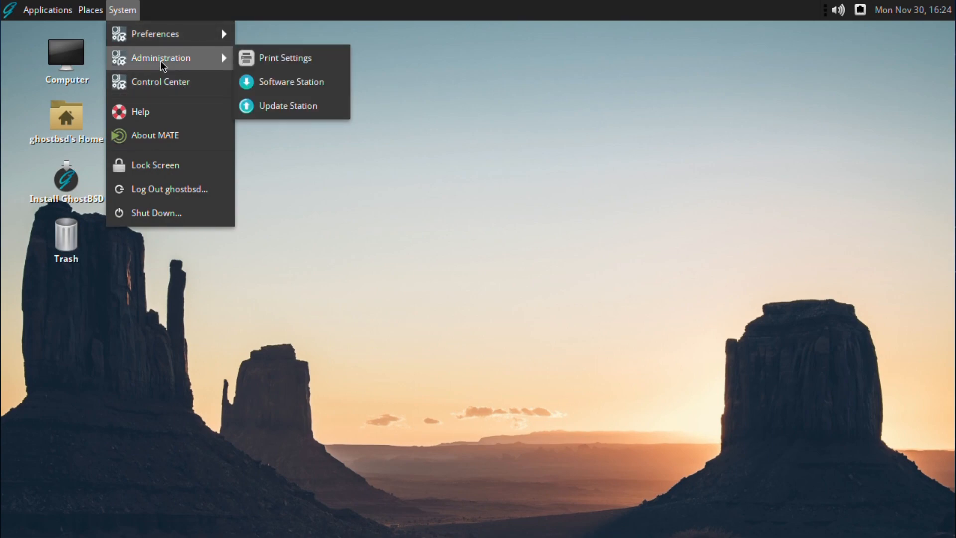
pyautogui.moveTo(160, 81)
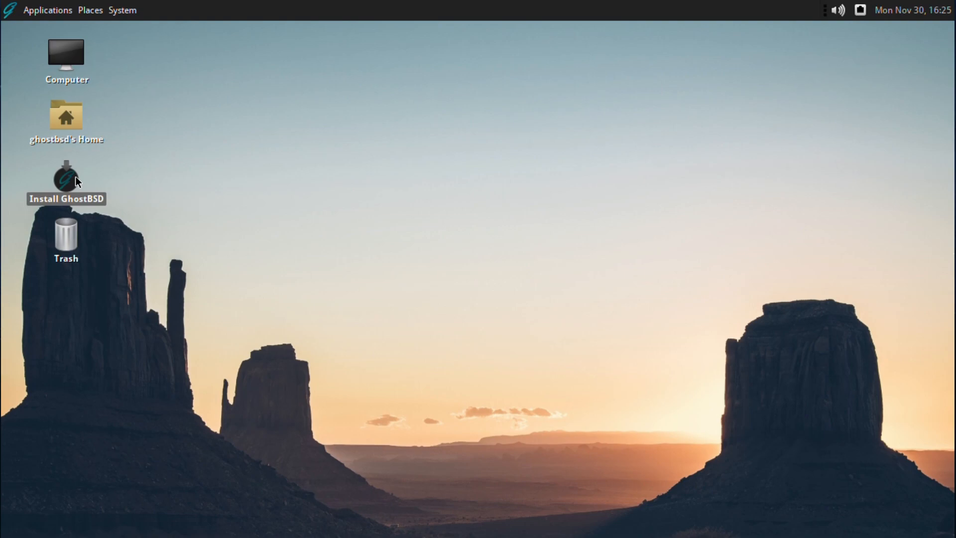
# Step: Launch Install GhostBSD and continue past the welcome screen with English selected
pyautogui.doubleClick(66, 177)
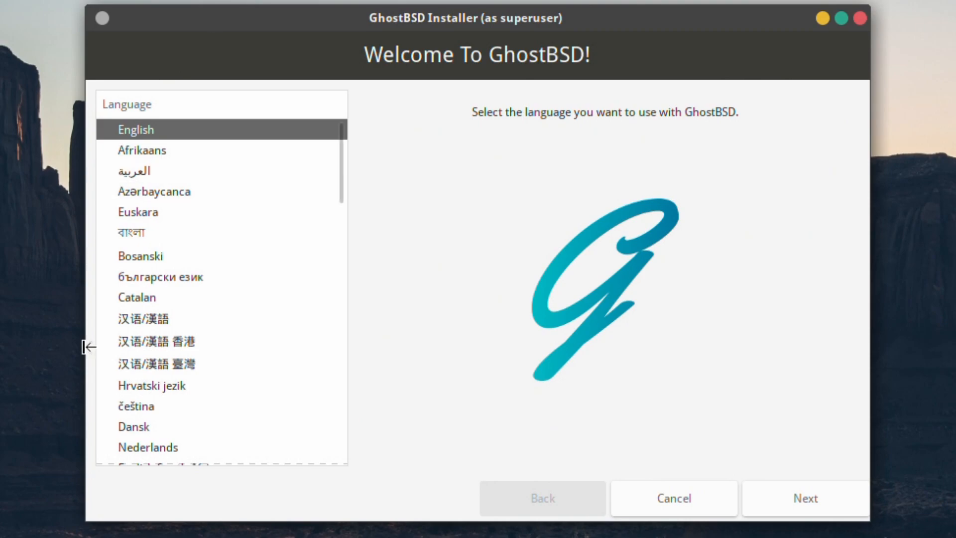
pyautogui.moveTo(204, 318)
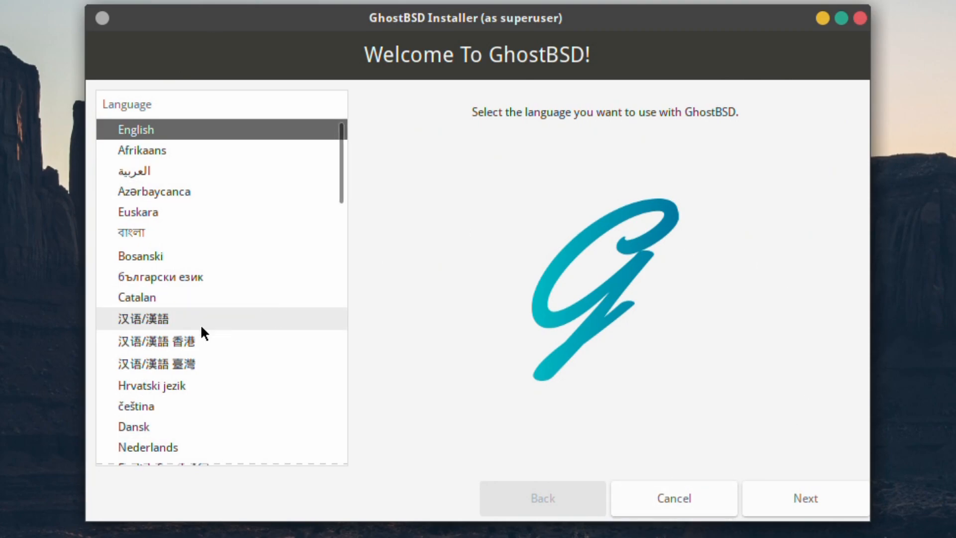
pyautogui.click(804, 497)
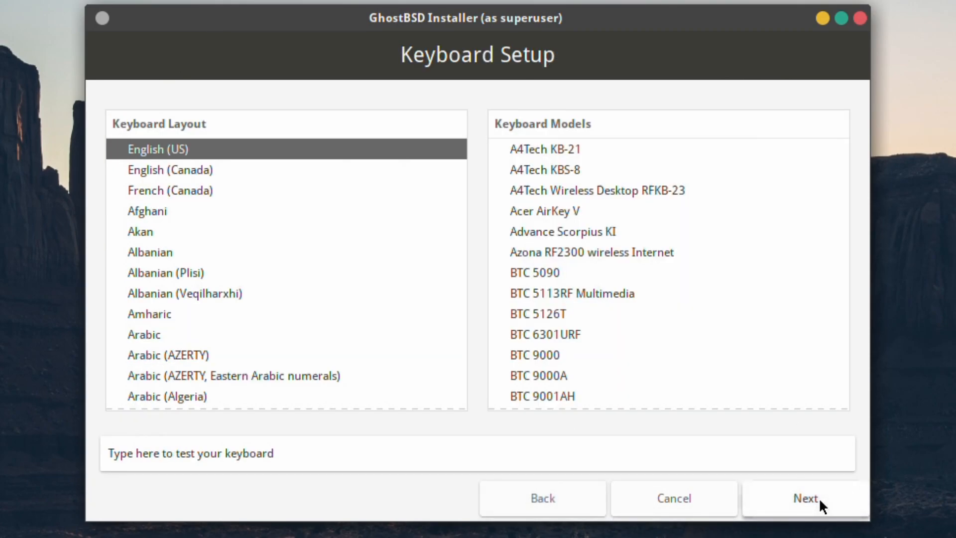
pyautogui.scroll(-3)
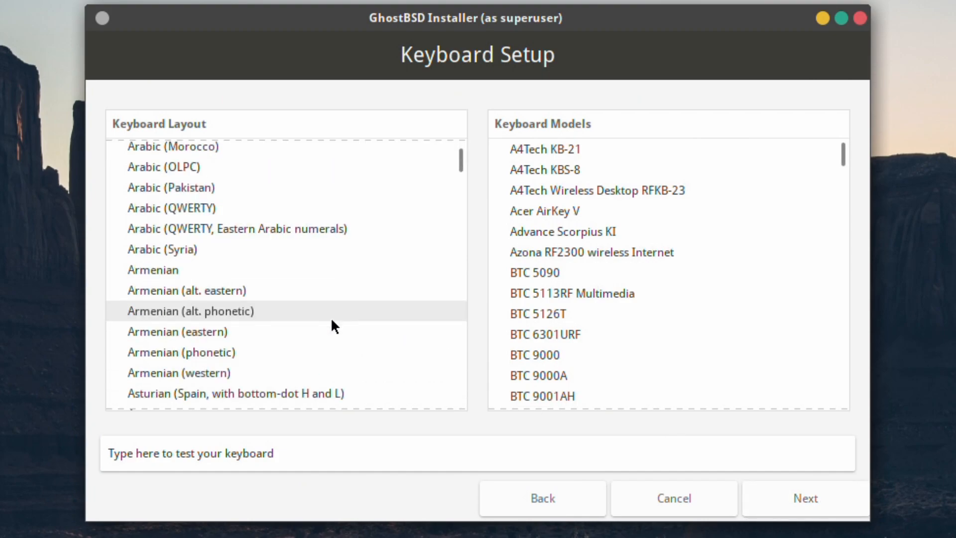
# Step: Select English (UK) in the Keyboard Layout list
pyautogui.scroll(-3)
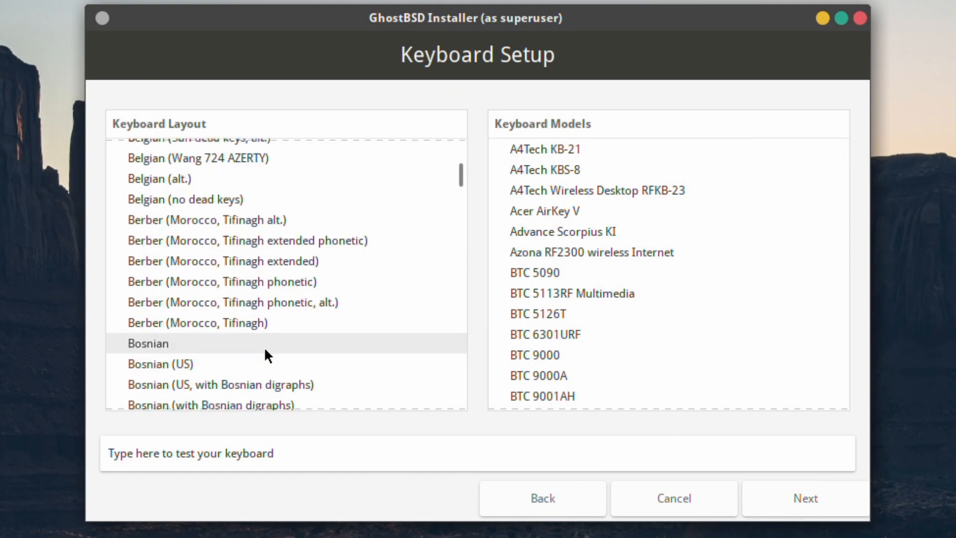
pyautogui.scroll(-3)
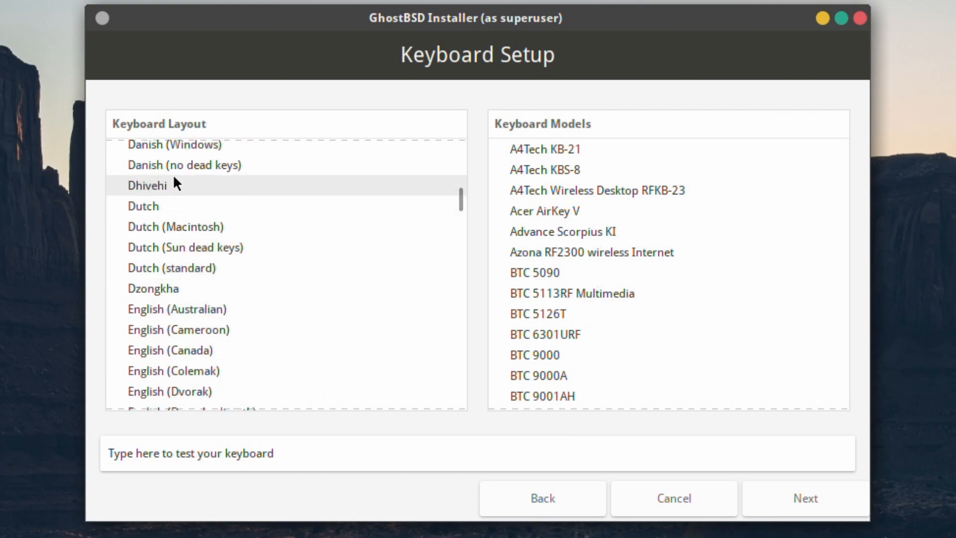
pyautogui.scroll(-3)
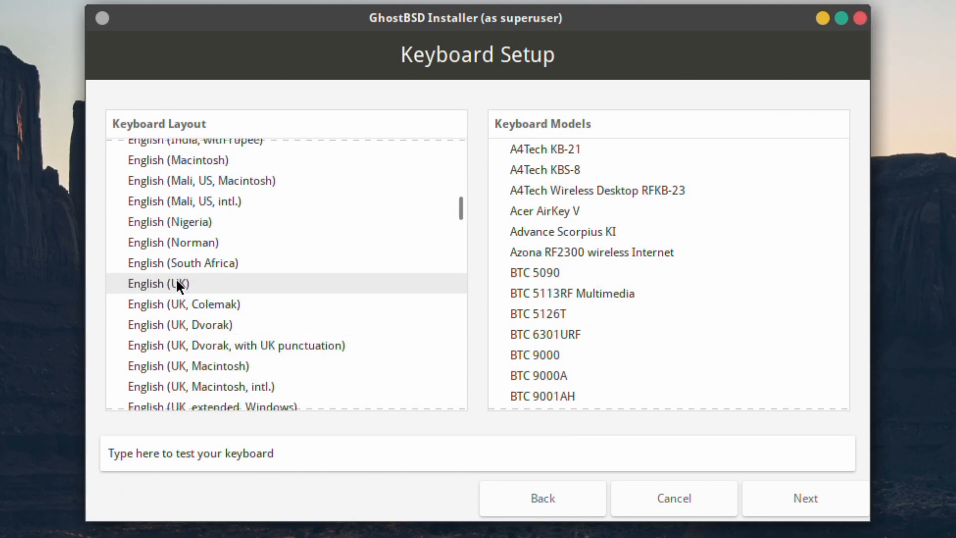
pyautogui.click(158, 283)
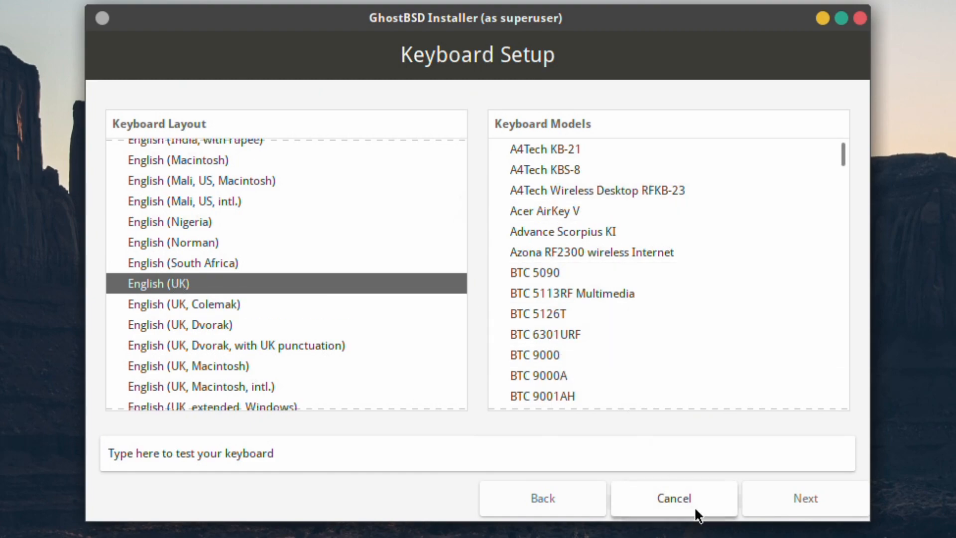
# Step: Choose Europe, then London as the installer's time zone
pyautogui.click(804, 497)
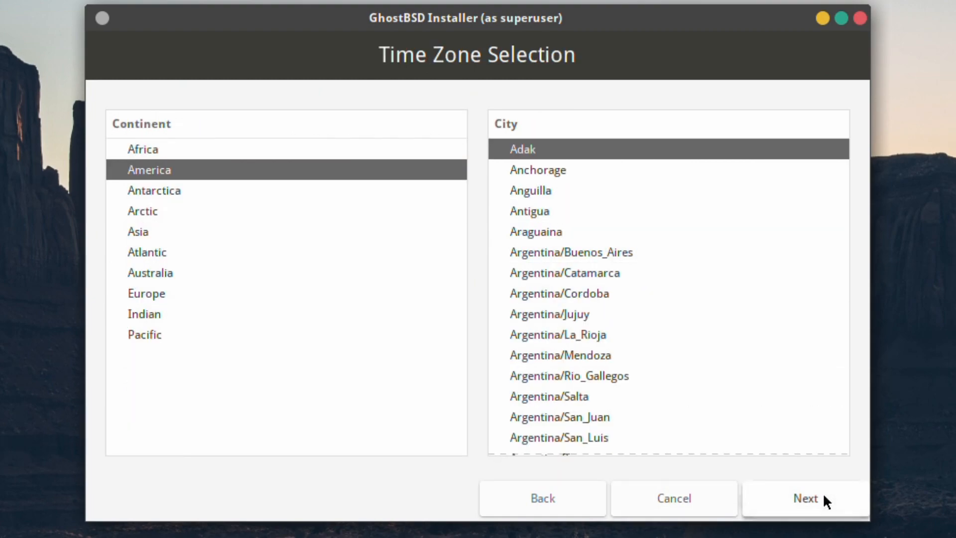
pyautogui.click(147, 294)
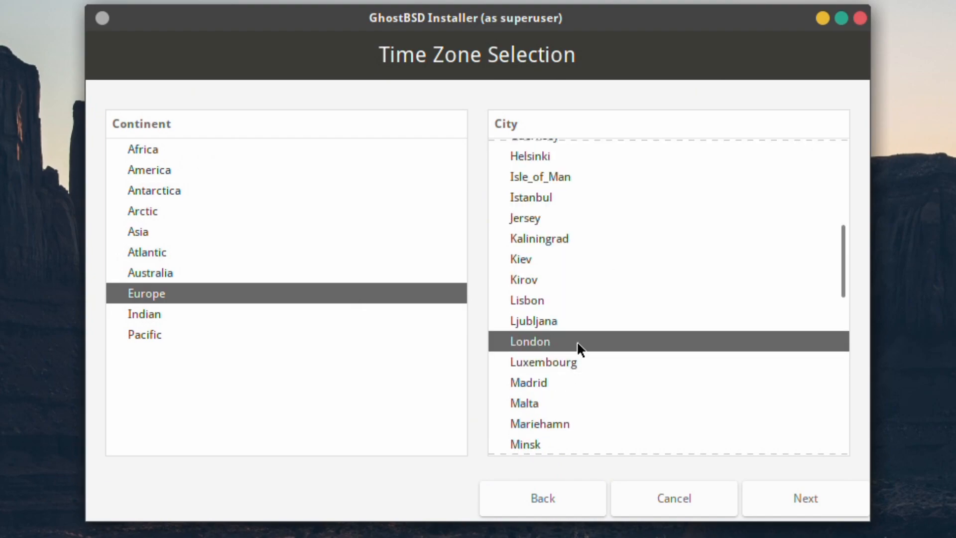
pyautogui.click(804, 497)
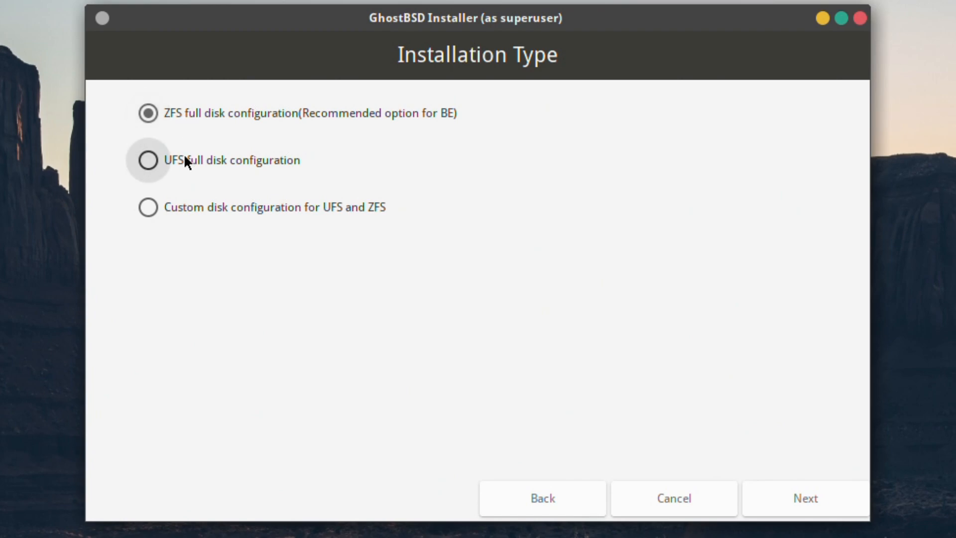
pyautogui.moveTo(572, 98)
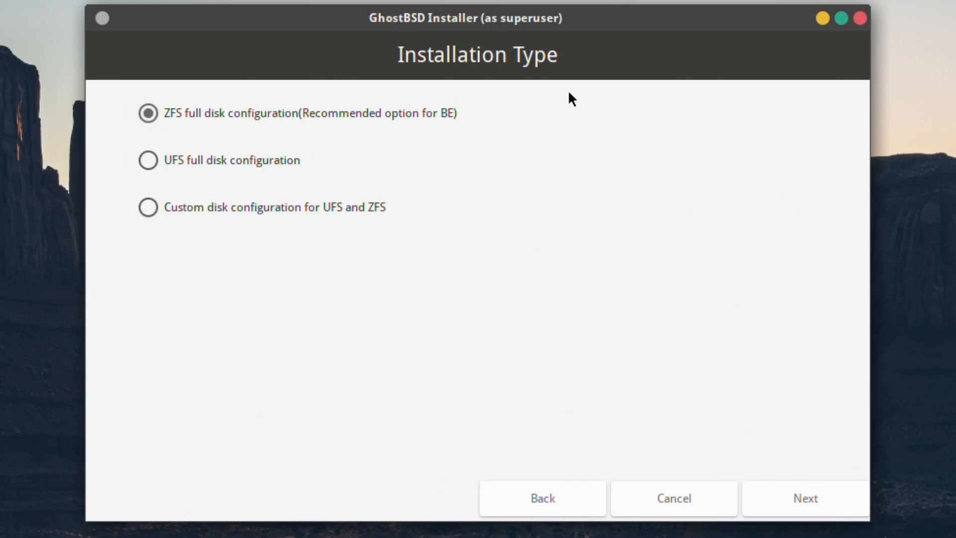
# Step: Accept ZFS full disk configuration and check the ada0 WDC drive
pyautogui.click(804, 498)
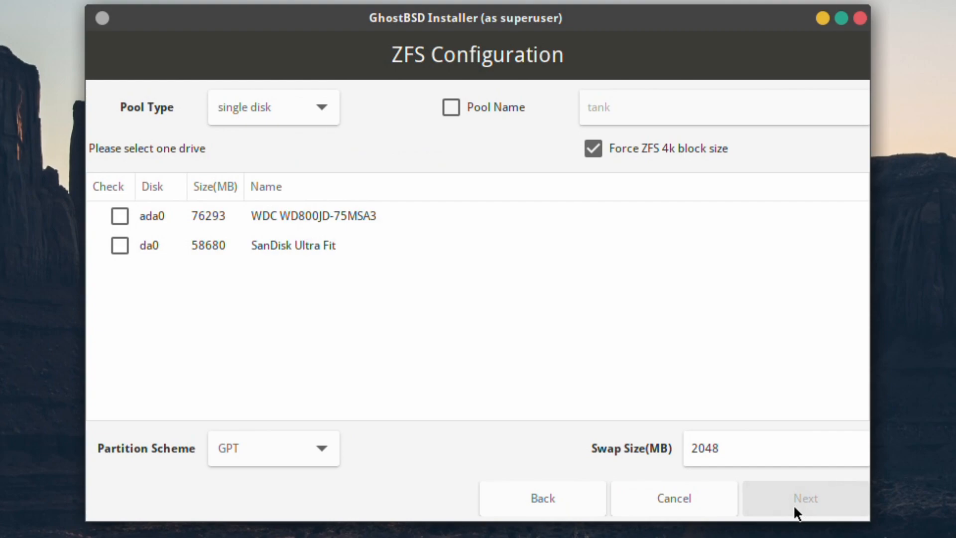
pyautogui.click(119, 215)
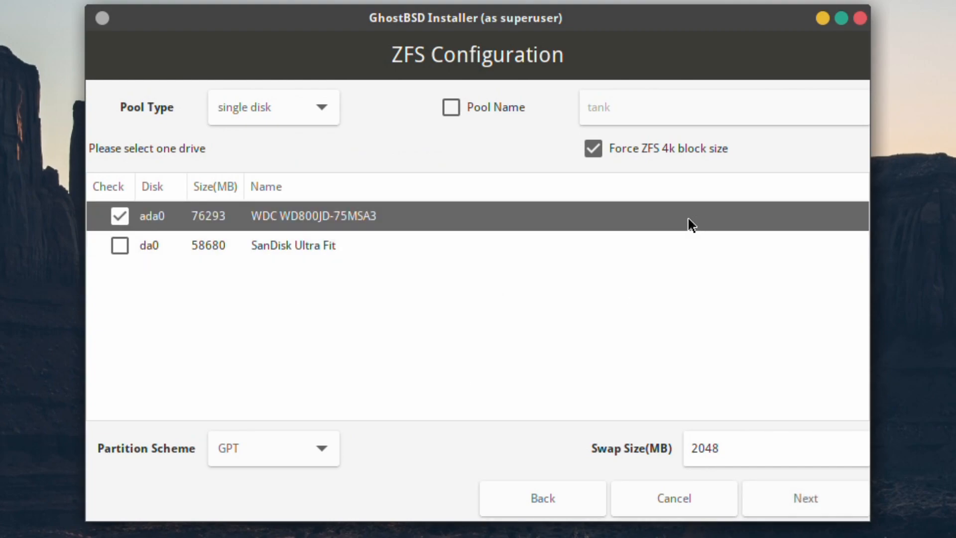
pyautogui.moveTo(577, 336)
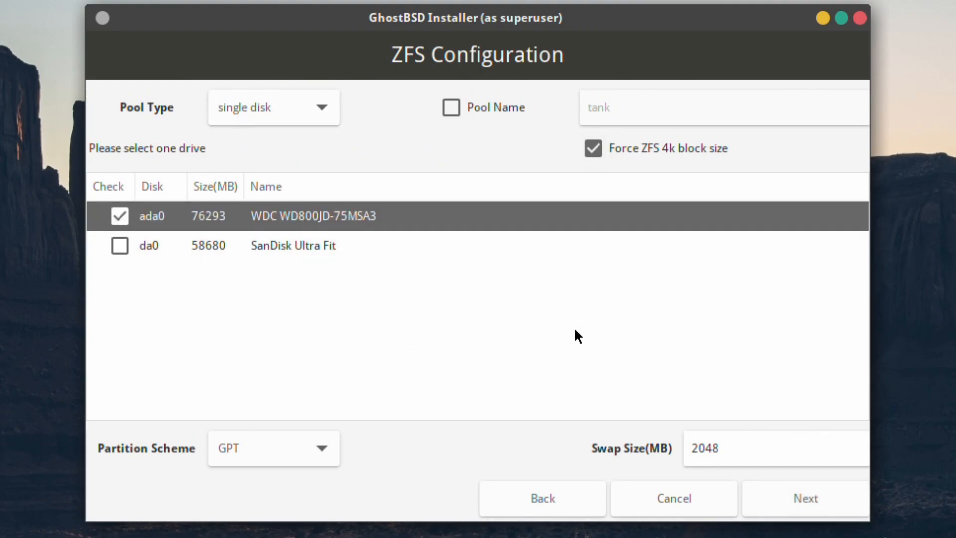
pyautogui.moveTo(805, 498)
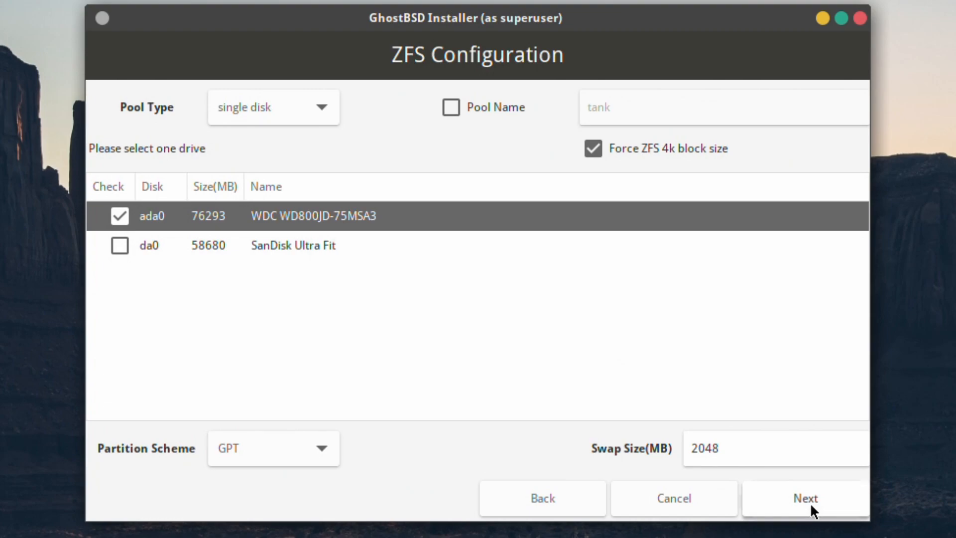
pyautogui.click(804, 498)
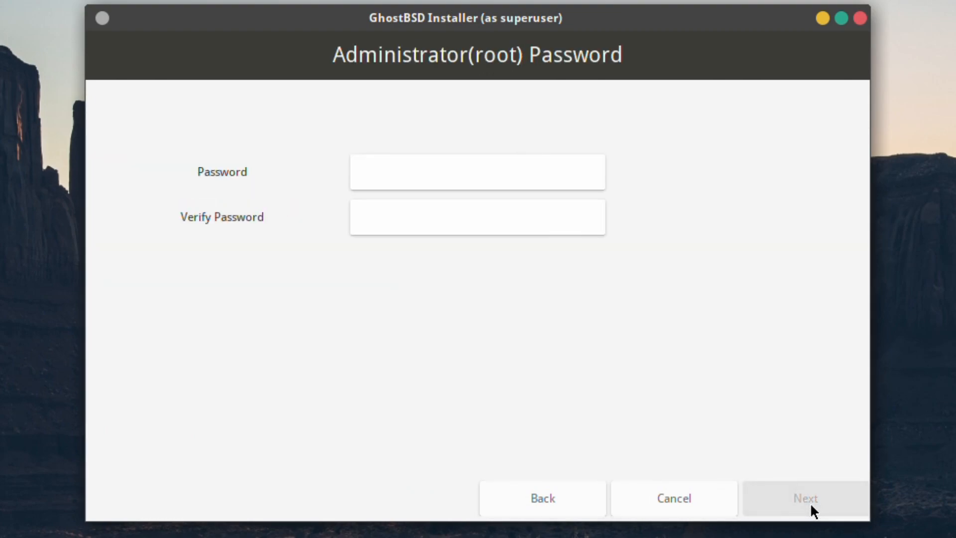
pyautogui.click(477, 171)
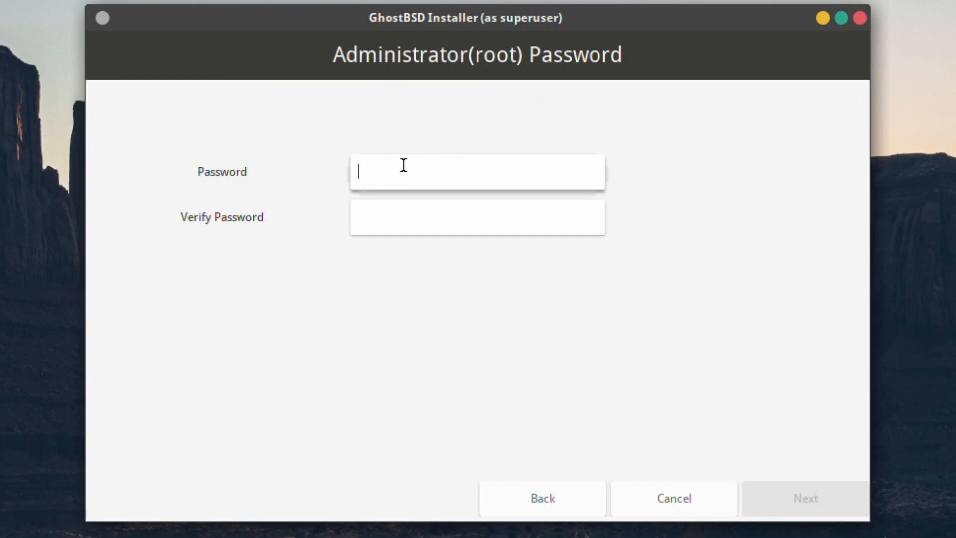
pyautogui.write('password')
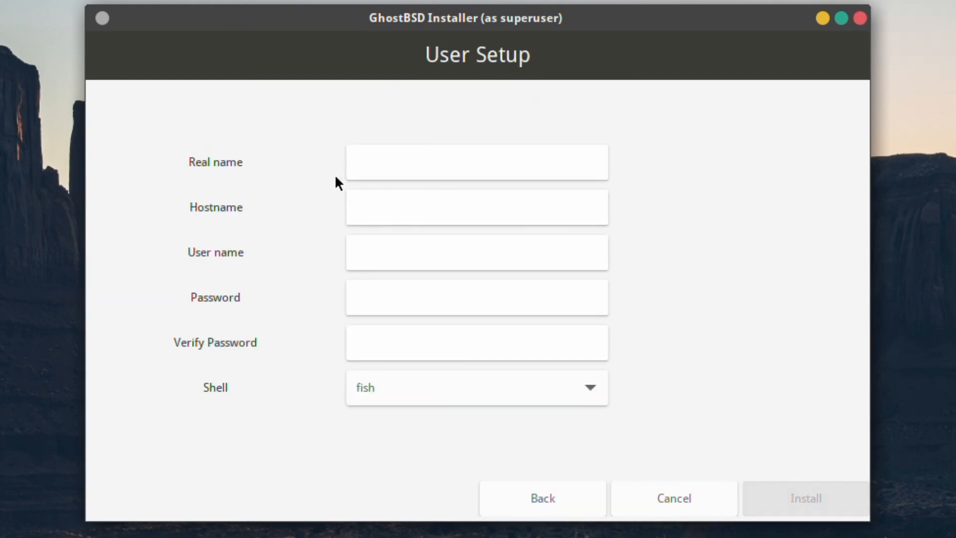
# Step: Fill in user setup with real name 'RoboNuggie' and sh as the shell
pyautogui.click(476, 162)
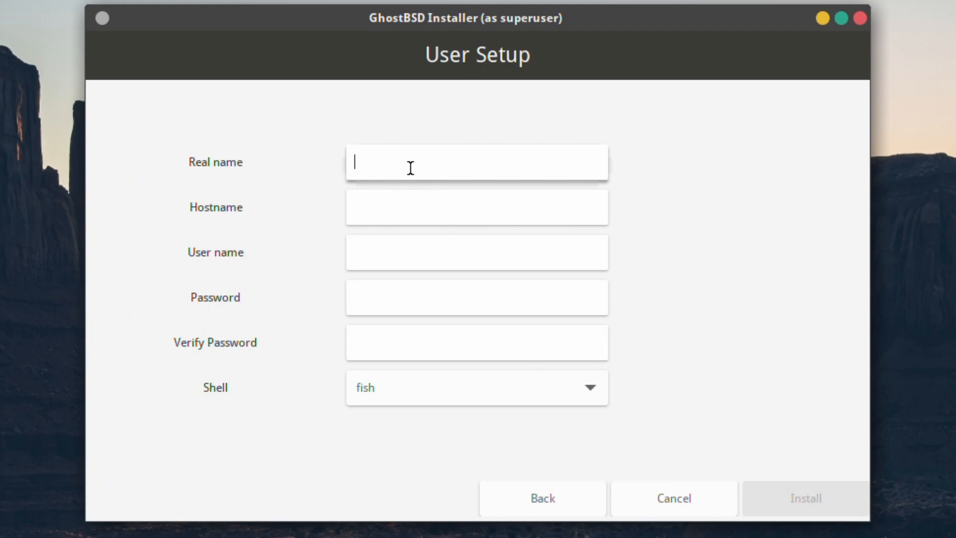
pyautogui.write('RoboNuggi')
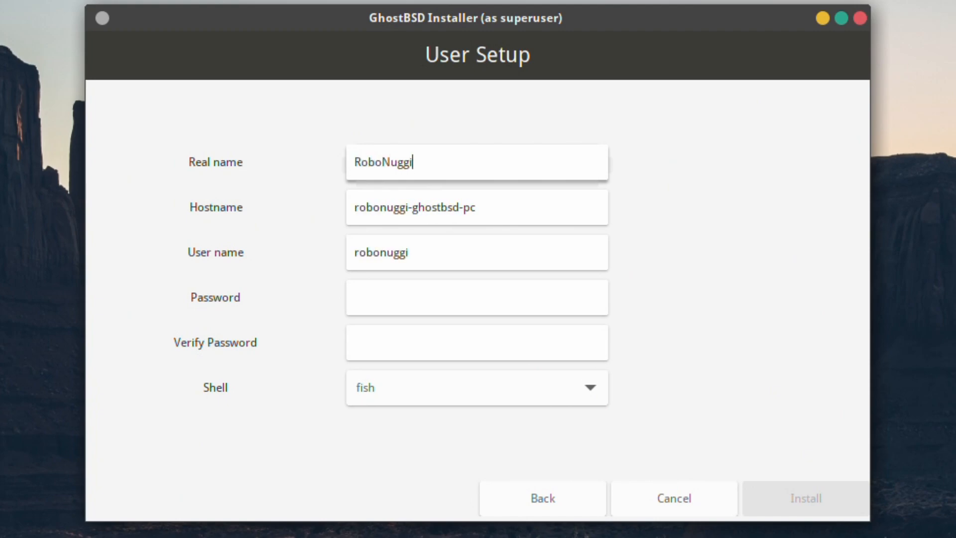
pyautogui.write('e')
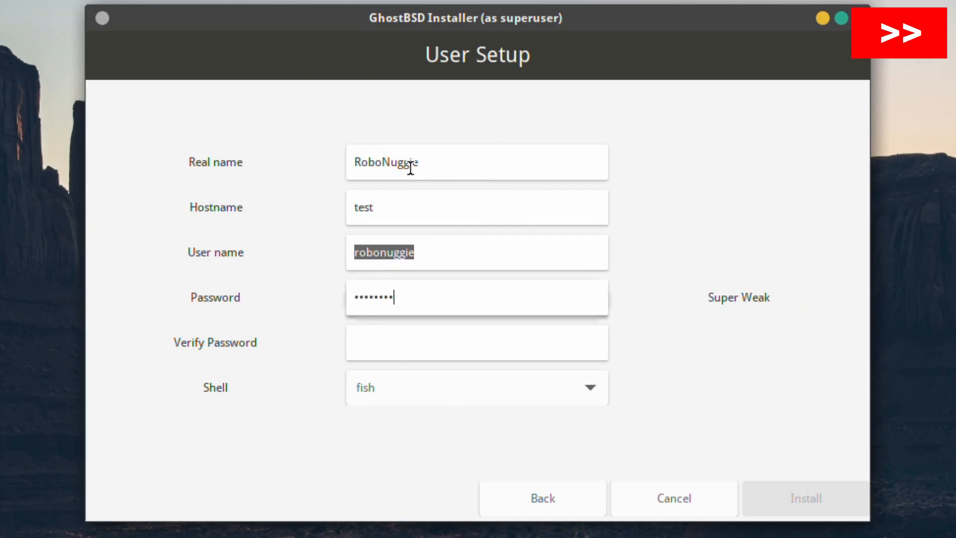
pyautogui.click(589, 388)
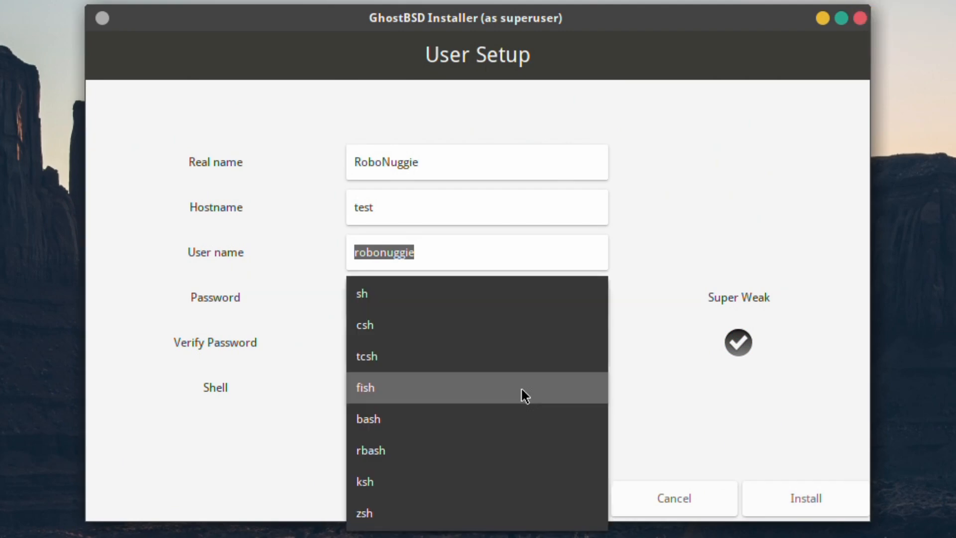
pyautogui.click(362, 294)
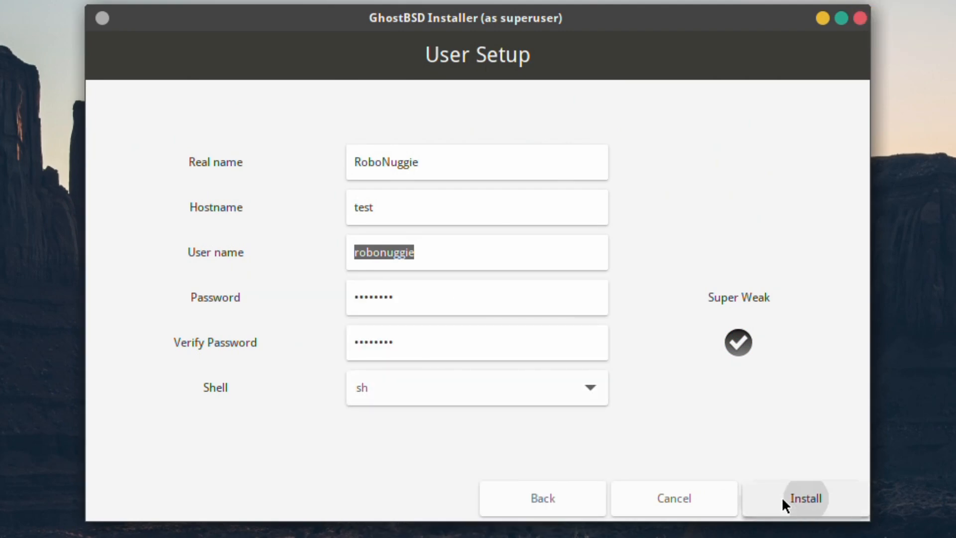
# Step: Start the installation and advance the slideshow to Help & Support while files copy
pyautogui.click(804, 498)
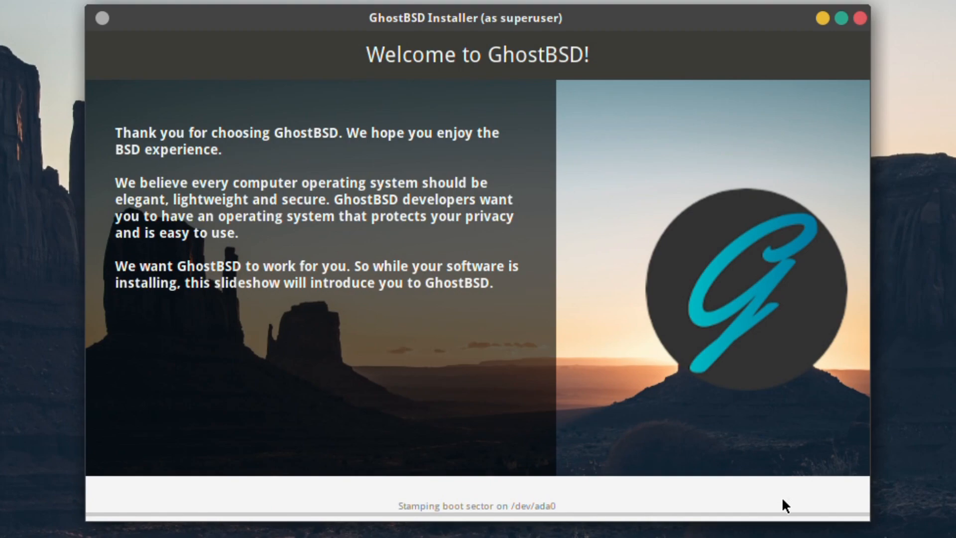
pyautogui.moveTo(664, 452)
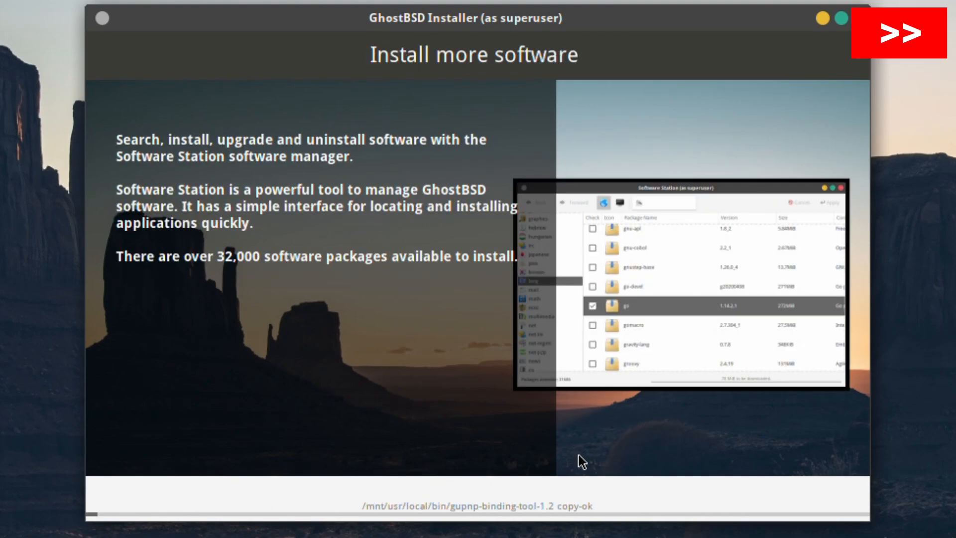
pyautogui.click(899, 33)
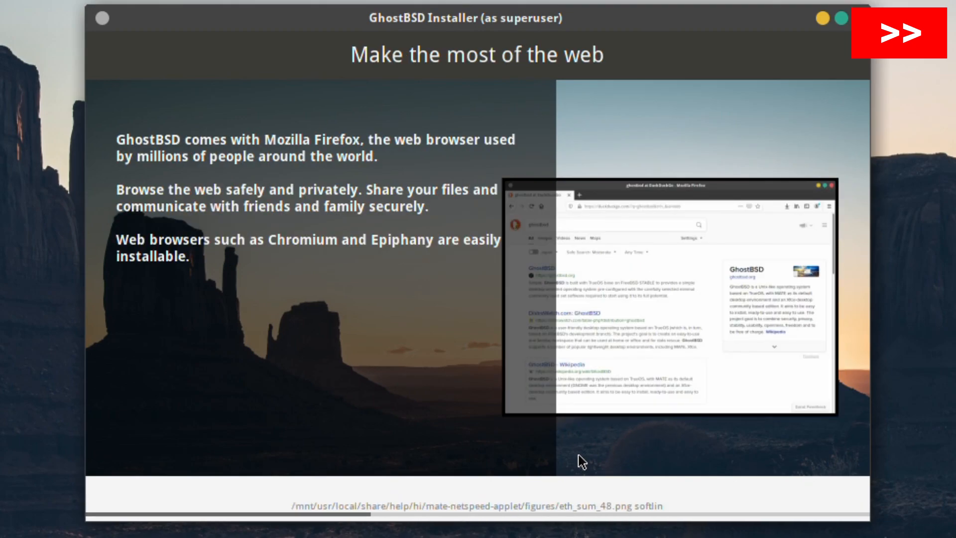
pyautogui.click(898, 33)
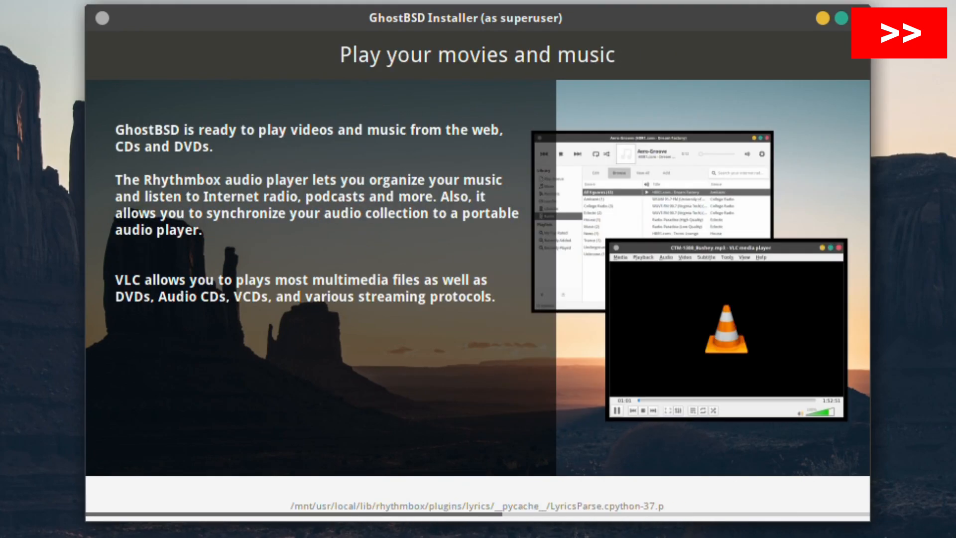
pyautogui.click(898, 33)
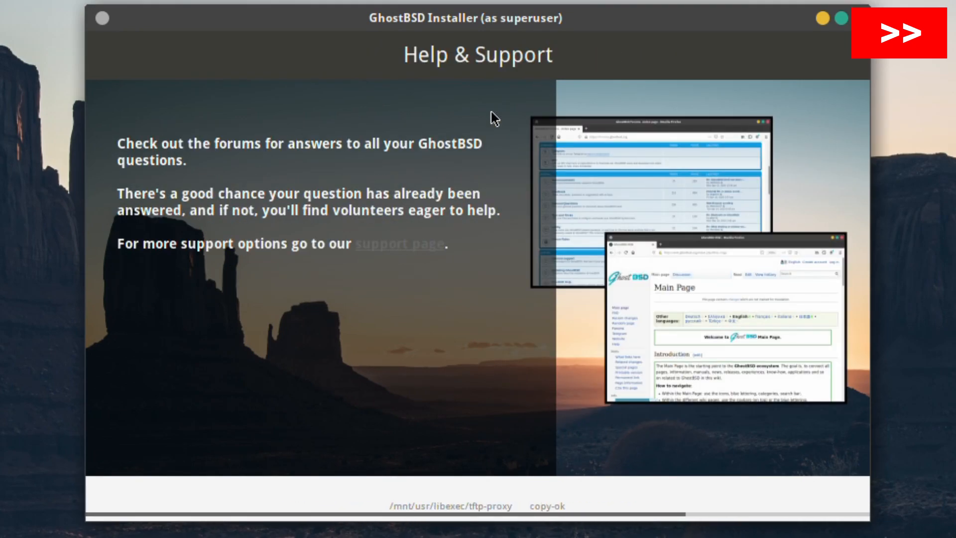
pyautogui.click(899, 33)
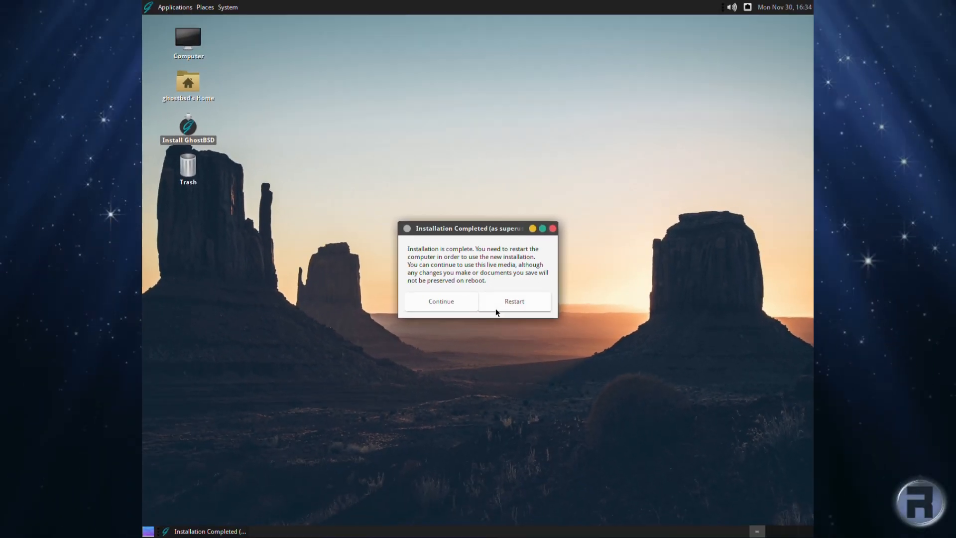
# Step: Restart from Installation Completed and log in with the user's password
pyautogui.click(513, 301)
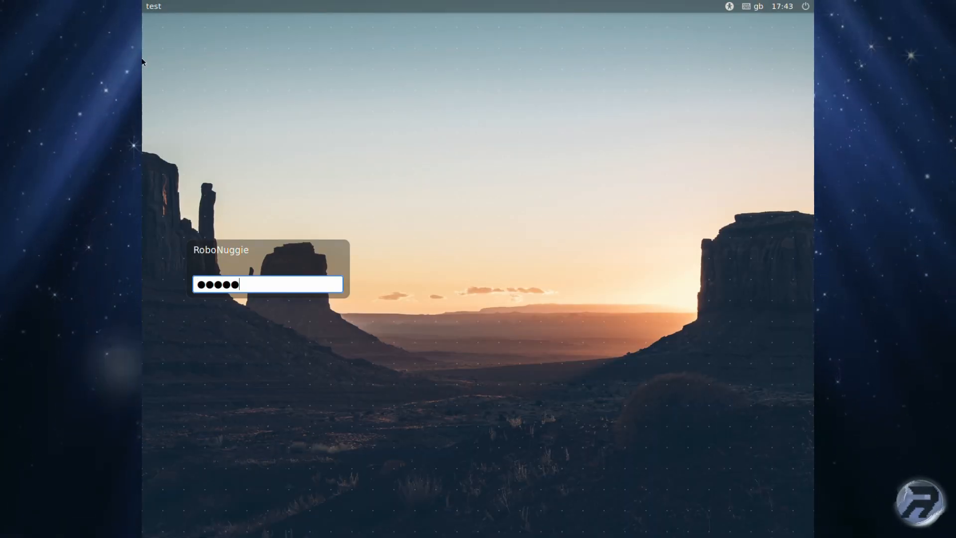
pyautogui.press('Return')
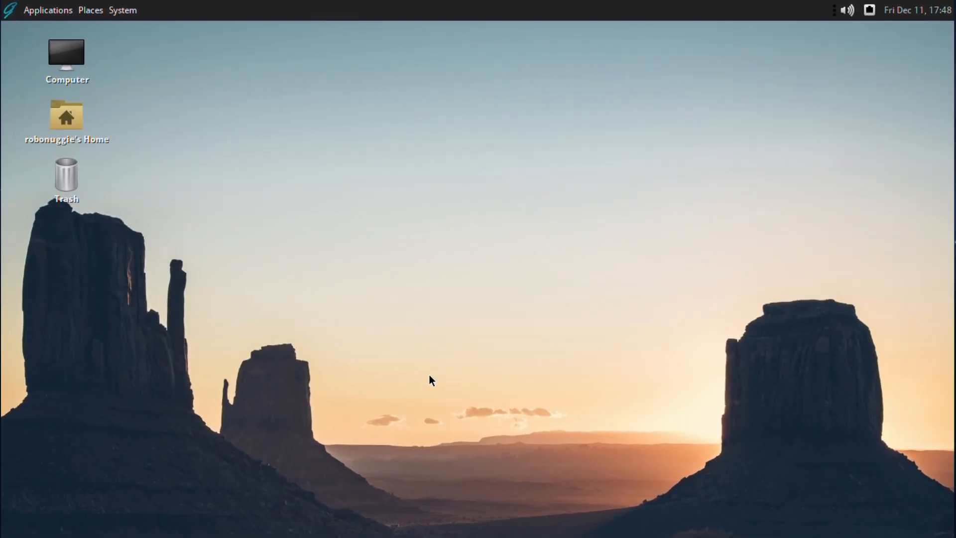
# Step: Launch Update Station from System > Administration and expand, then collapse, the 62-package upgrade list
pyautogui.click(122, 11)
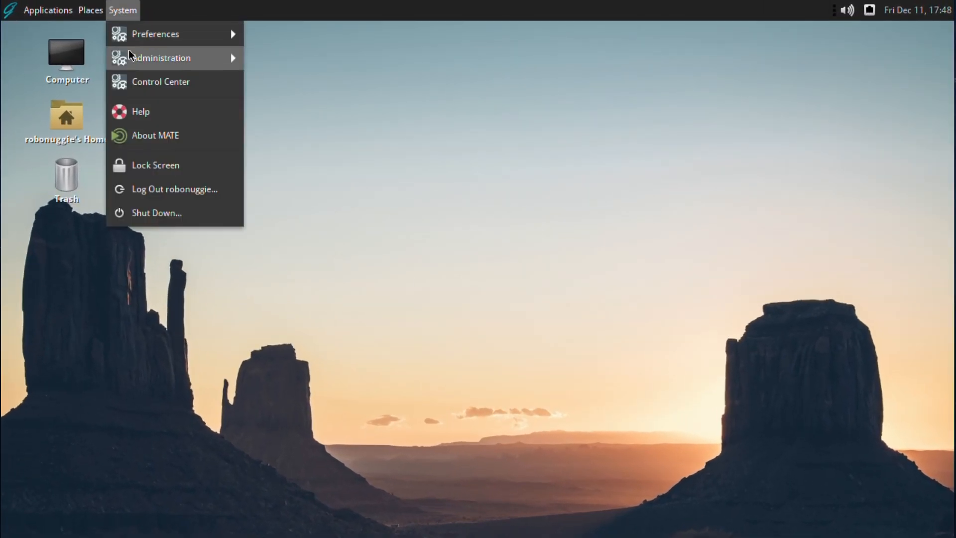
pyautogui.click(353, 264)
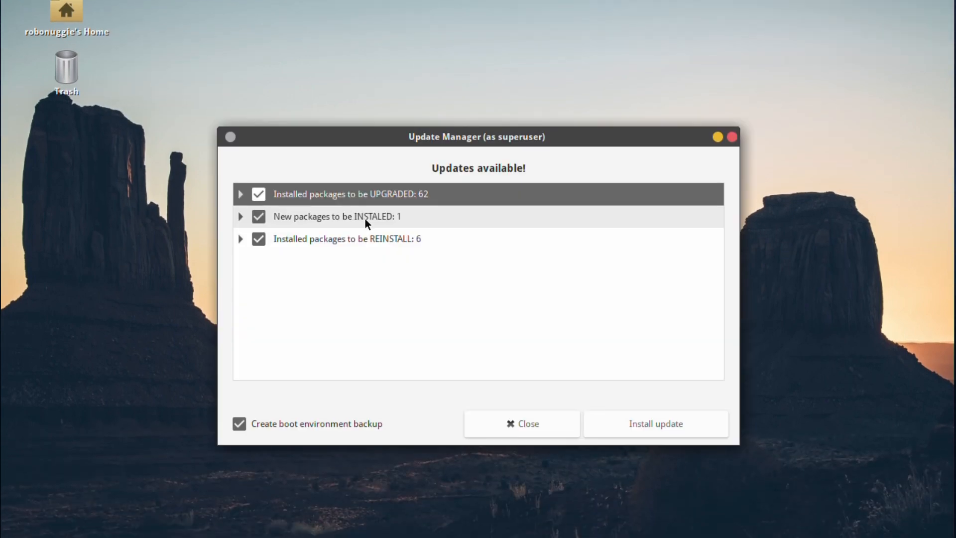
pyautogui.moveTo(412, 259)
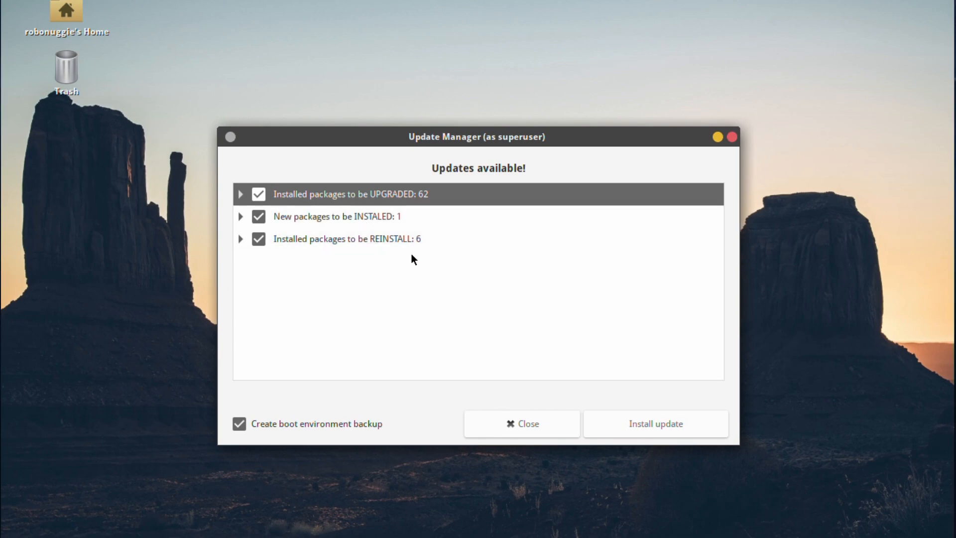
pyautogui.moveTo(214, 198)
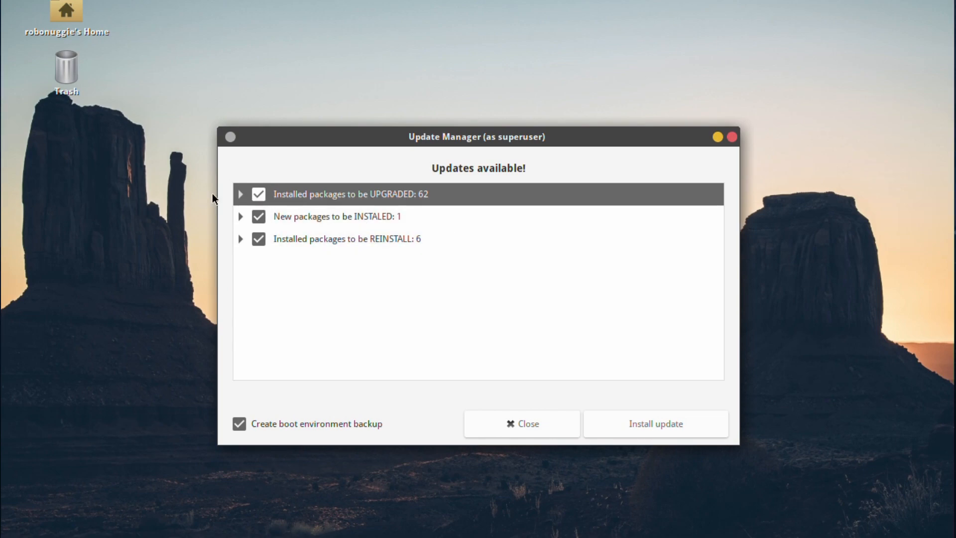
pyautogui.click(240, 194)
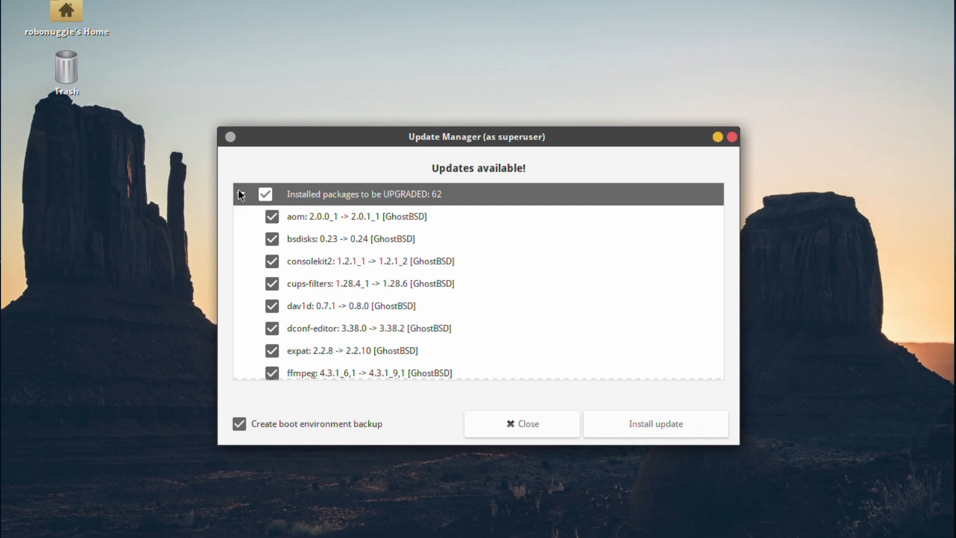
pyautogui.click(240, 194)
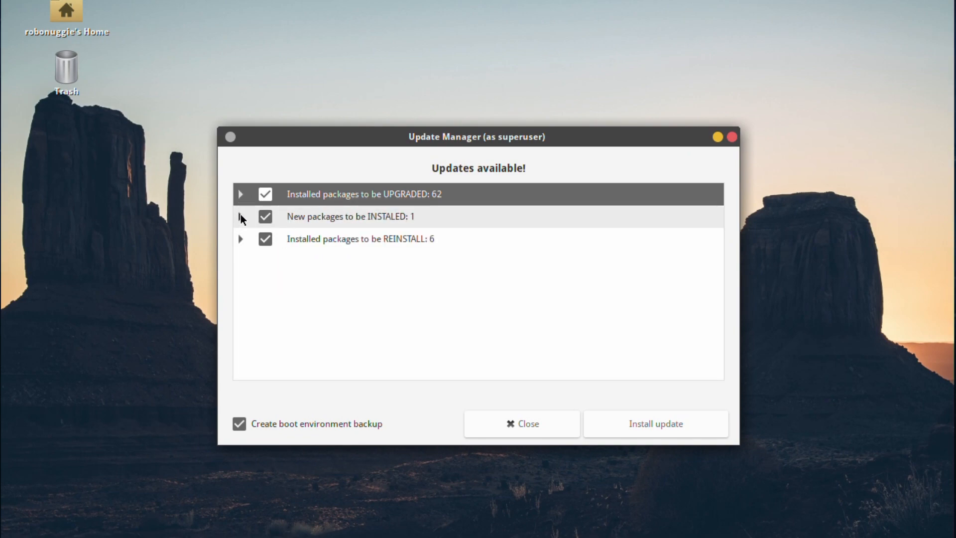
pyautogui.moveTo(560, 410)
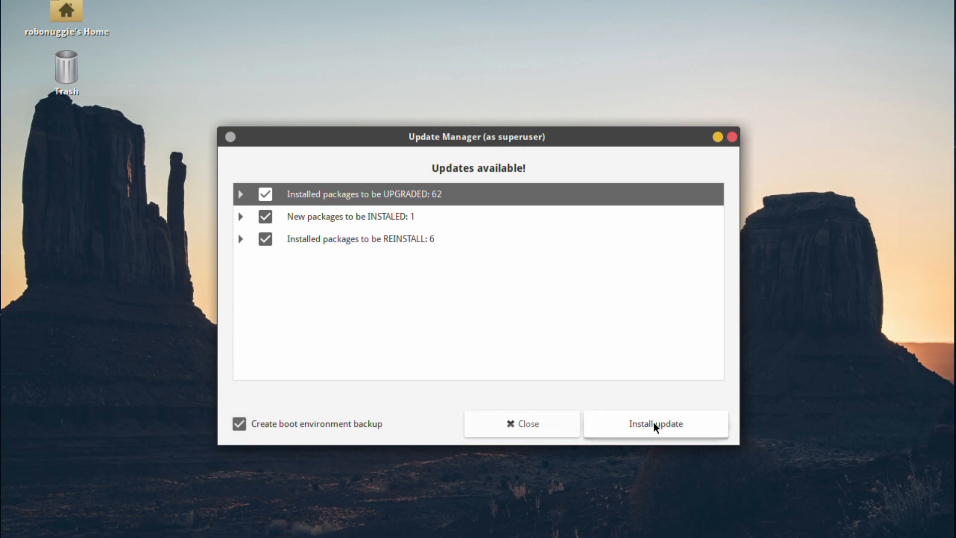
# Step: Install all pending updates and choose Restart Later when prompted
pyautogui.click(655, 423)
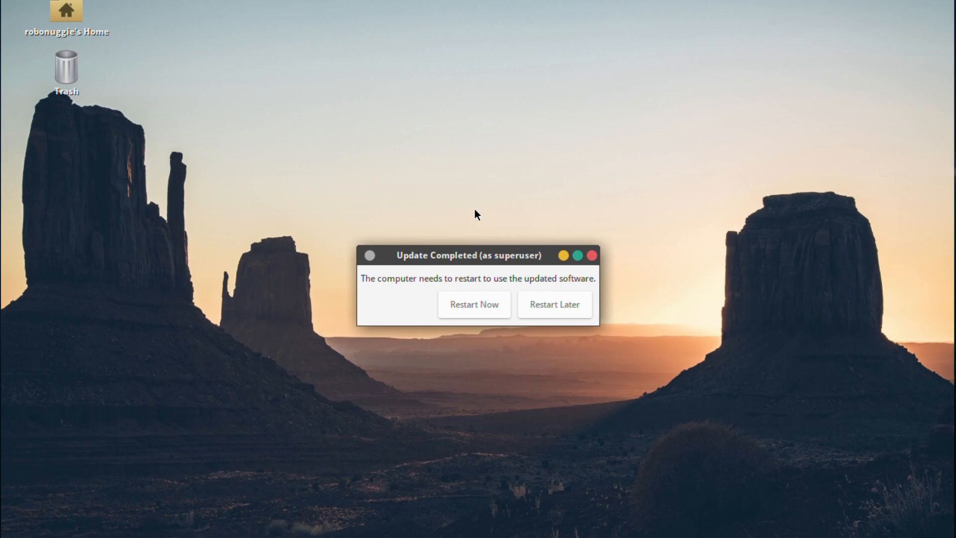
pyautogui.moveTo(553, 304)
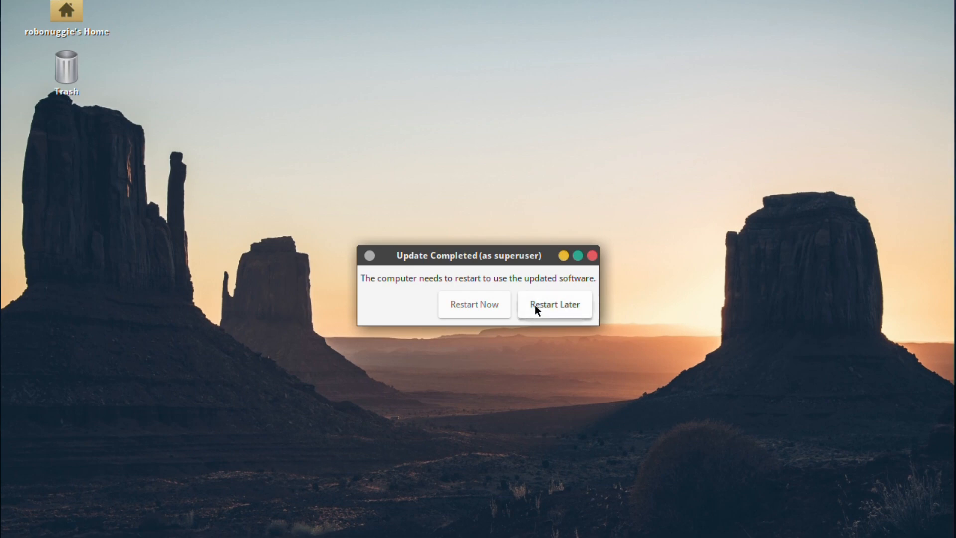
pyautogui.click(553, 304)
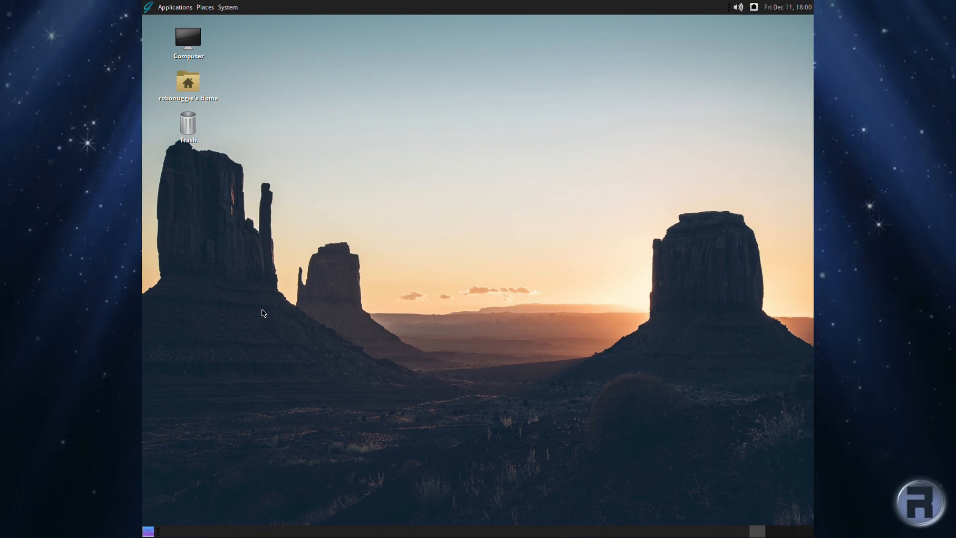
pyautogui.moveTo(54, 10)
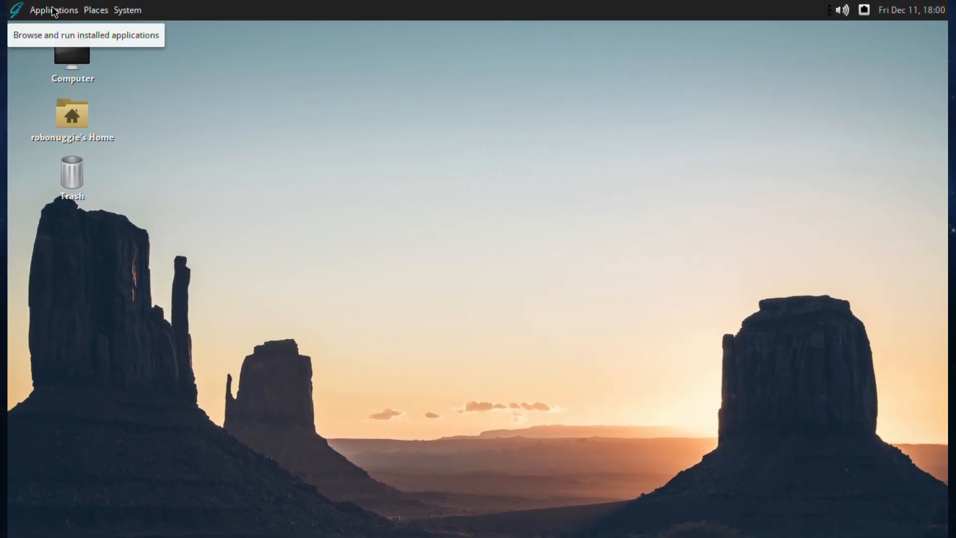
pyautogui.click(127, 10)
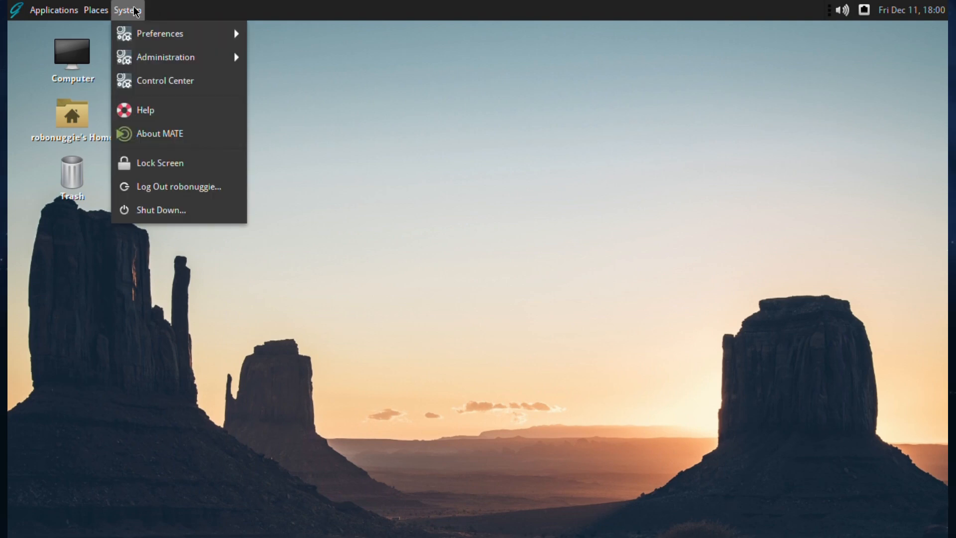
pyautogui.moveTo(166, 56)
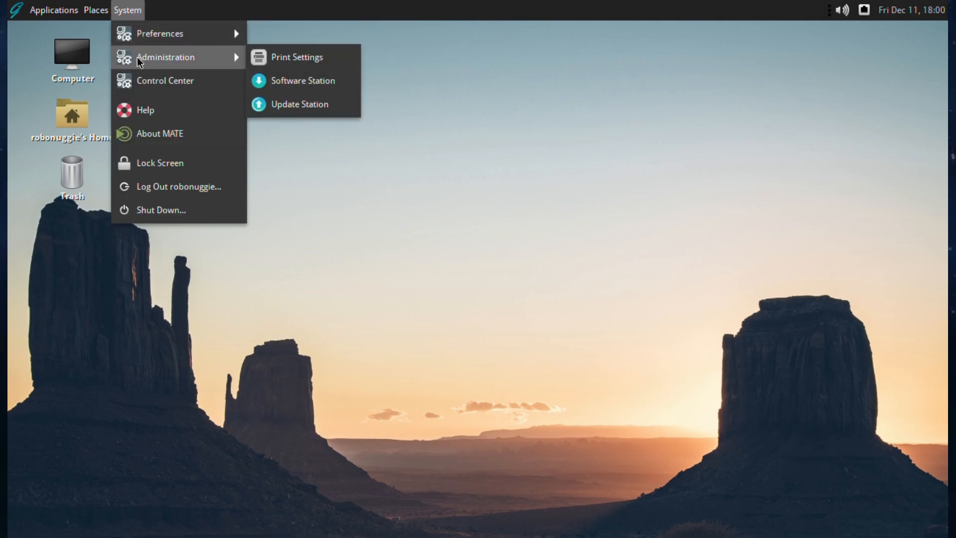
pyautogui.click(388, 200)
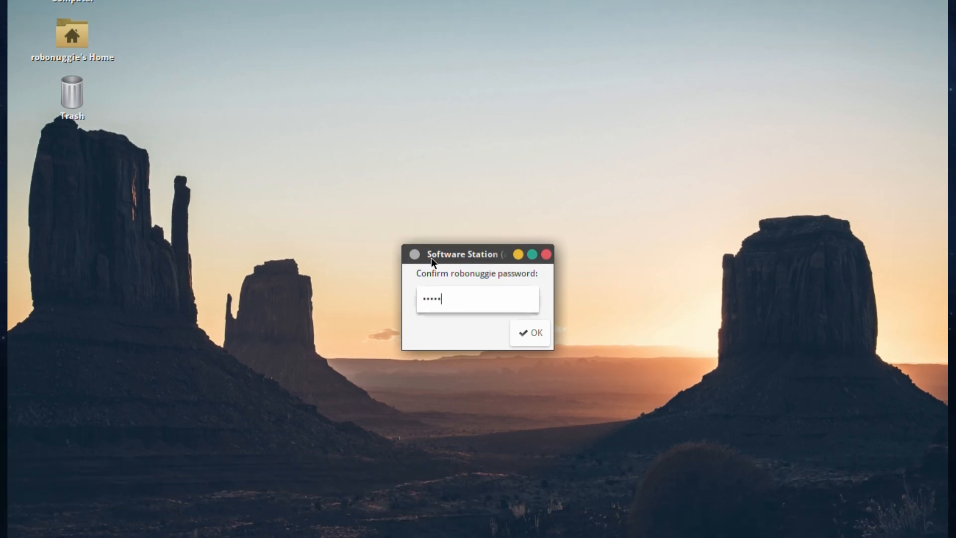
pyautogui.click(529, 333)
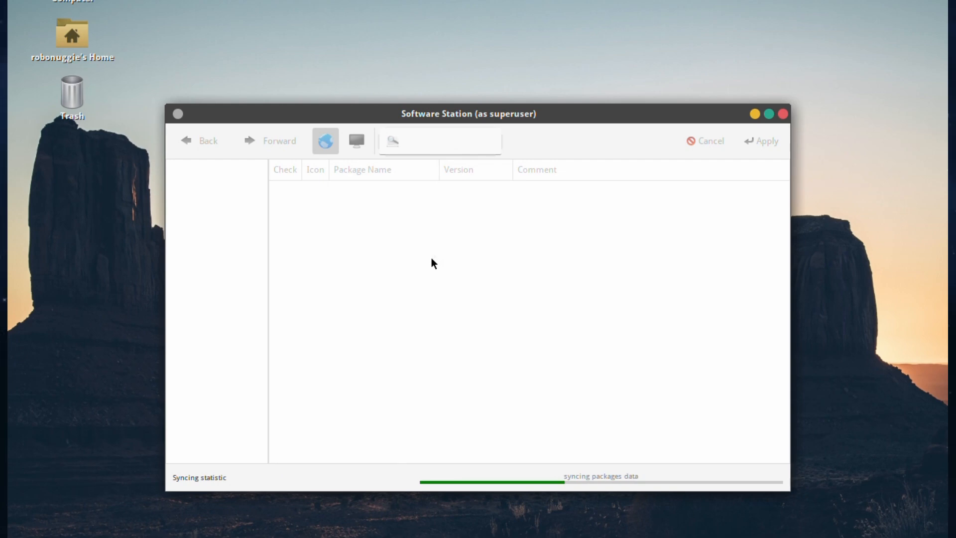
pyautogui.click(785, 114)
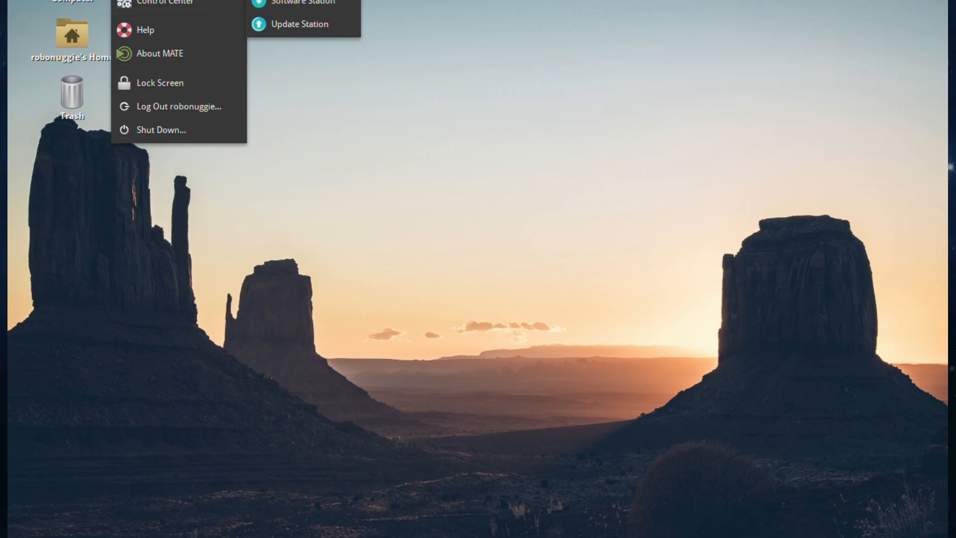
pyautogui.click(296, 1)
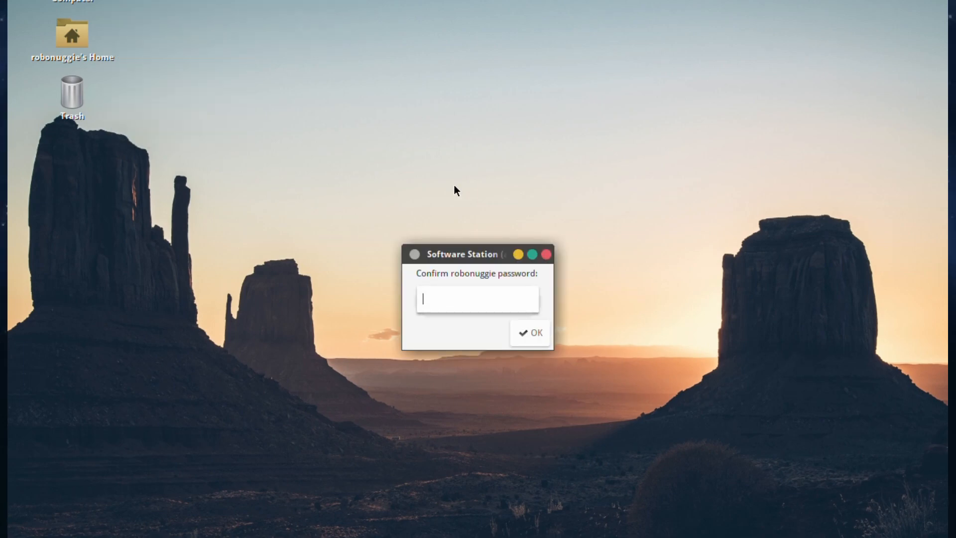
pyautogui.write('••••')
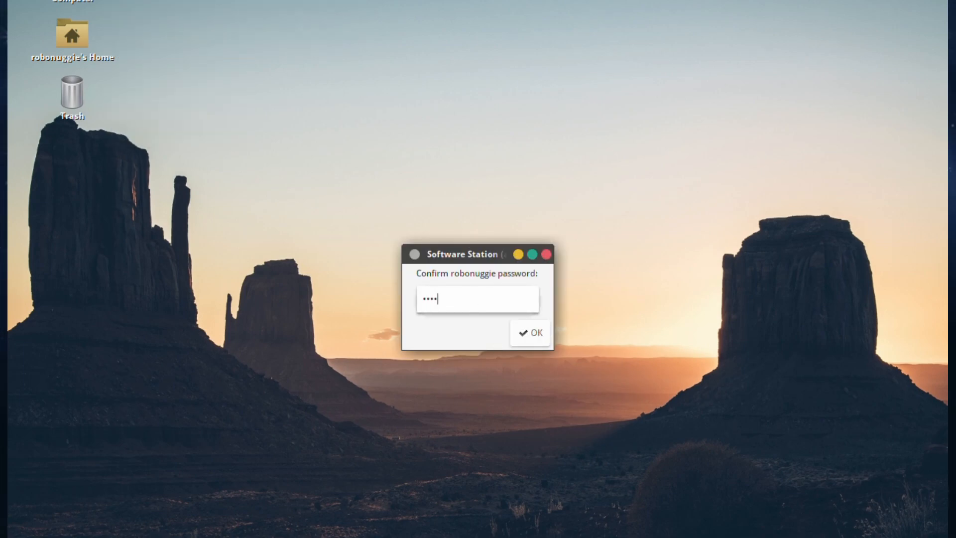
pyautogui.click(529, 334)
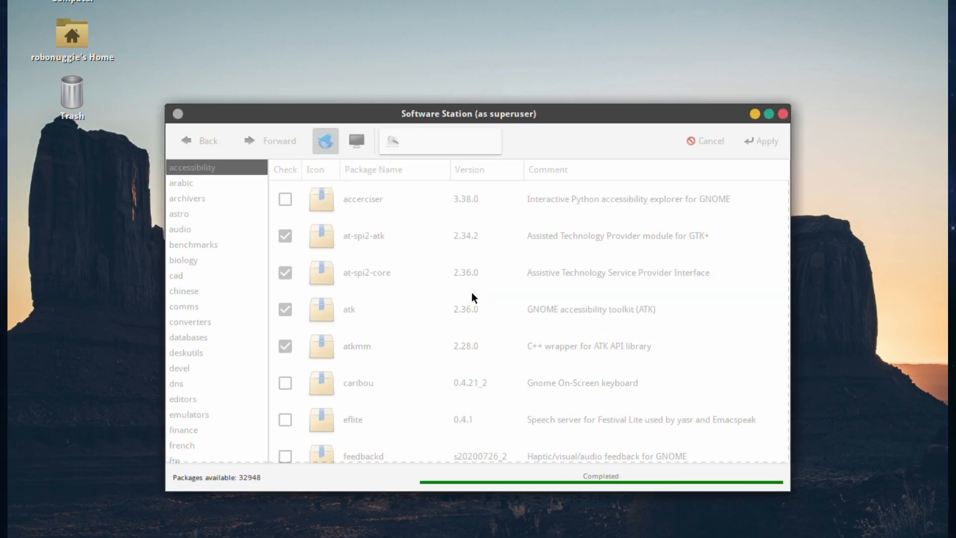
pyautogui.click(784, 114)
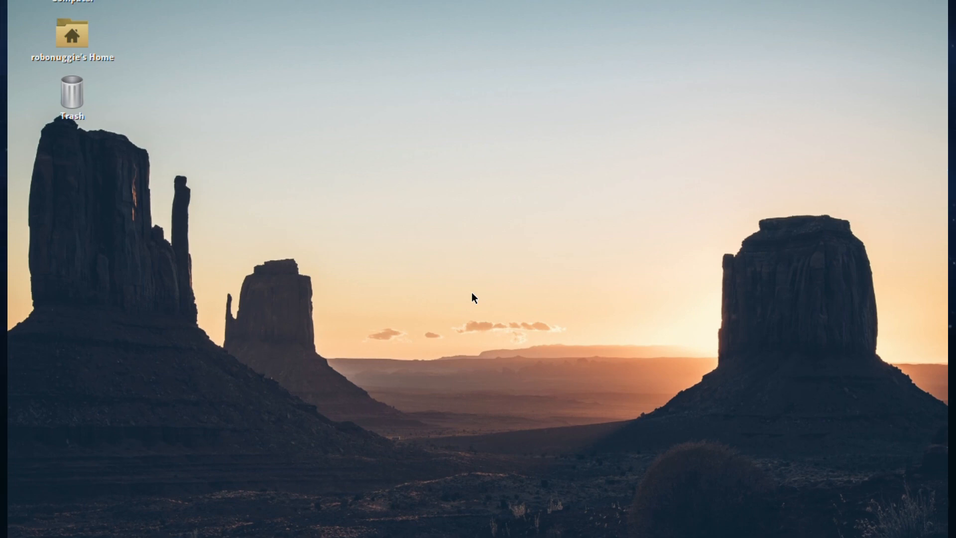
pyautogui.moveTo(213, 51)
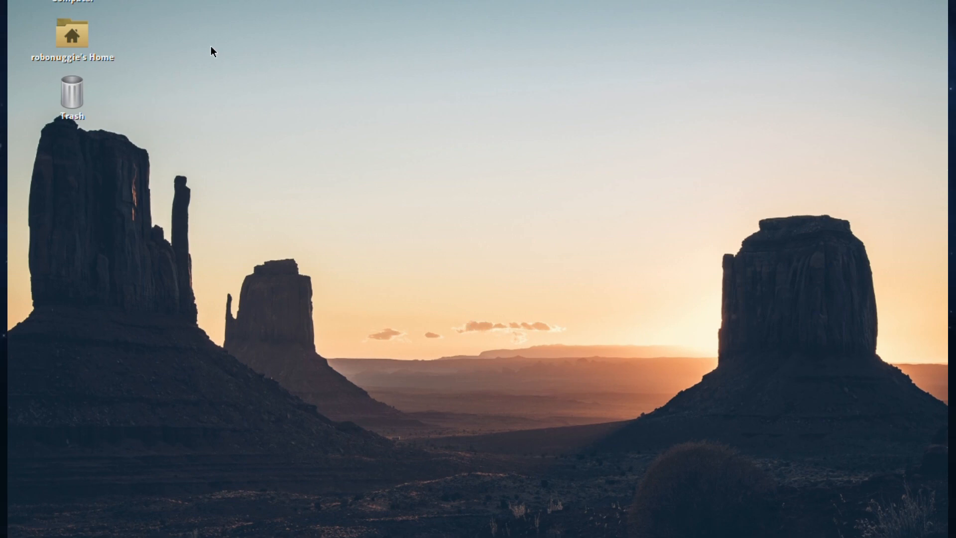
# Step: Open a Desktop terminal, add the Software Station launcher, and run sudo software-station with the password
pyautogui.rightClick(213, 51)
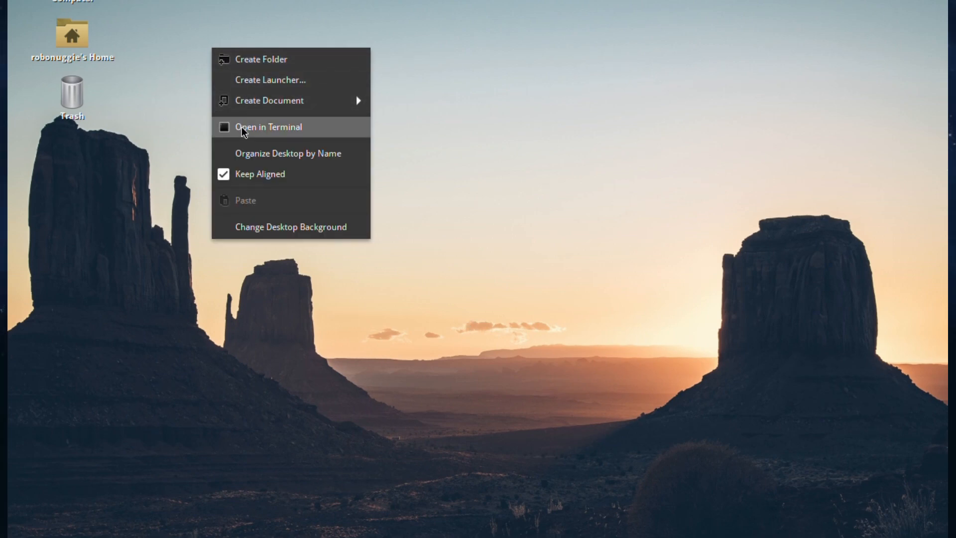
pyautogui.click(268, 127)
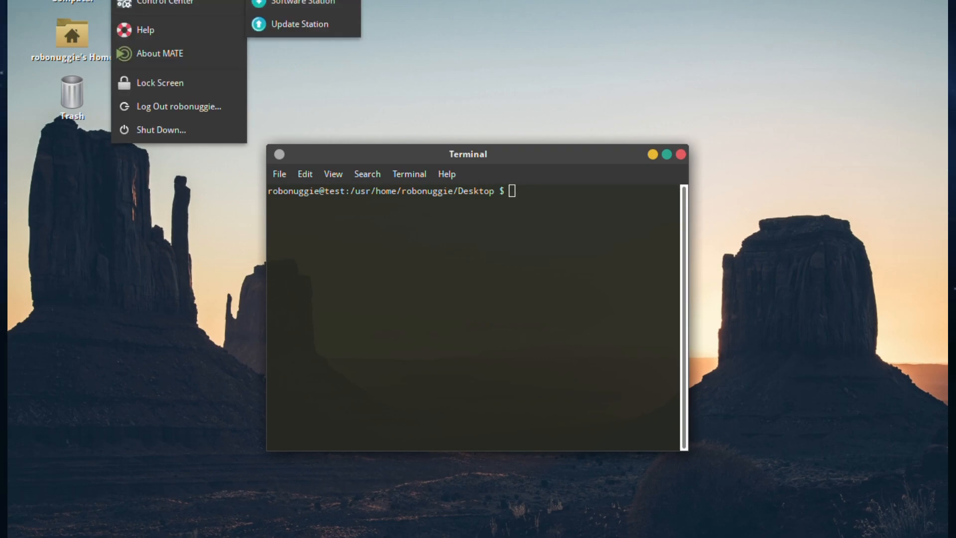
pyautogui.rightClick(299, 24)
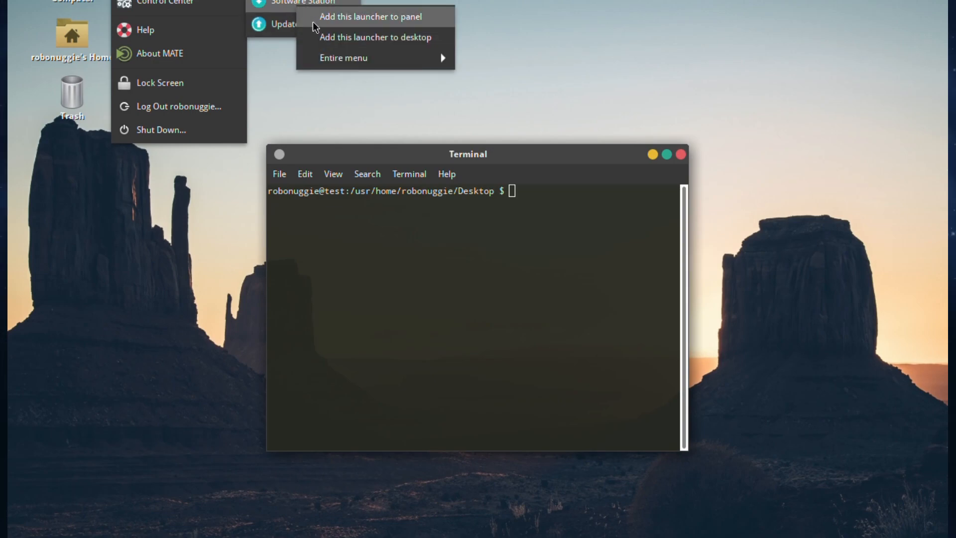
pyautogui.click(376, 37)
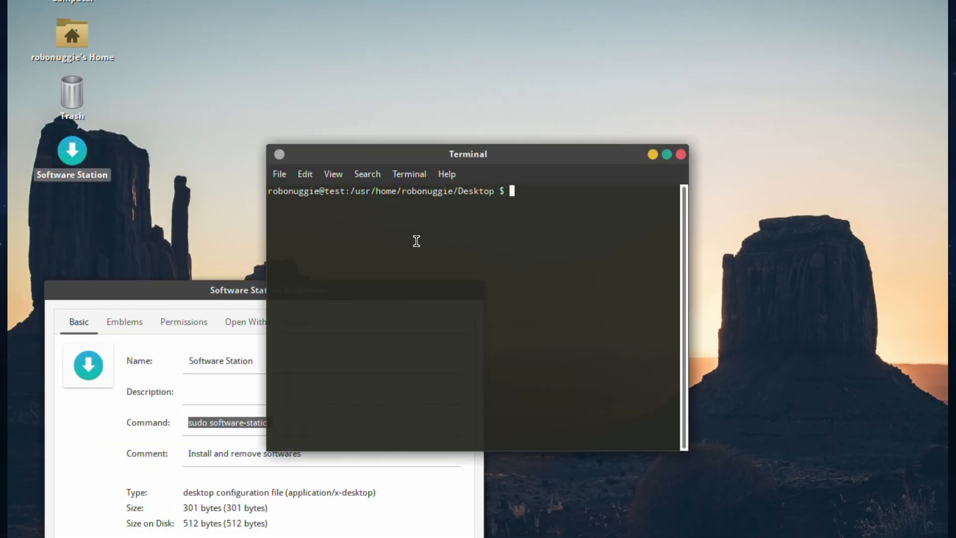
pyautogui.write('sudo software-station')
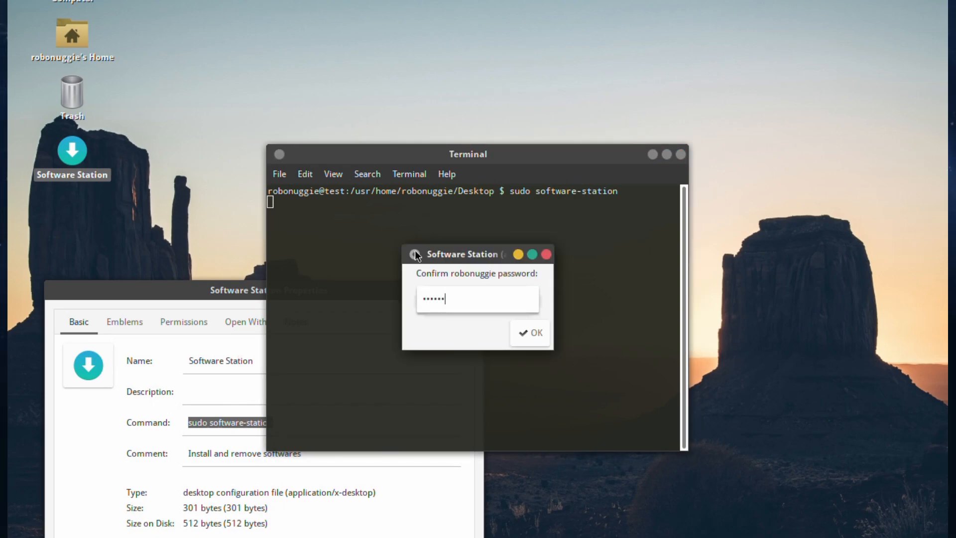
pyautogui.click(529, 333)
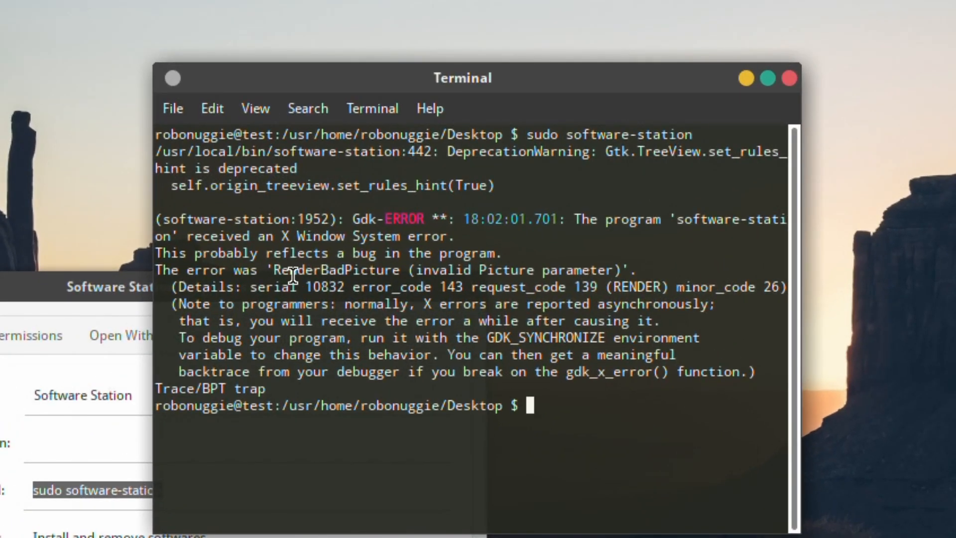
pyautogui.moveTo(291, 271)
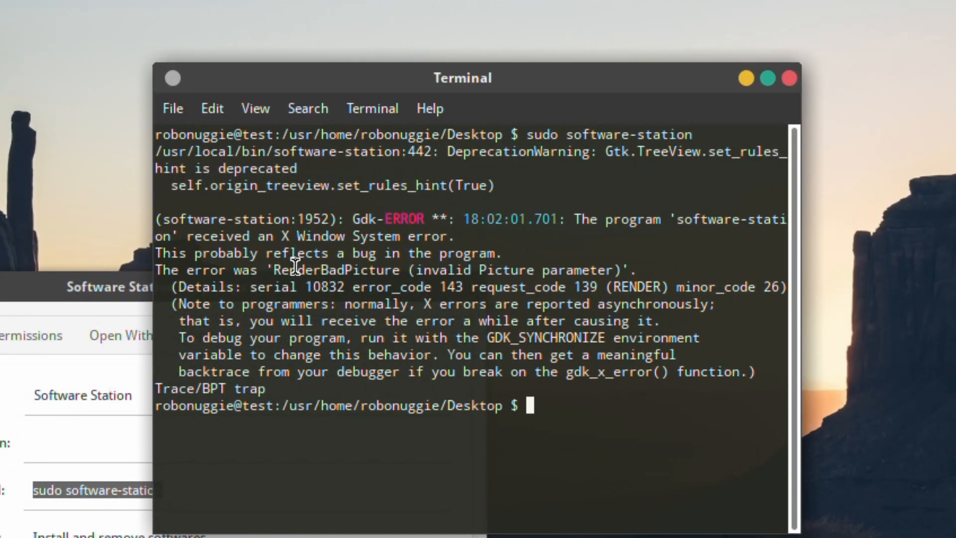
pyautogui.moveTo(378, 249)
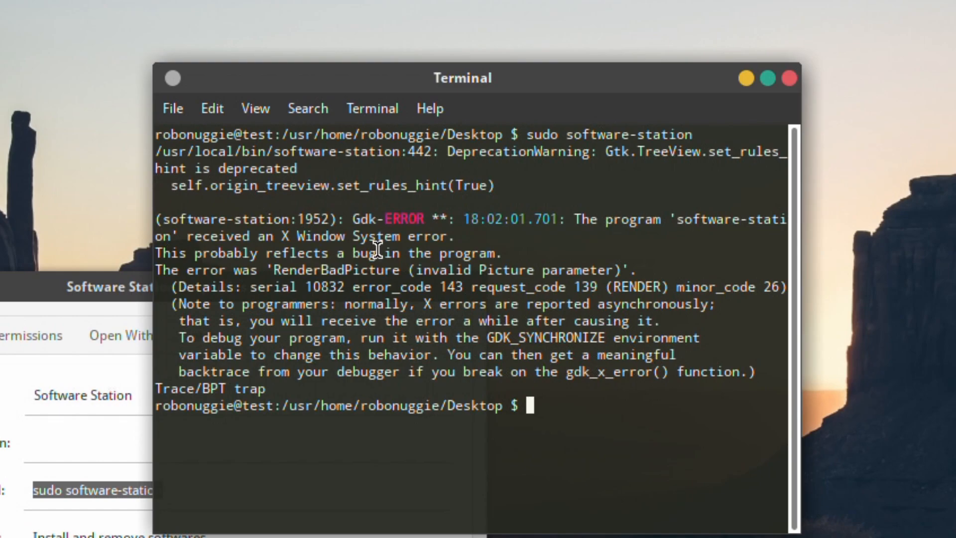
pyautogui.moveTo(296, 287)
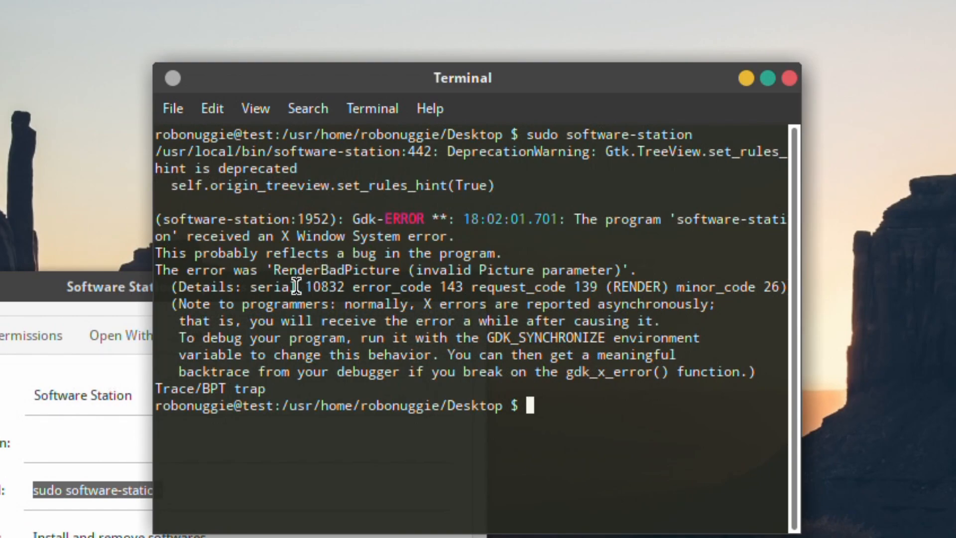
pyautogui.moveTo(482, 280)
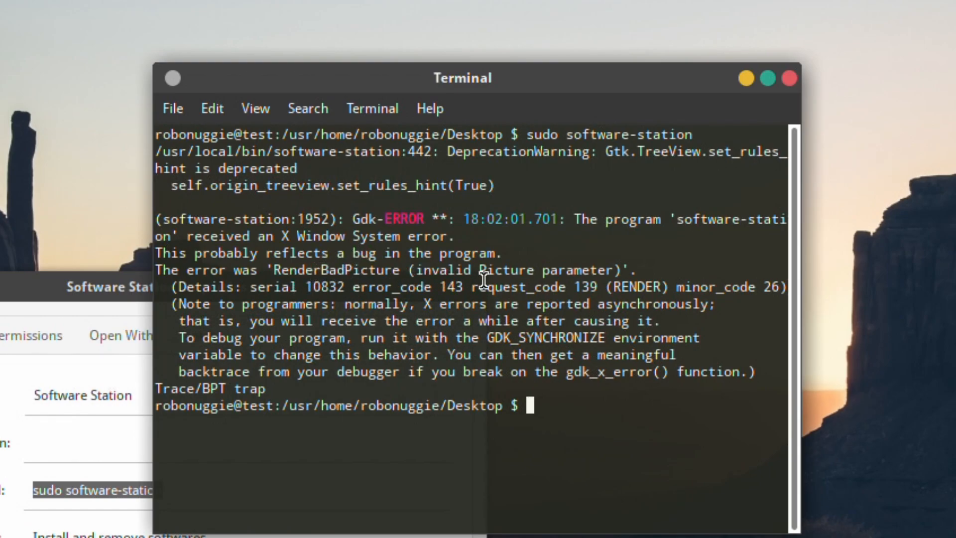
pyautogui.moveTo(350, 299)
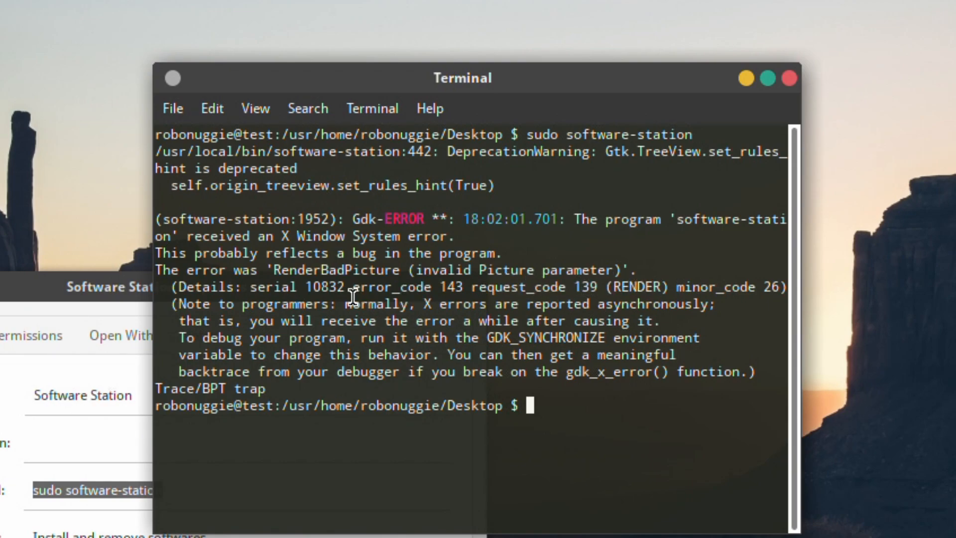
pyautogui.moveTo(321, 323)
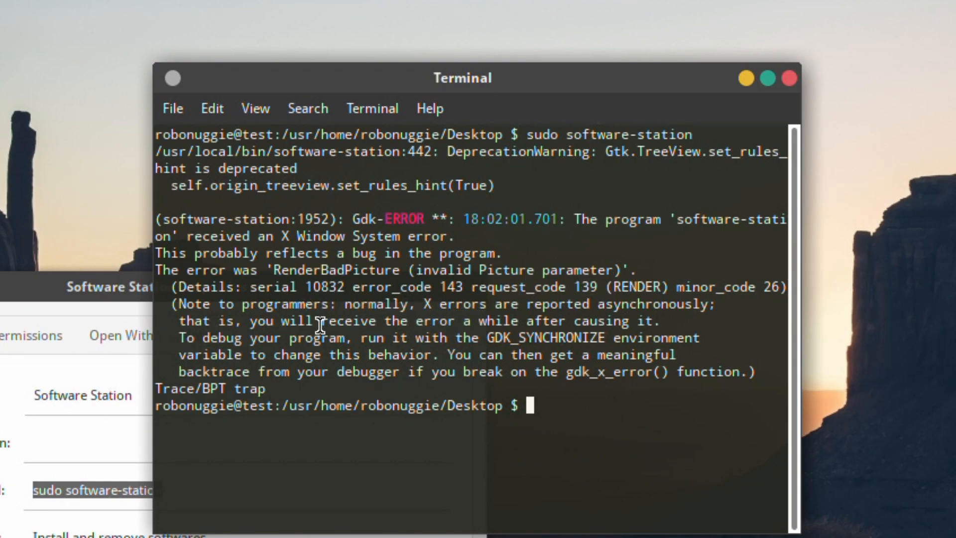
pyautogui.moveTo(350, 392)
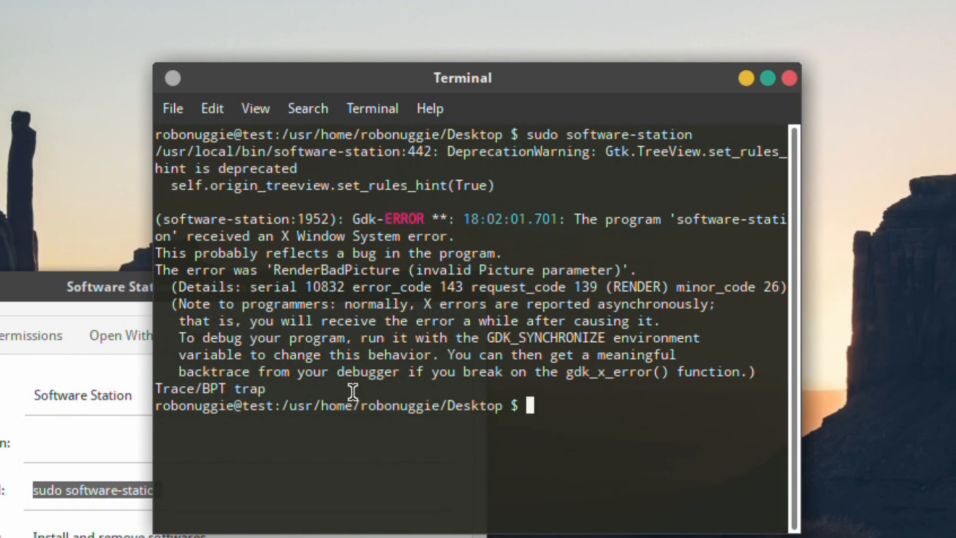
pyautogui.moveTo(369, 391)
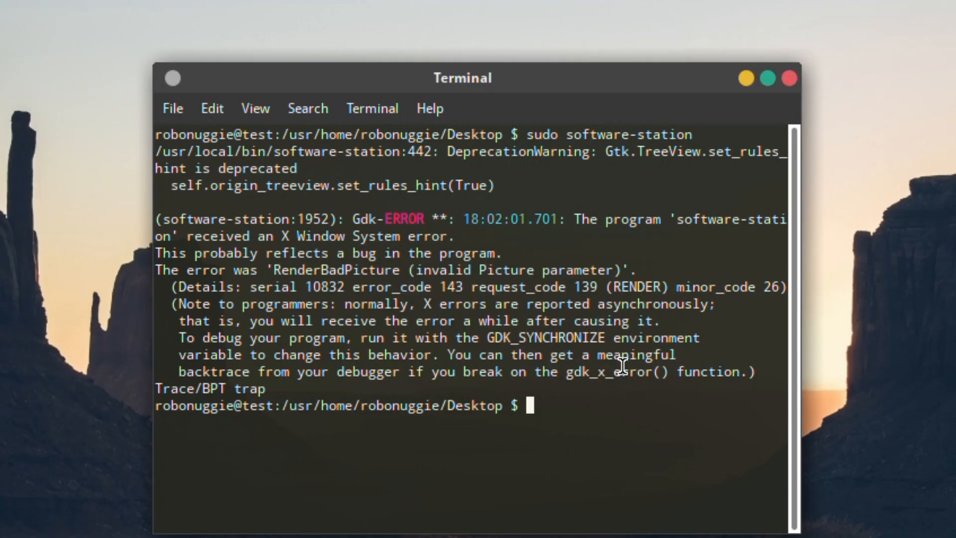
# Step: Begin typing sudo to get a root shell after the Gdk error
pyautogui.write('sudo -s')
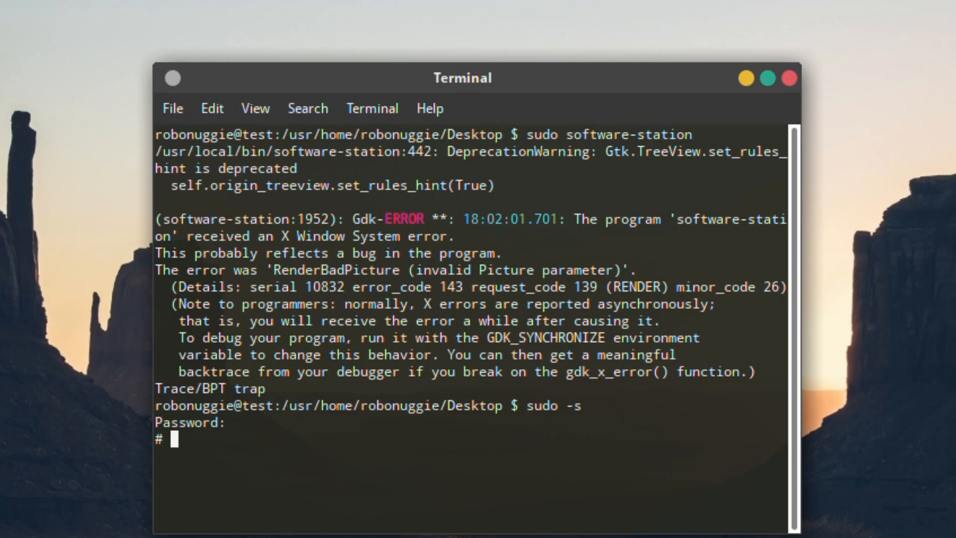
# Step: Refresh the package catalogue with pkg update and run pkg upgrade
pyautogui.write('pkg u')
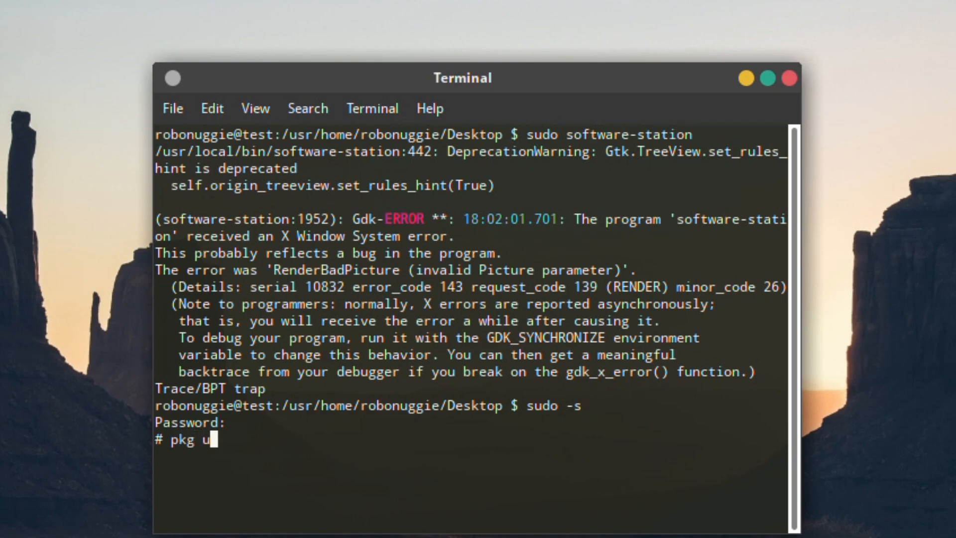
pyautogui.press('Return')
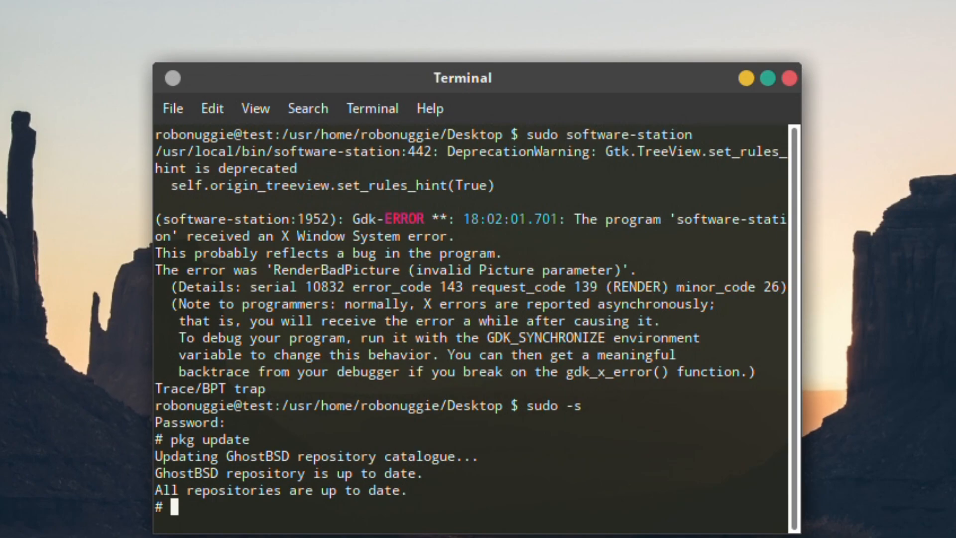
pyautogui.write('pkg')
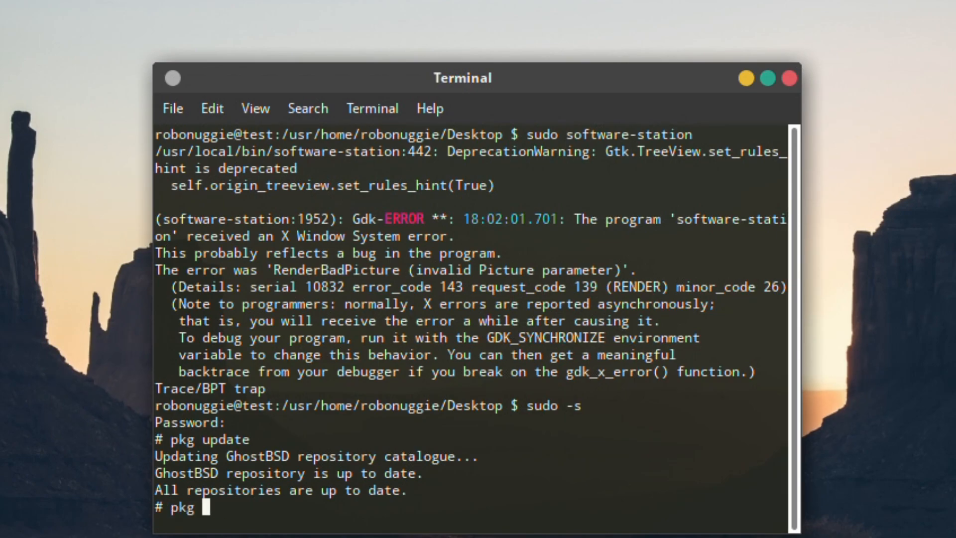
pyautogui.write('upgrade')
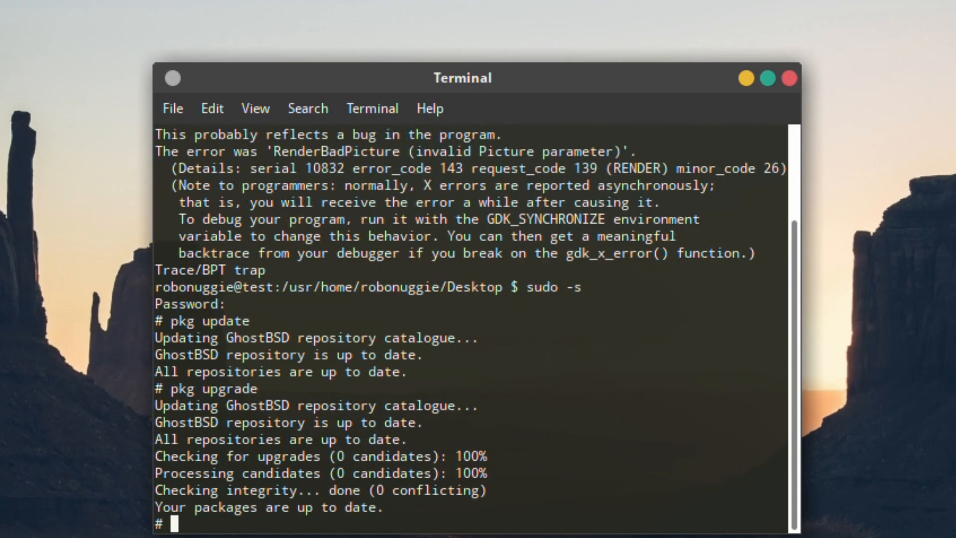
# Step: Search for and install the lynis package, then type 'lynis audit'
pyautogui.write('pkg sea')
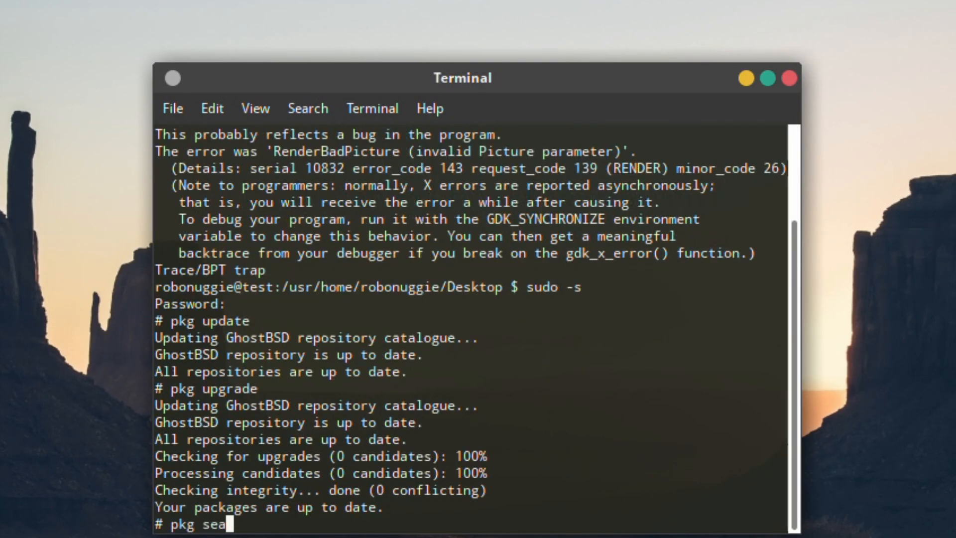
pyautogui.write('rch lyn')
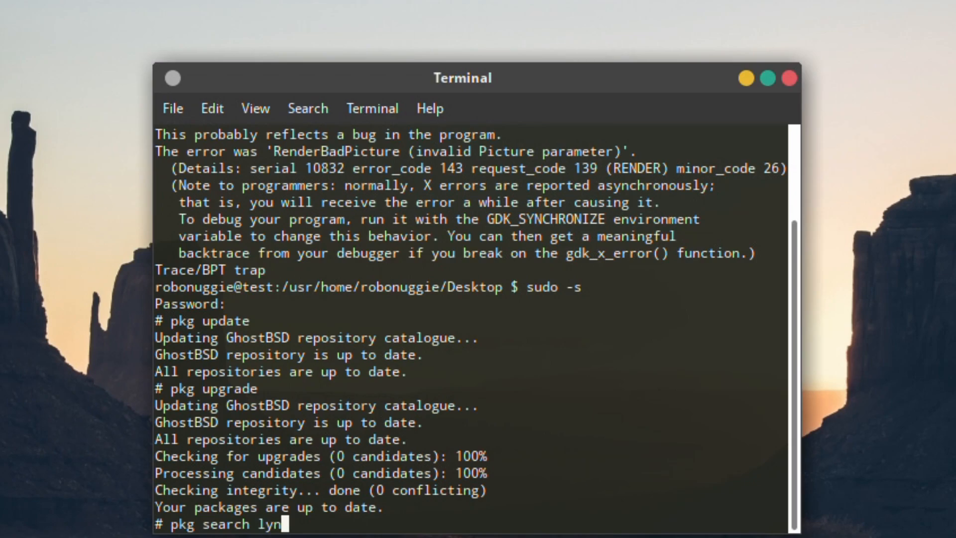
pyautogui.press('Return')
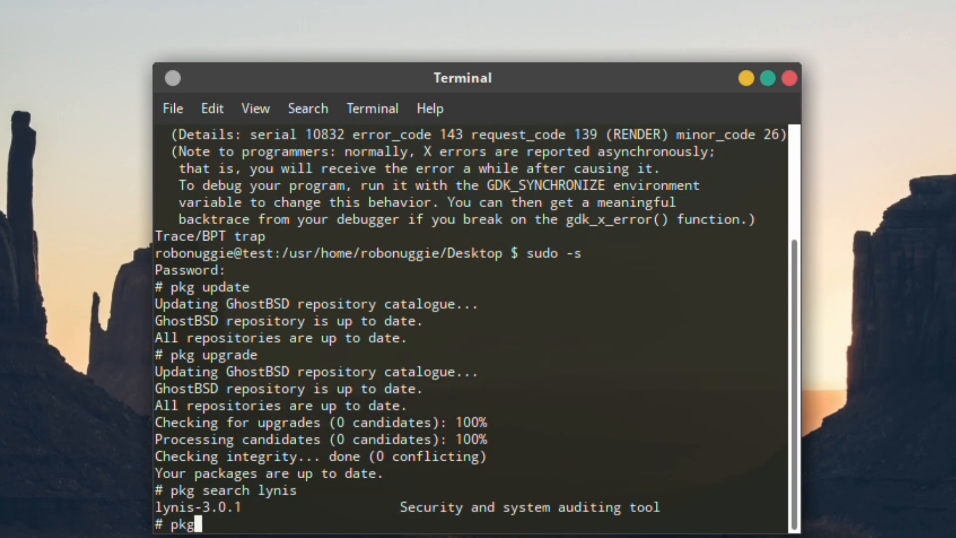
pyautogui.write('install l')
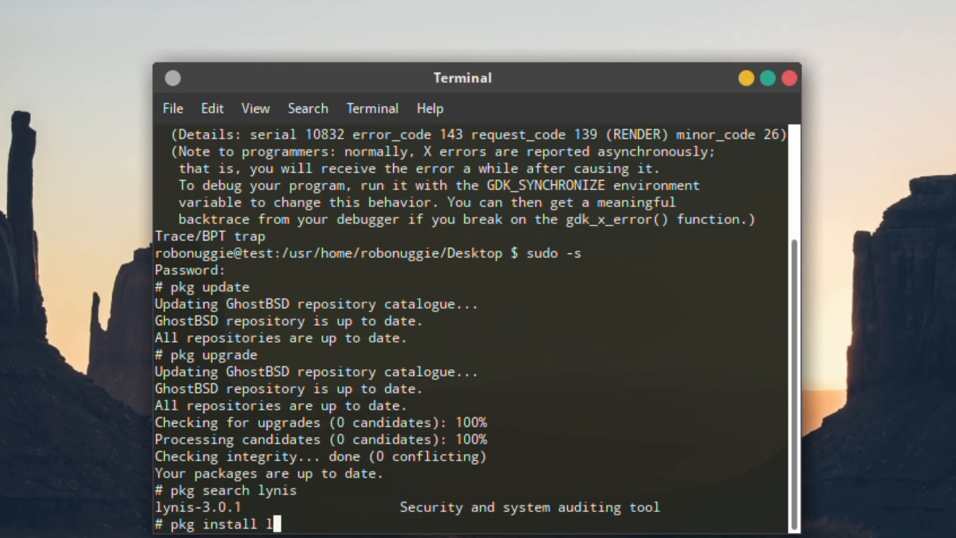
pyautogui.press('Return')
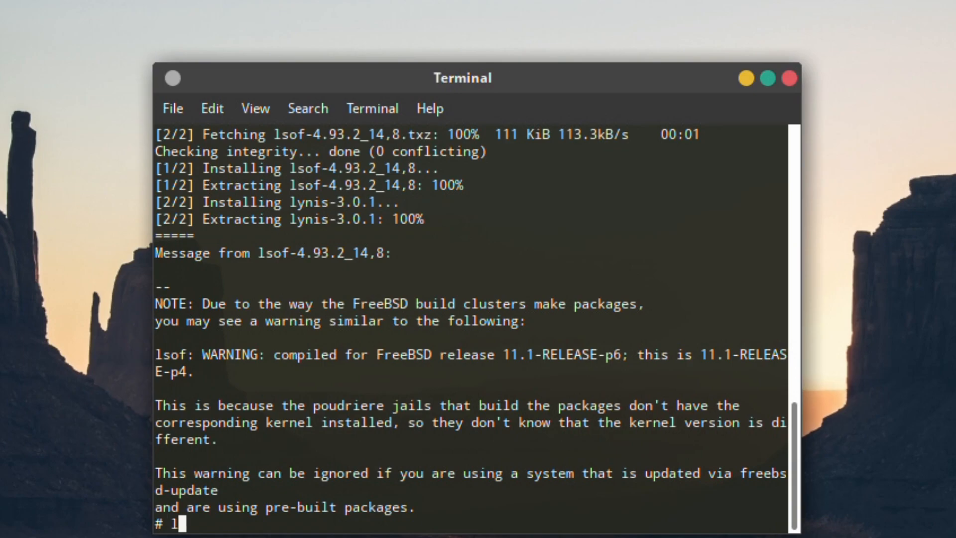
pyautogui.write('ynis')
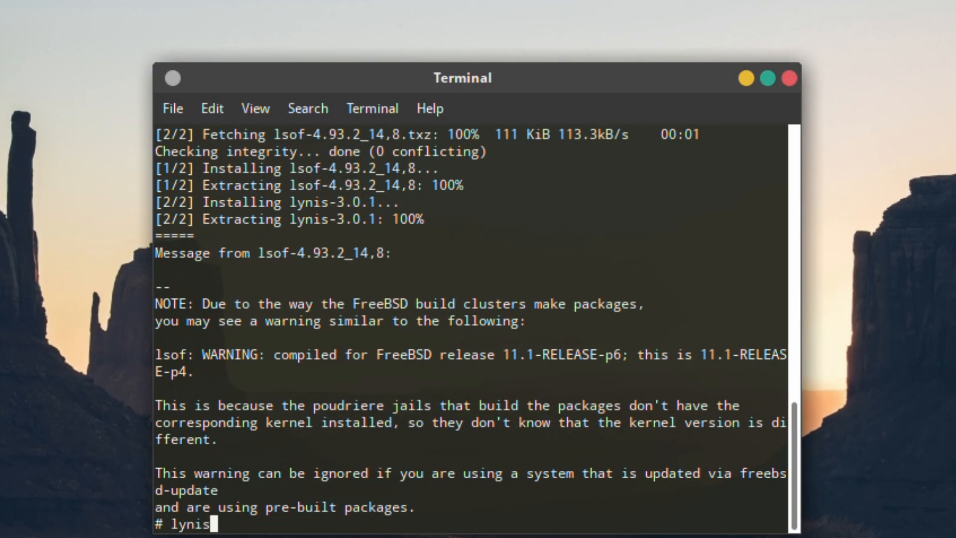
pyautogui.write('audit')
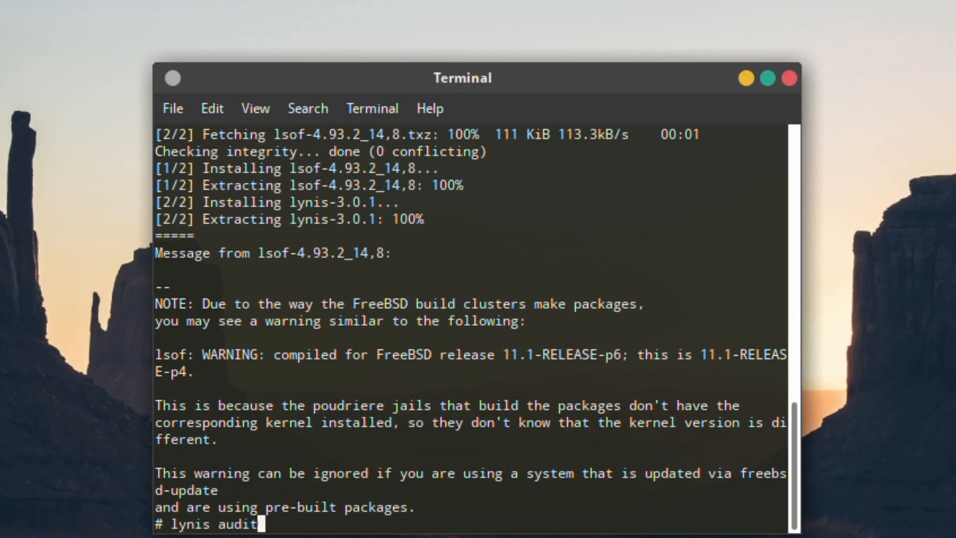
# Step: Run 'lynis audit system' and scroll through results showing hardening index 62
pyautogui.write('system')
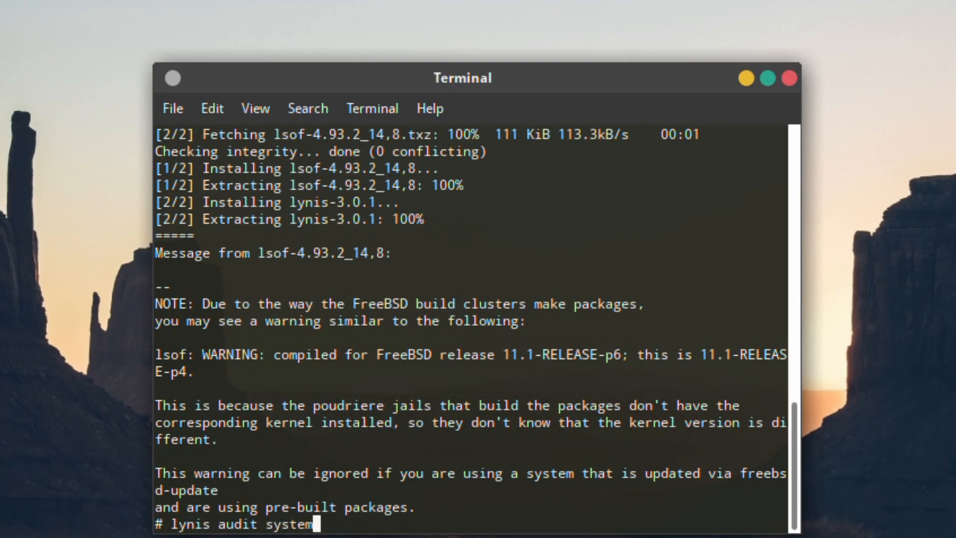
pyautogui.press('Return')
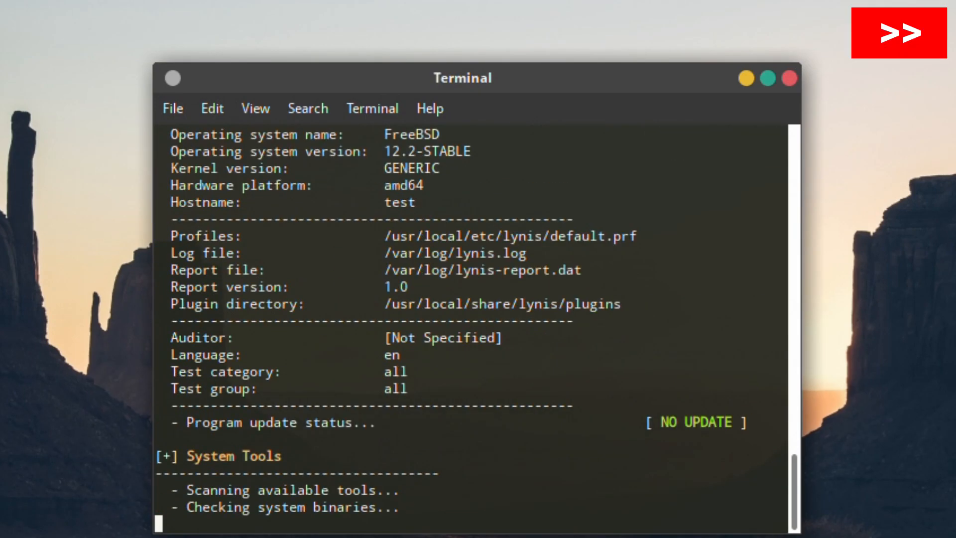
pyautogui.scroll(-3)
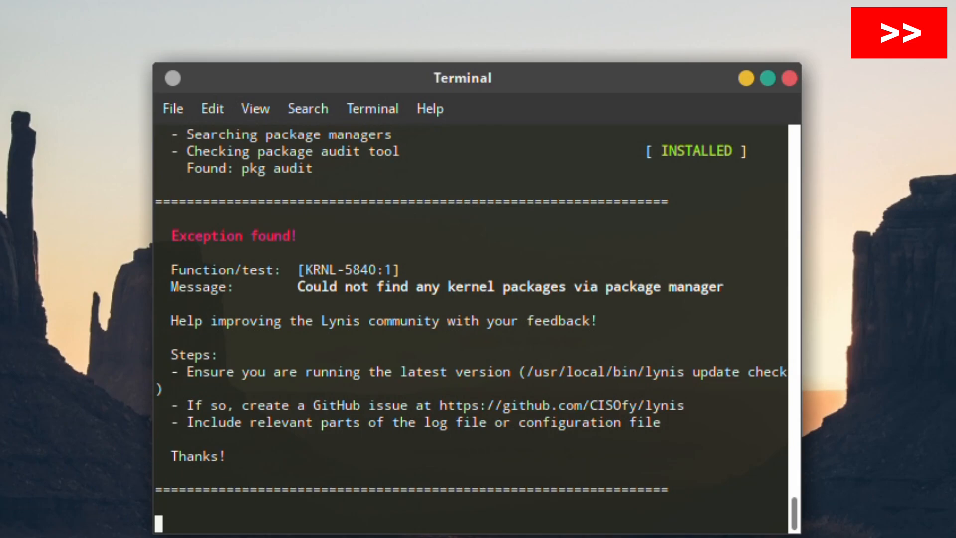
pyautogui.scroll(-3)
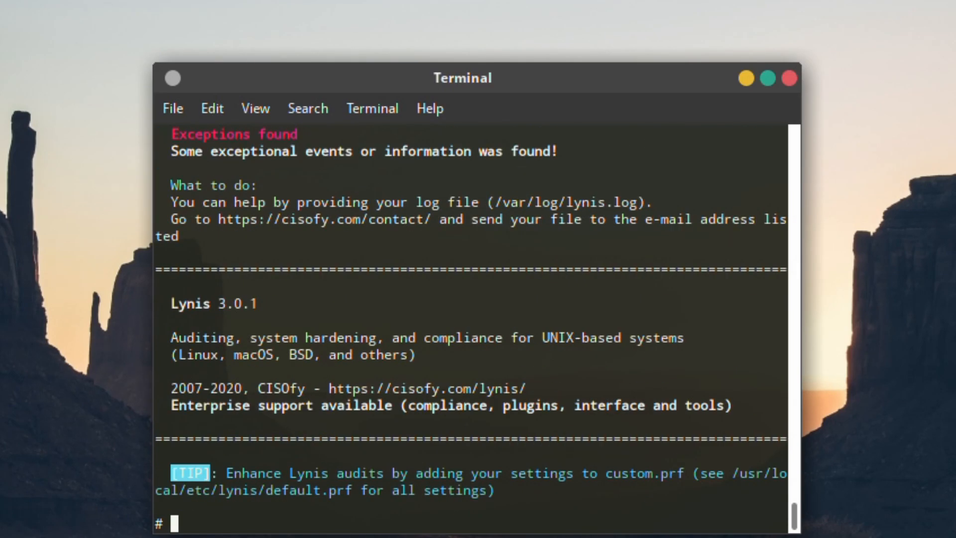
pyautogui.moveTo(508, 337)
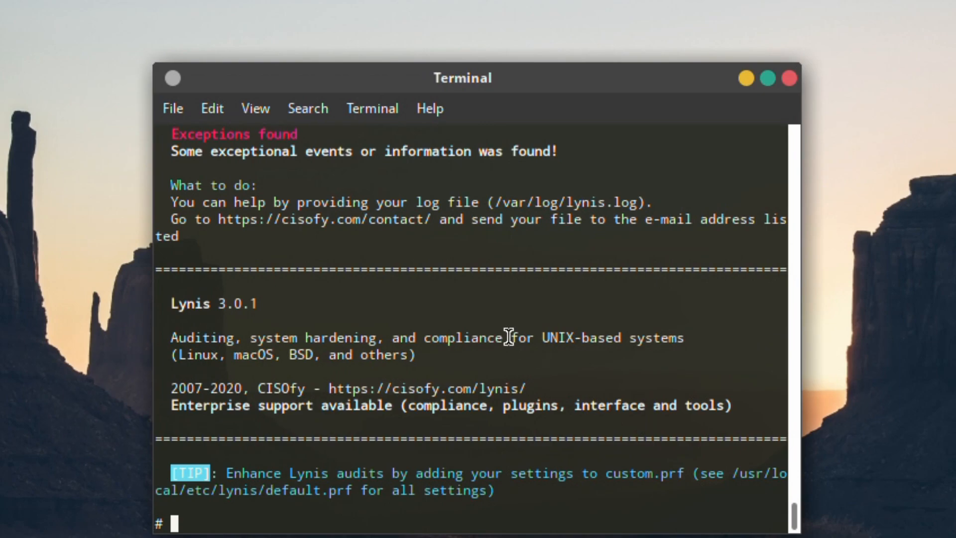
pyautogui.scroll(3)
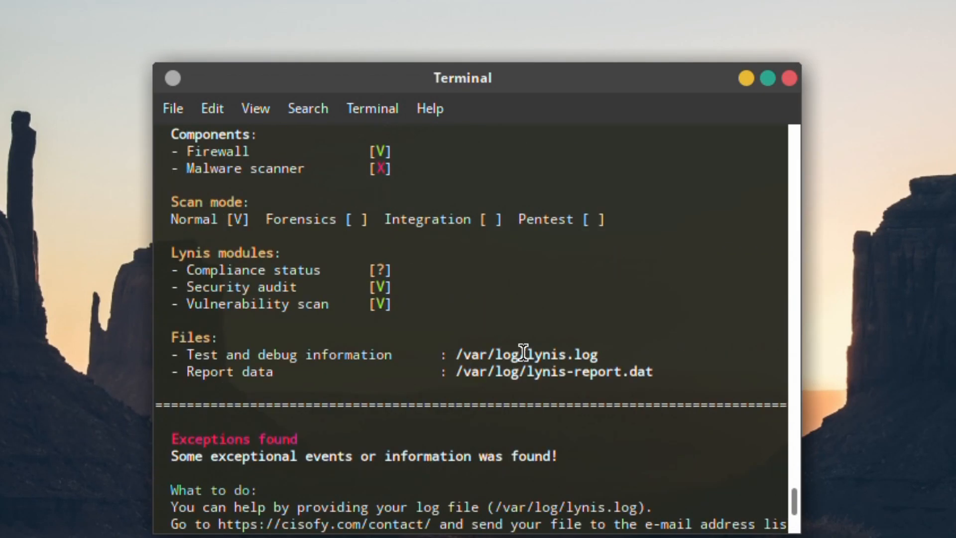
pyautogui.scroll(3)
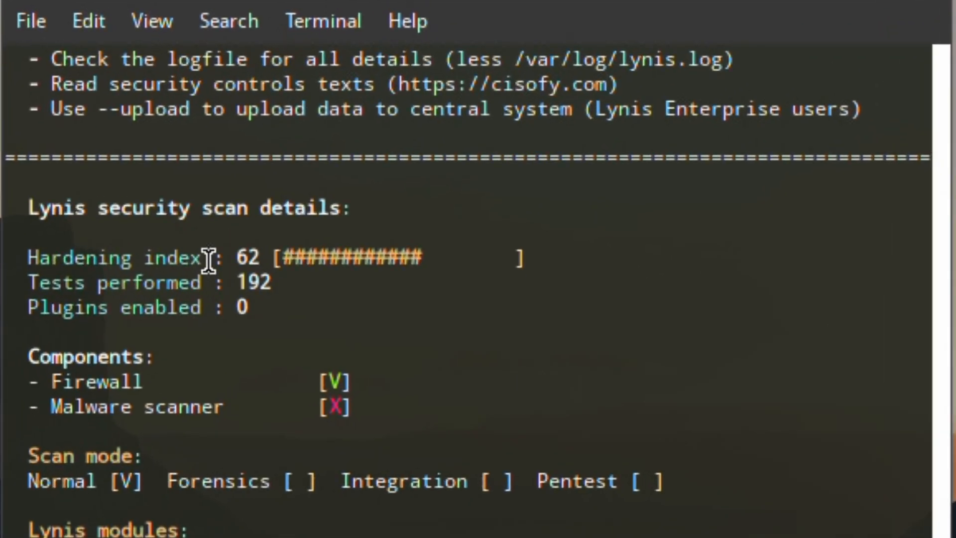
pyautogui.moveTo(492, 322)
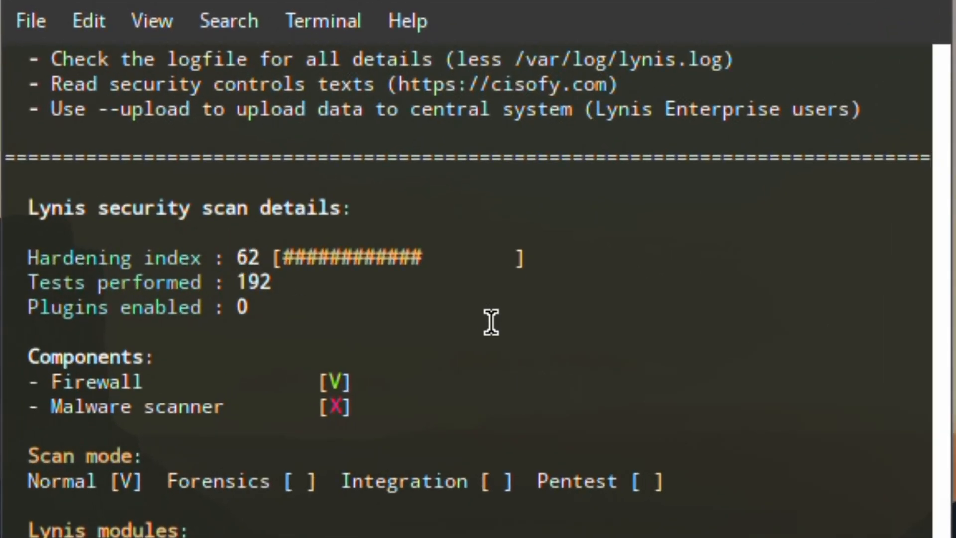
pyautogui.moveTo(310, 268)
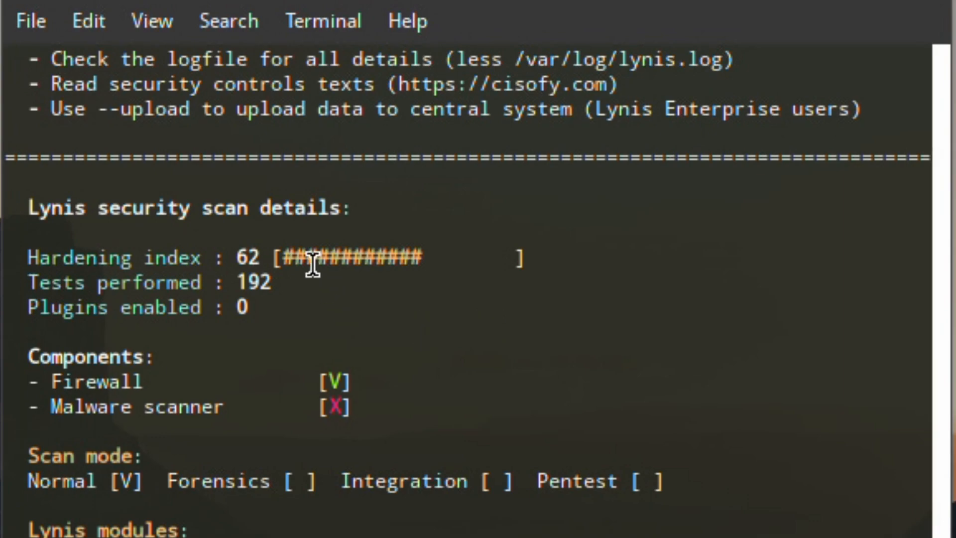
pyautogui.moveTo(328, 274)
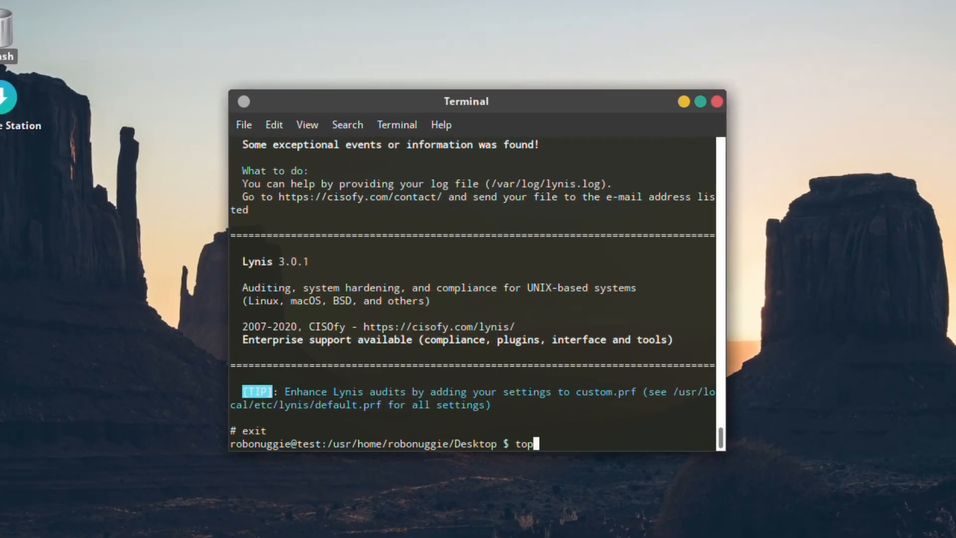
# Step: Exit the terminal and empty the Trash from its desktop icon menu
pyautogui.press('Return')
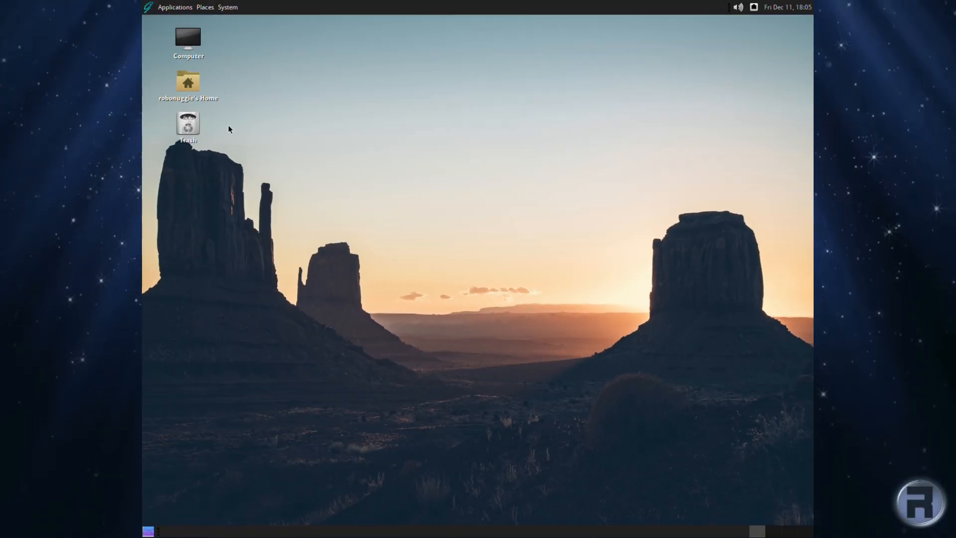
pyautogui.rightClick(187, 123)
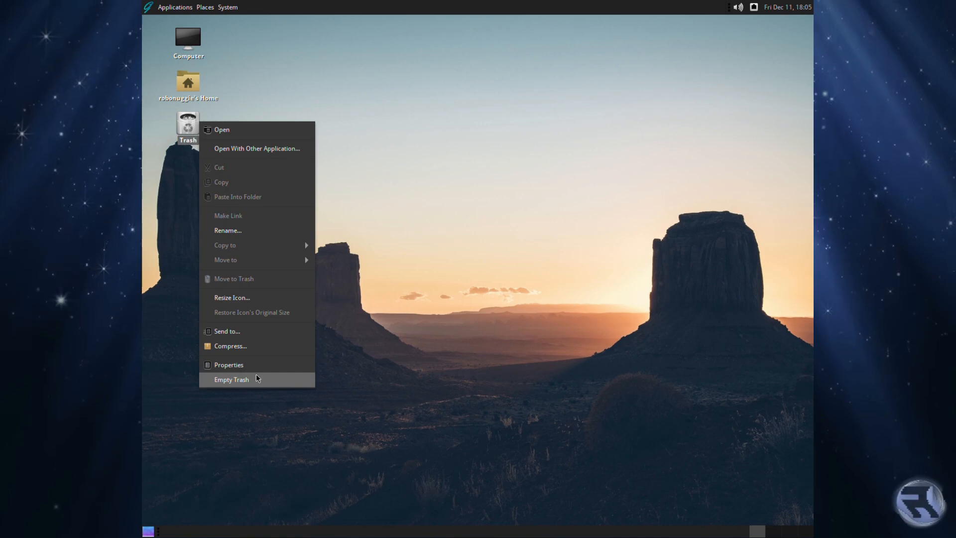
pyautogui.click(231, 378)
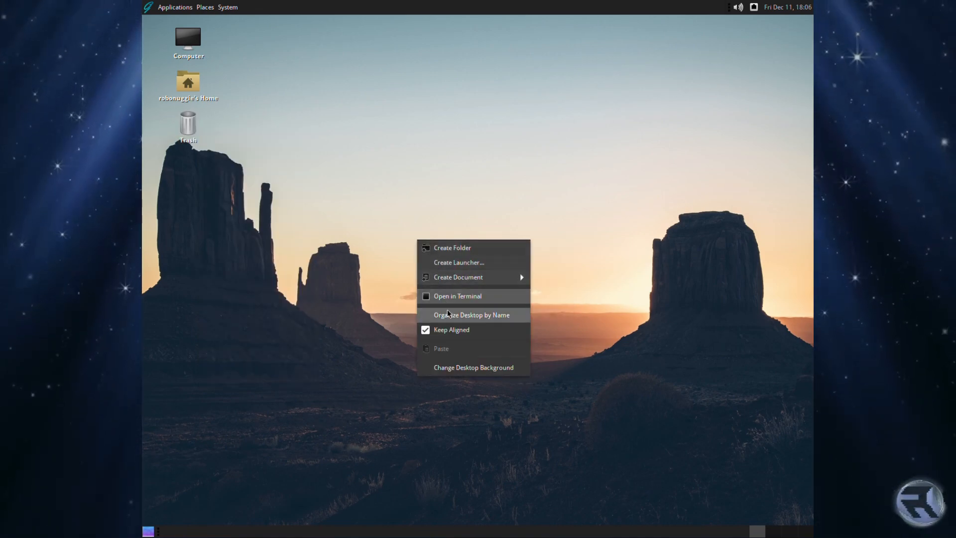
# Step: Set font rendering to Subpixel smoothing (LCDs) in Appearance Preferences, then launch Firefox
pyautogui.click(390, 241)
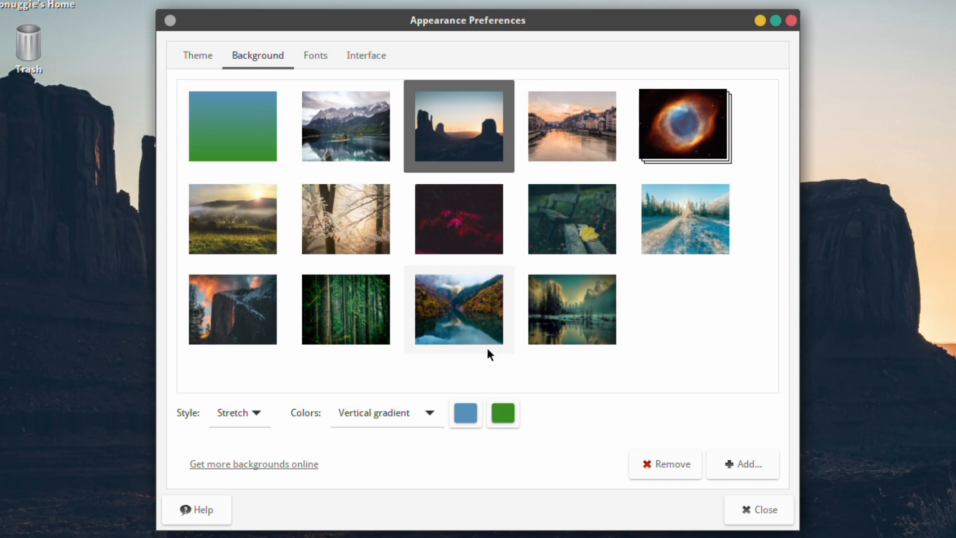
pyautogui.click(315, 55)
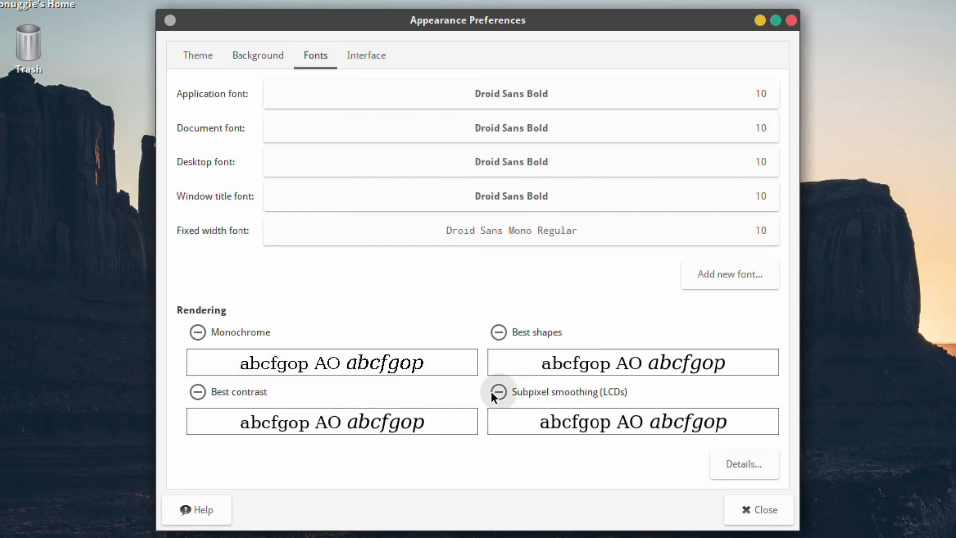
pyautogui.click(499, 391)
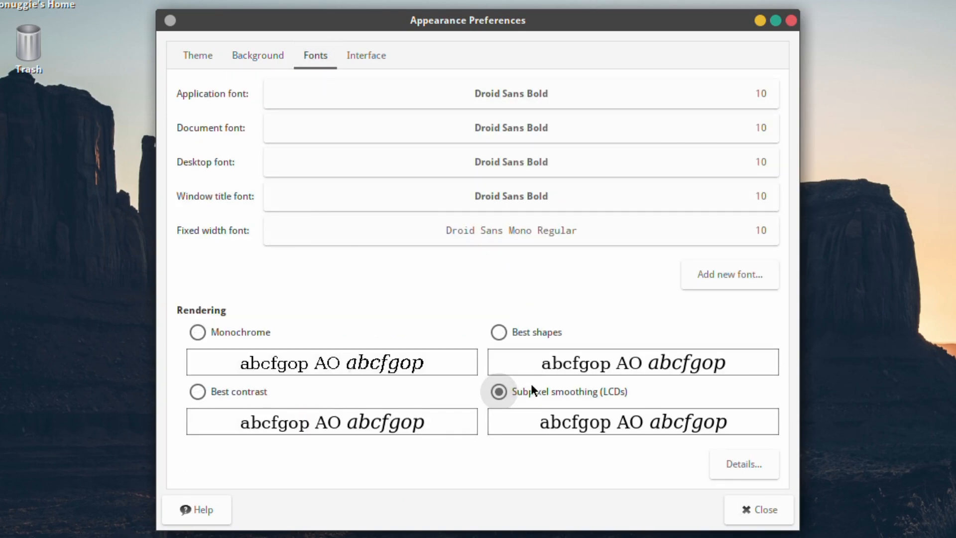
pyautogui.click(758, 510)
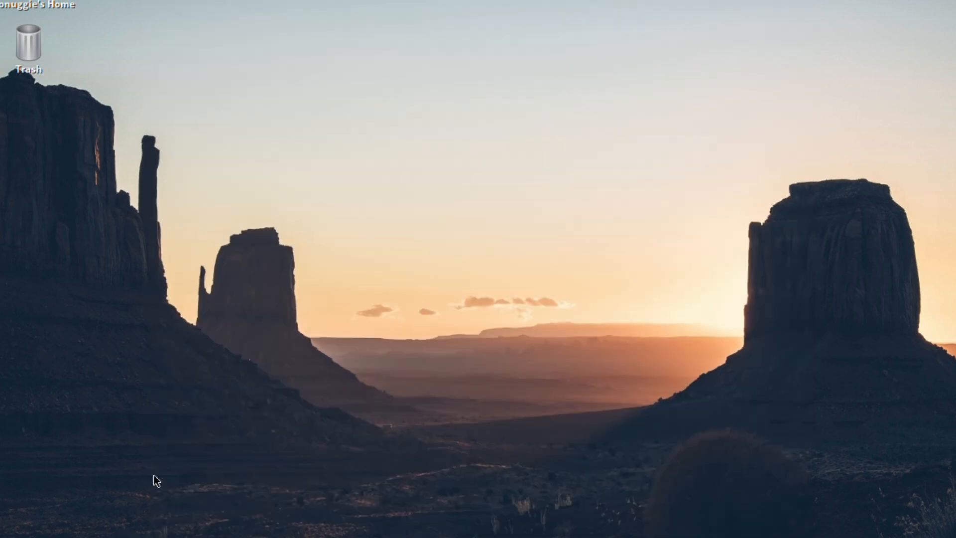
pyautogui.click(175, 6)
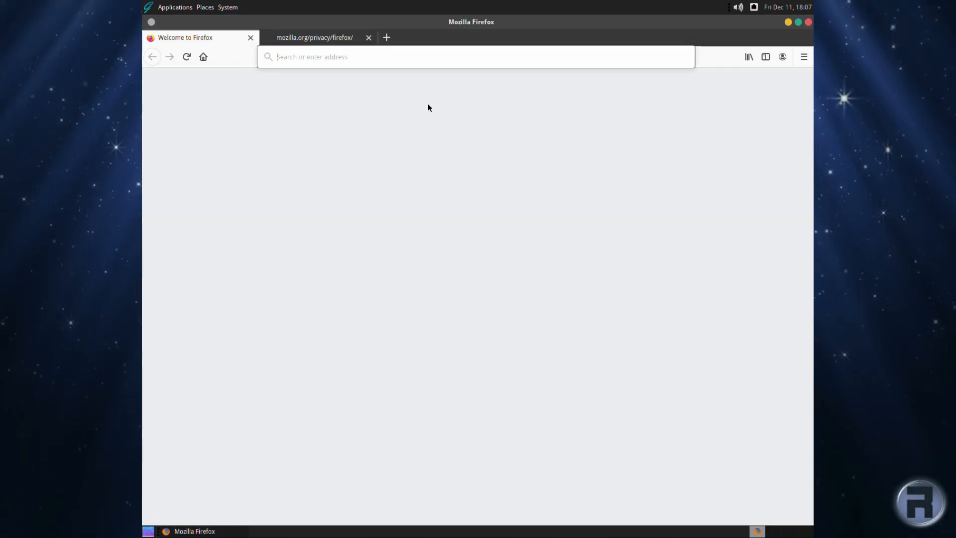
# Step: Show the Welcome page, confirm About Firefox reports version 83.0, and close it
pyautogui.click(185, 37)
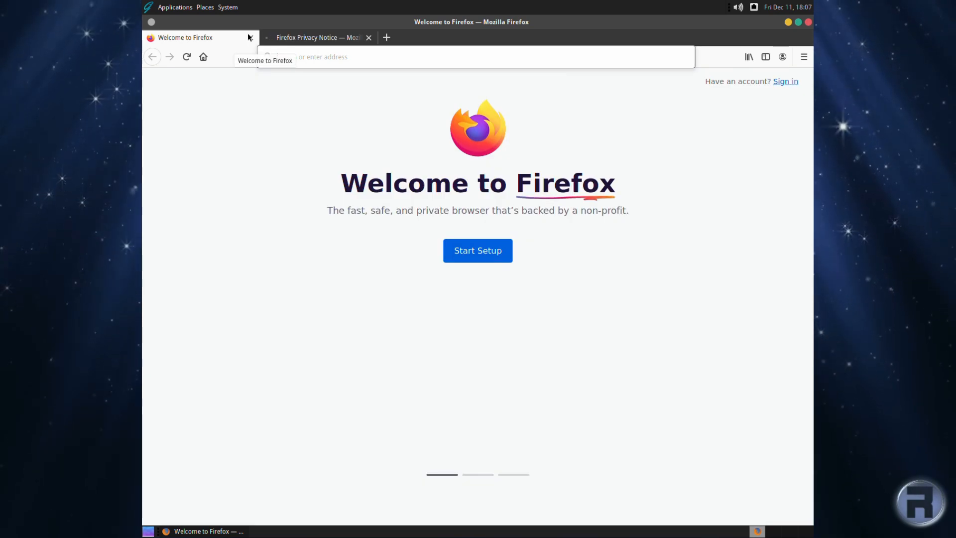
pyautogui.click(803, 56)
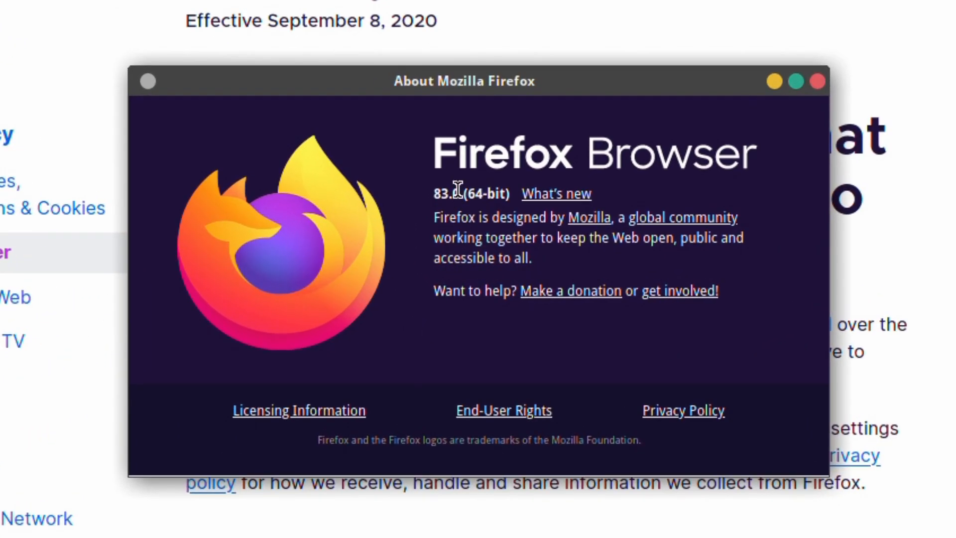
pyautogui.moveTo(433, 233)
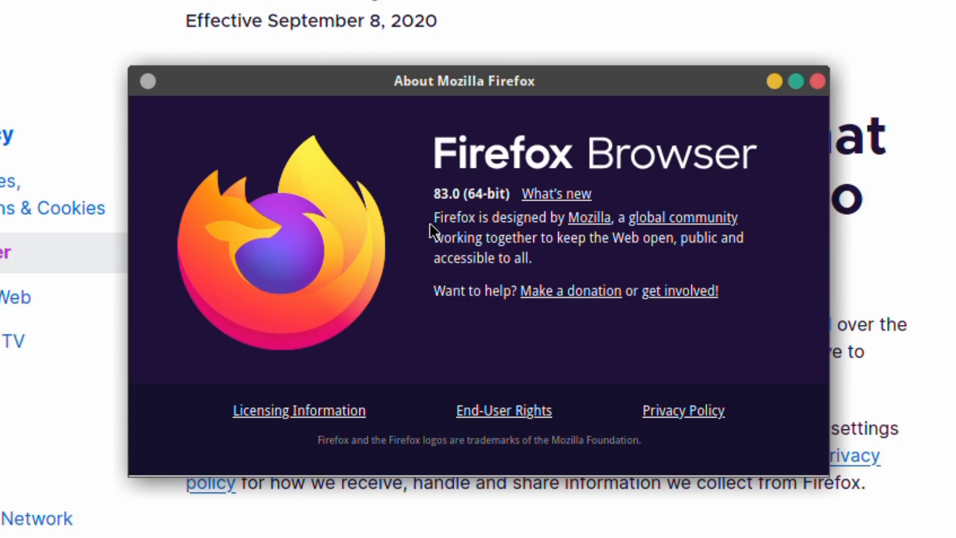
pyautogui.moveTo(756, 165)
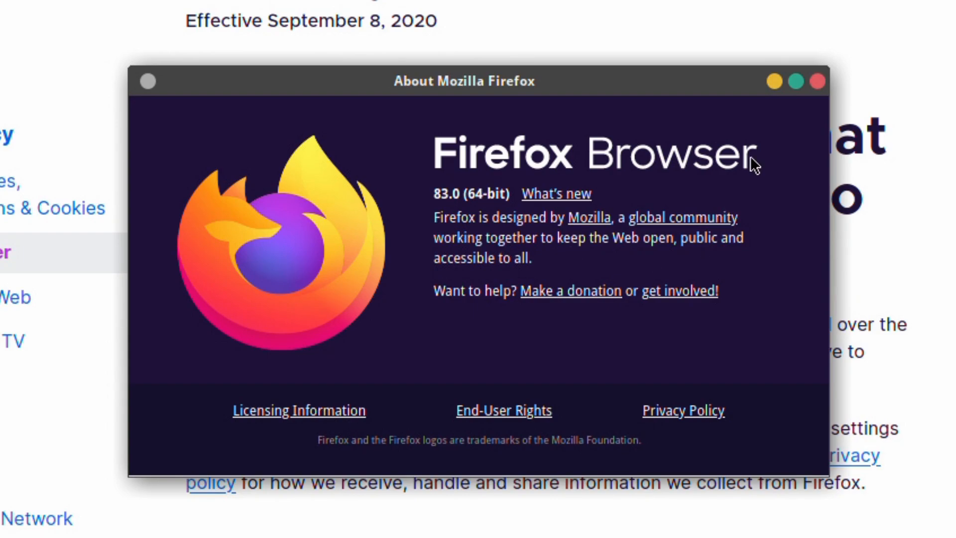
pyautogui.click(817, 80)
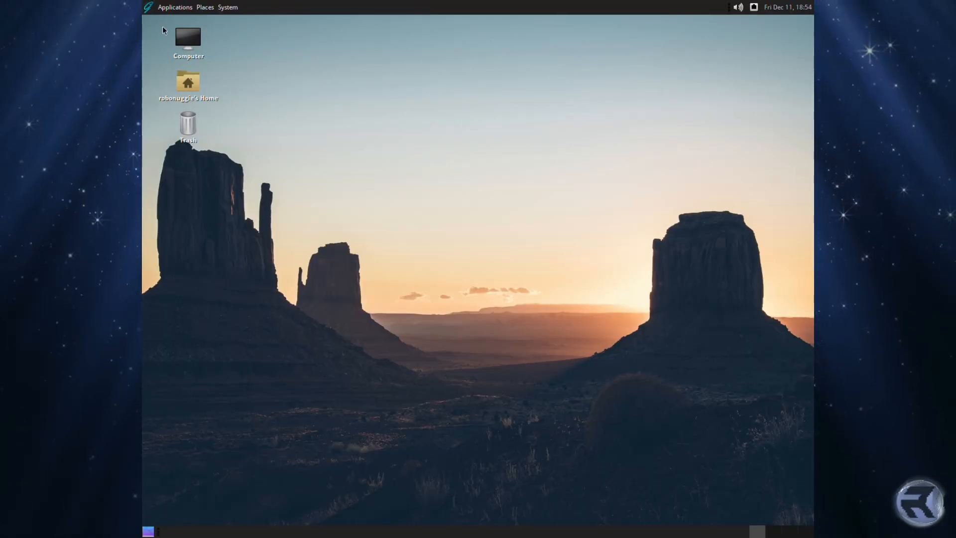
# Step: Launch LibreOffice Writer, dismiss the tip of the day, and type Hello! at 96 pt
pyautogui.click(175, 6)
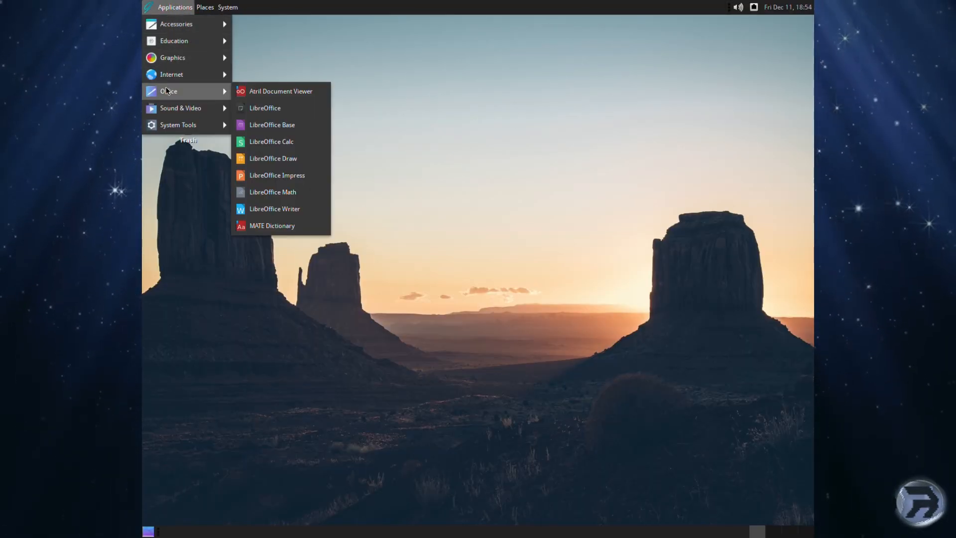
pyautogui.click(274, 206)
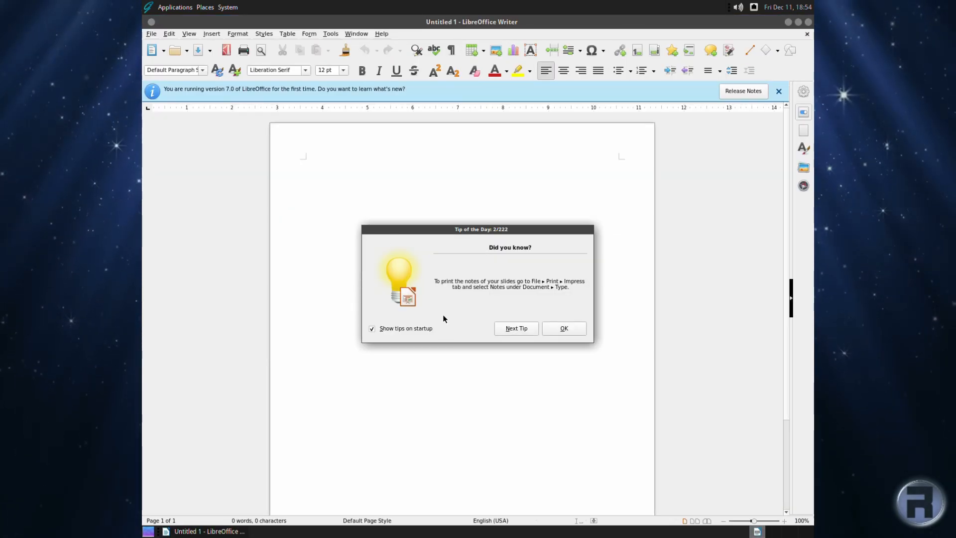
pyautogui.click(562, 328)
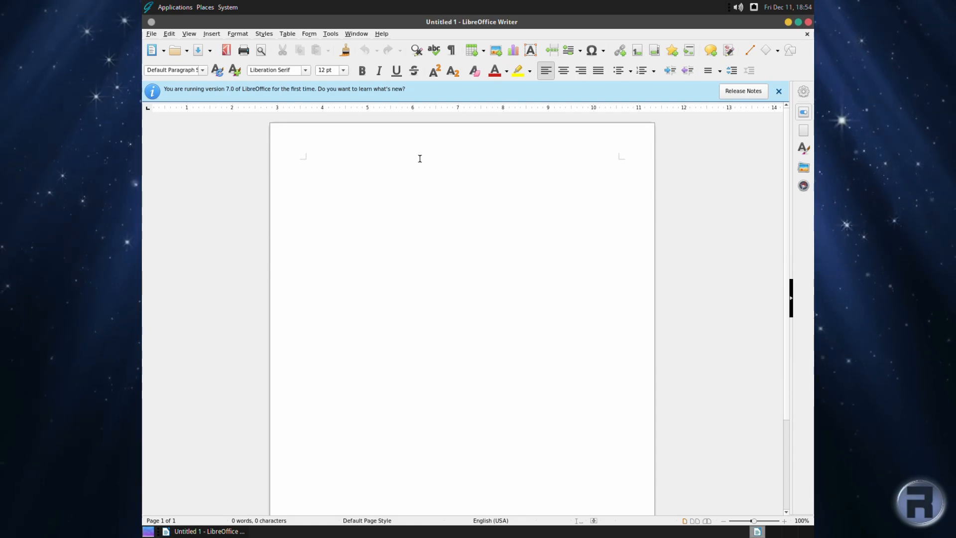
pyautogui.moveTo(152, 50)
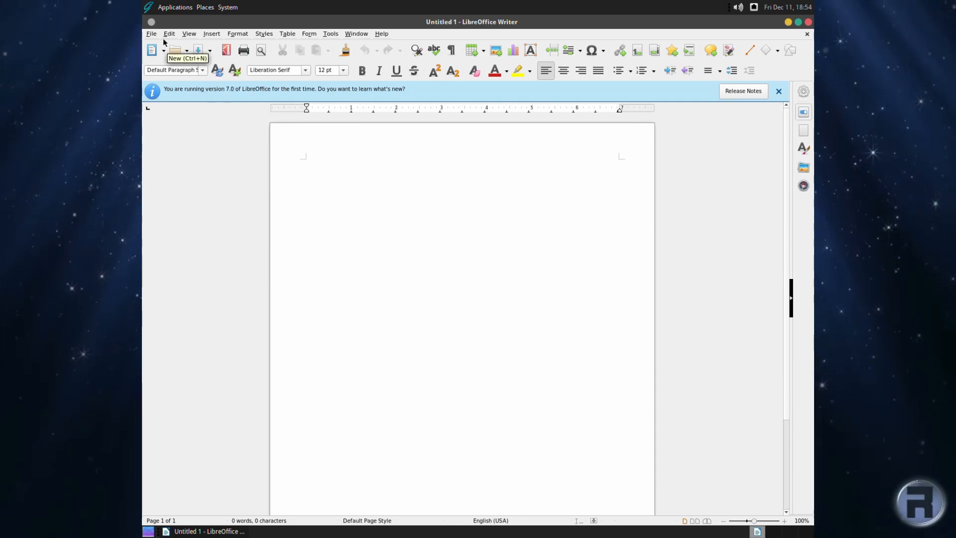
pyautogui.click(189, 34)
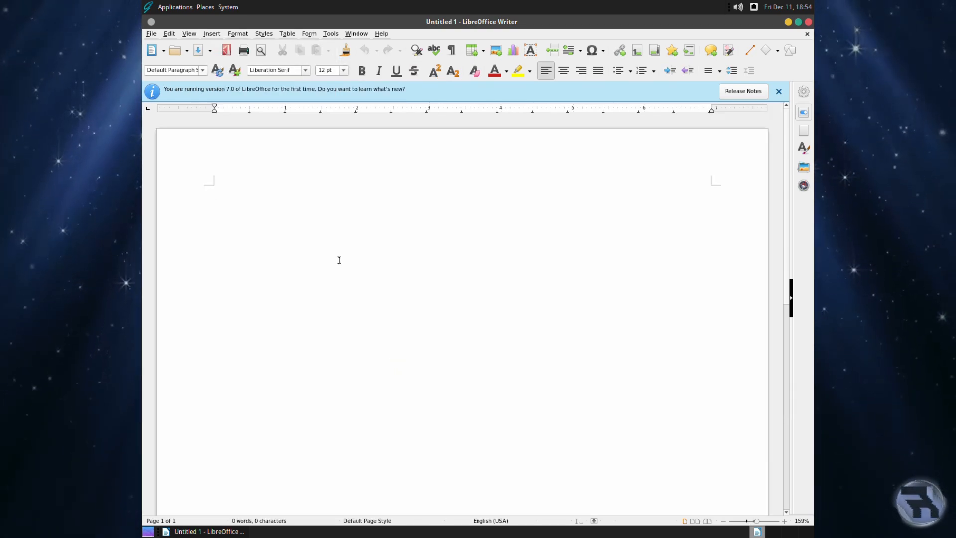
pyautogui.write('He')
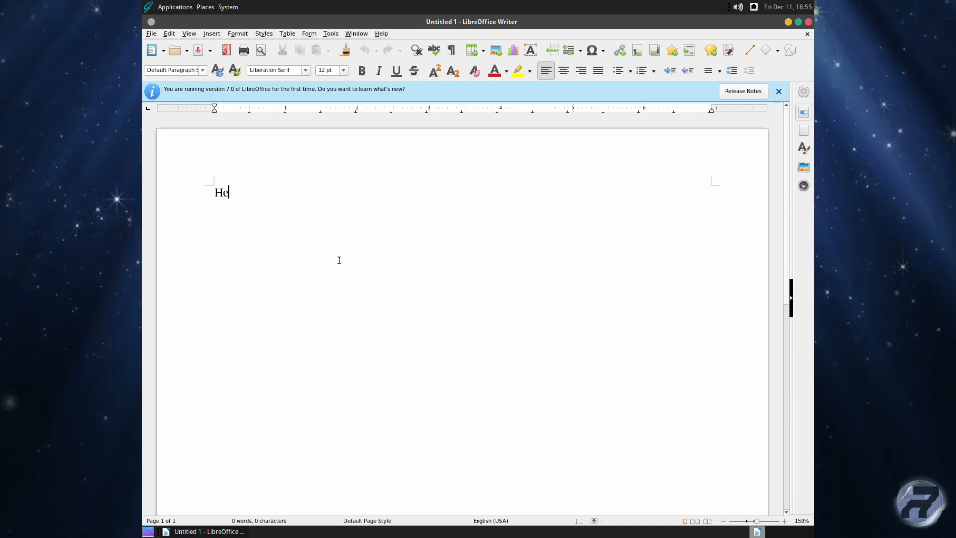
pyautogui.write('llo!')
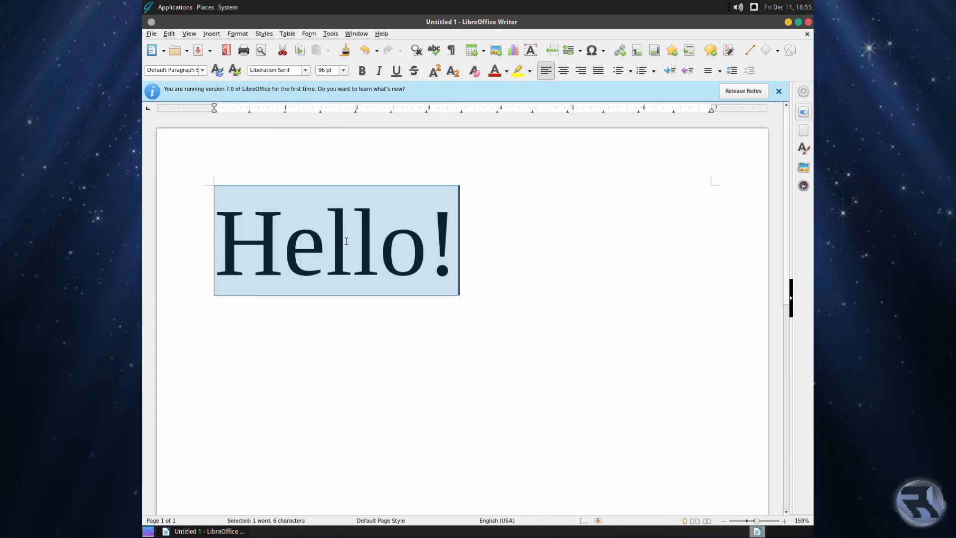
# Step: Confirm LibreOffice version 7.0.3.1 in Help > About, then close the document without saving
pyautogui.click(381, 34)
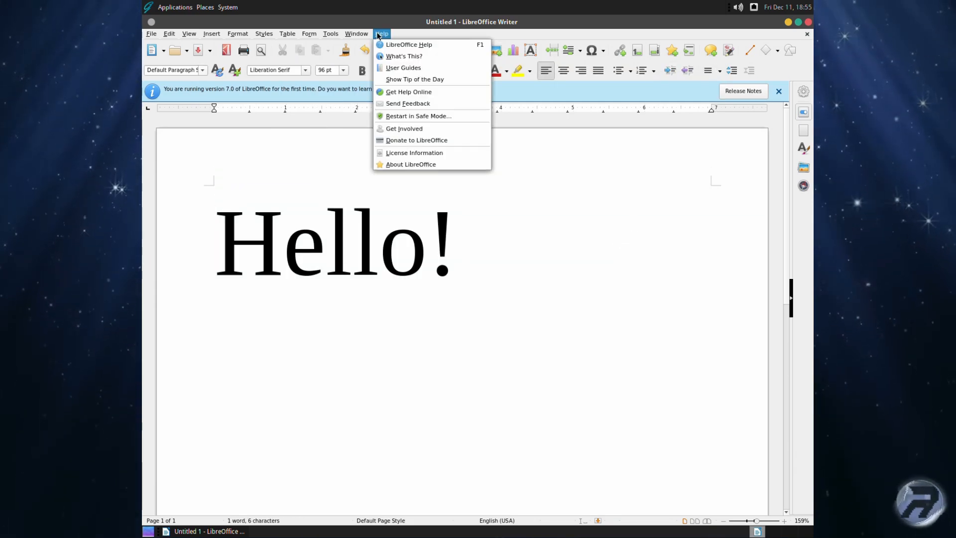
pyautogui.click(410, 164)
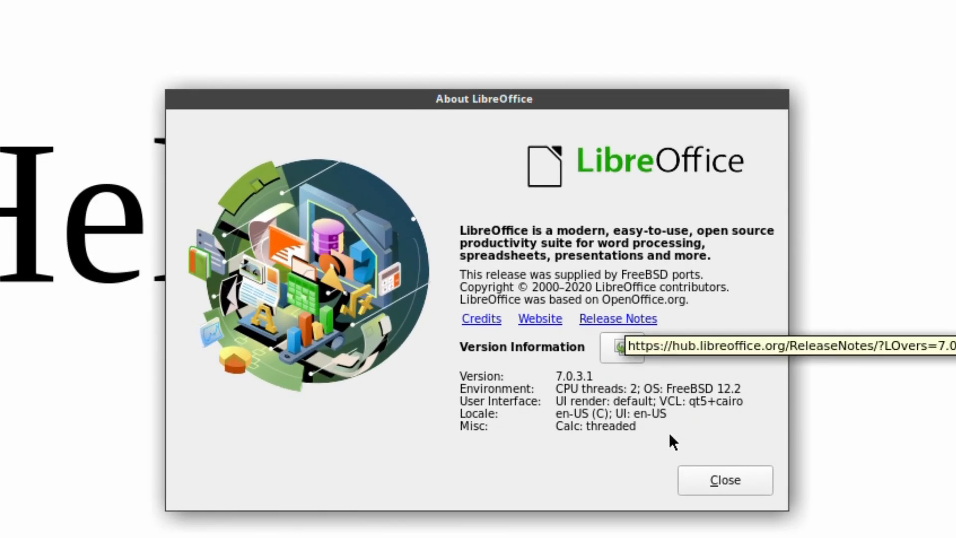
pyautogui.click(725, 479)
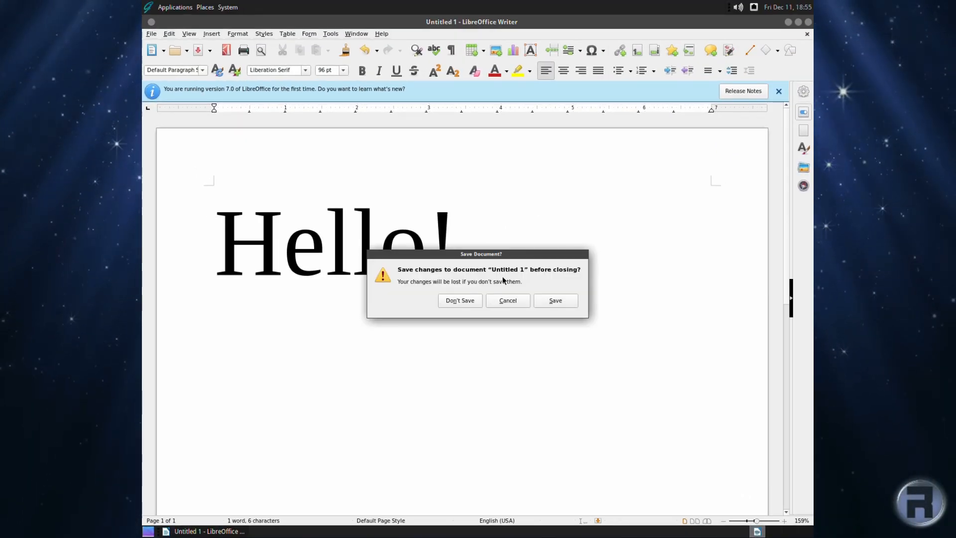
pyautogui.click(459, 300)
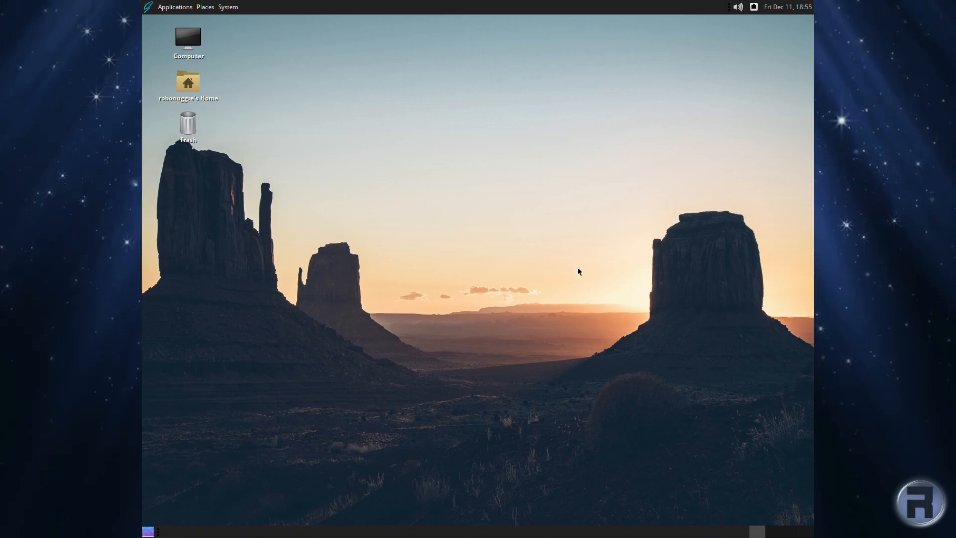